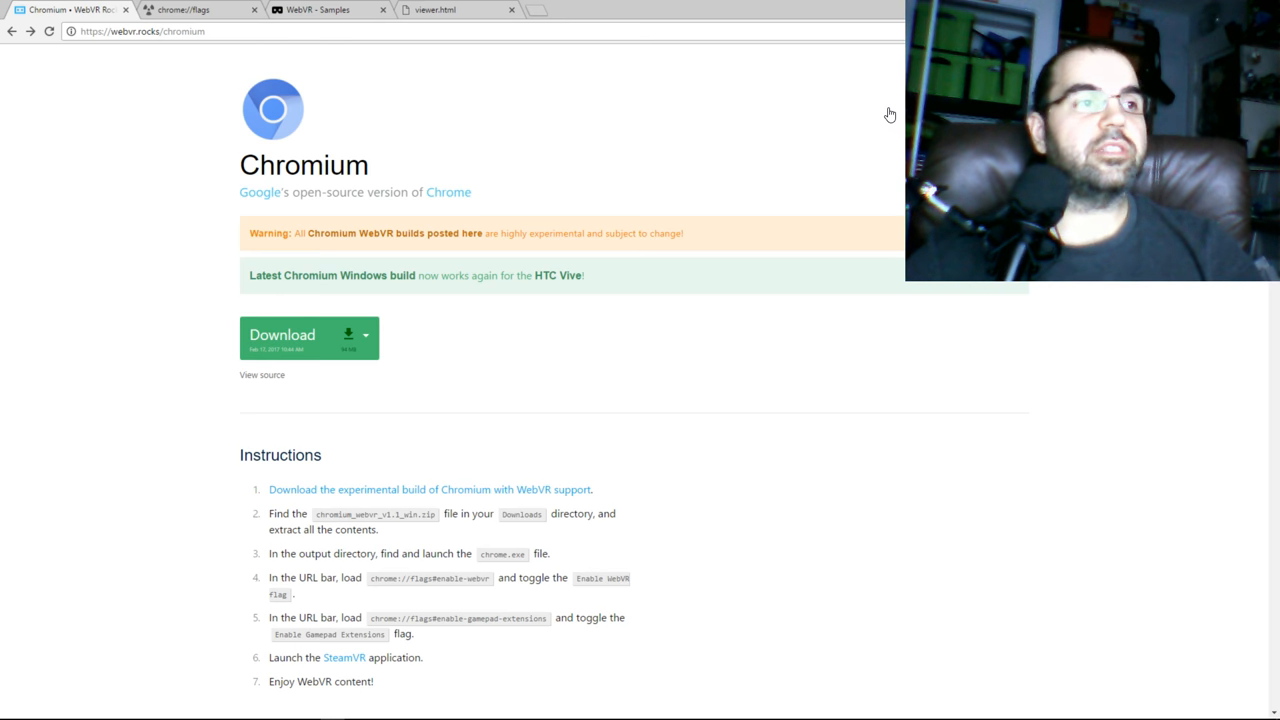
# Review the WebVR Chromium setup instructions, then switch to the chrome://flags page showing WebGL 2.0 Prototype
pyautogui.moveTo(240, 454); pyautogui.dragTo(356, 656)
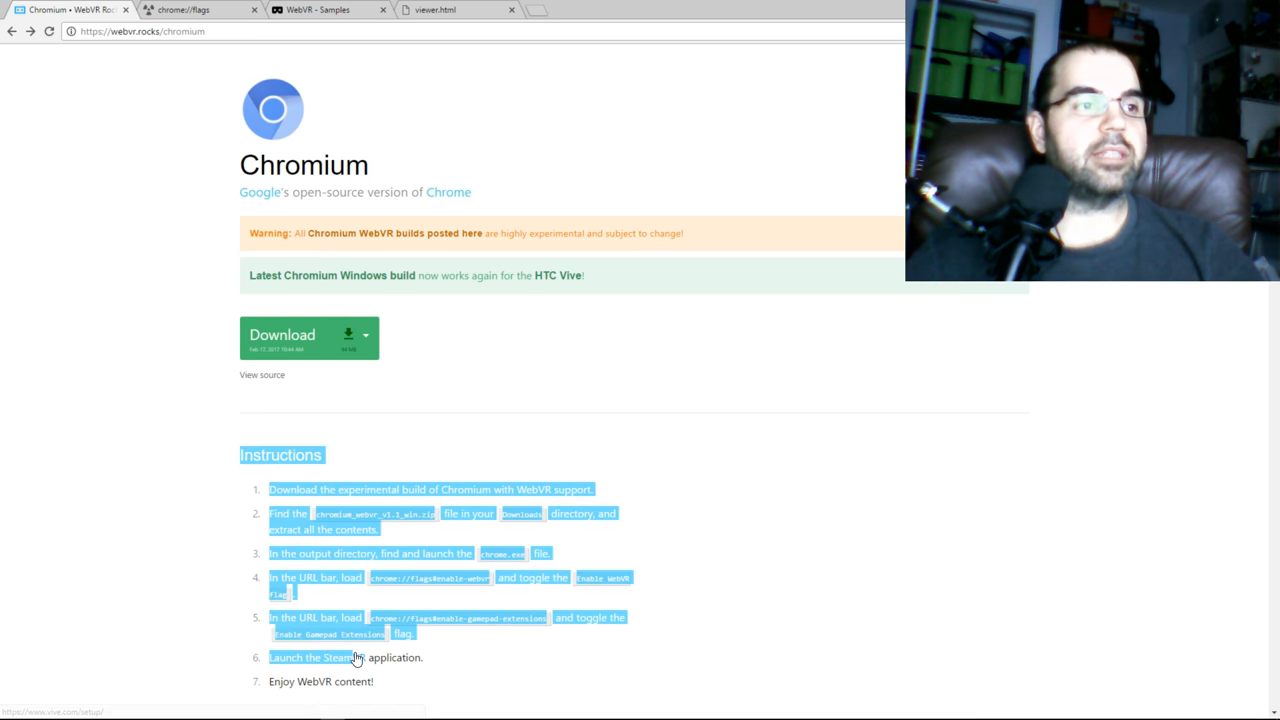
pyautogui.click(400, 442)
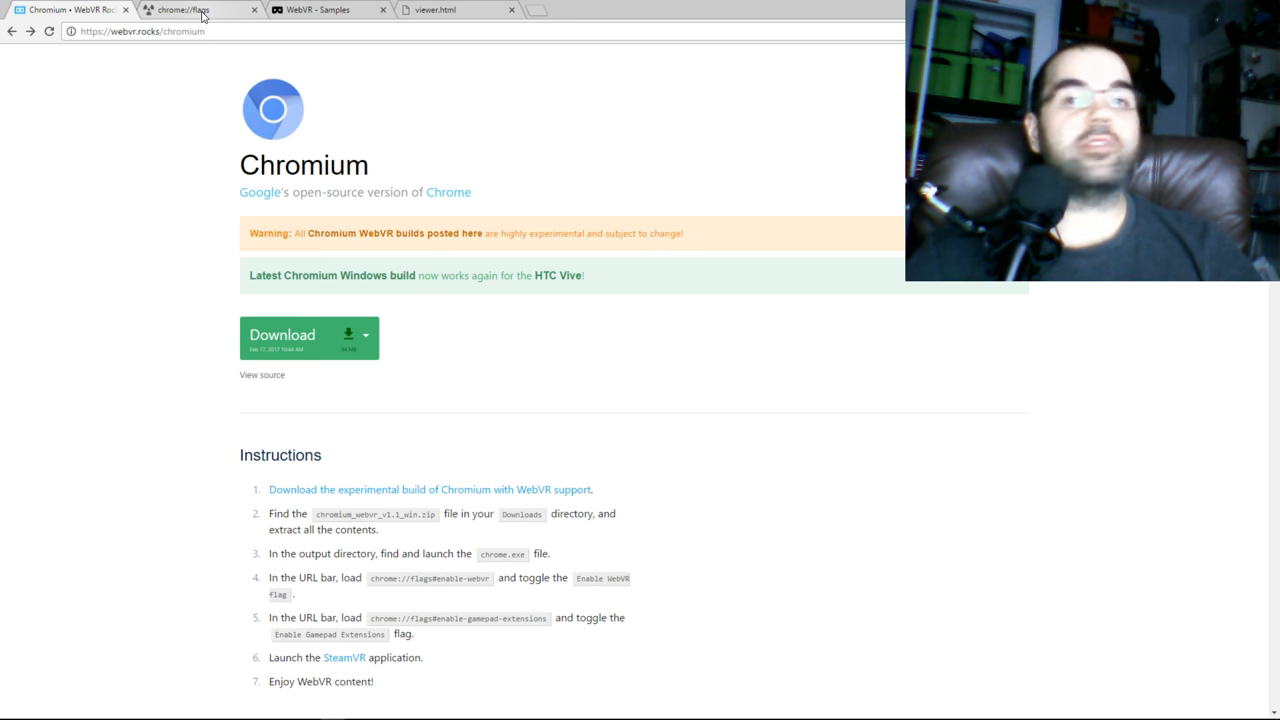
pyautogui.click(196, 8)
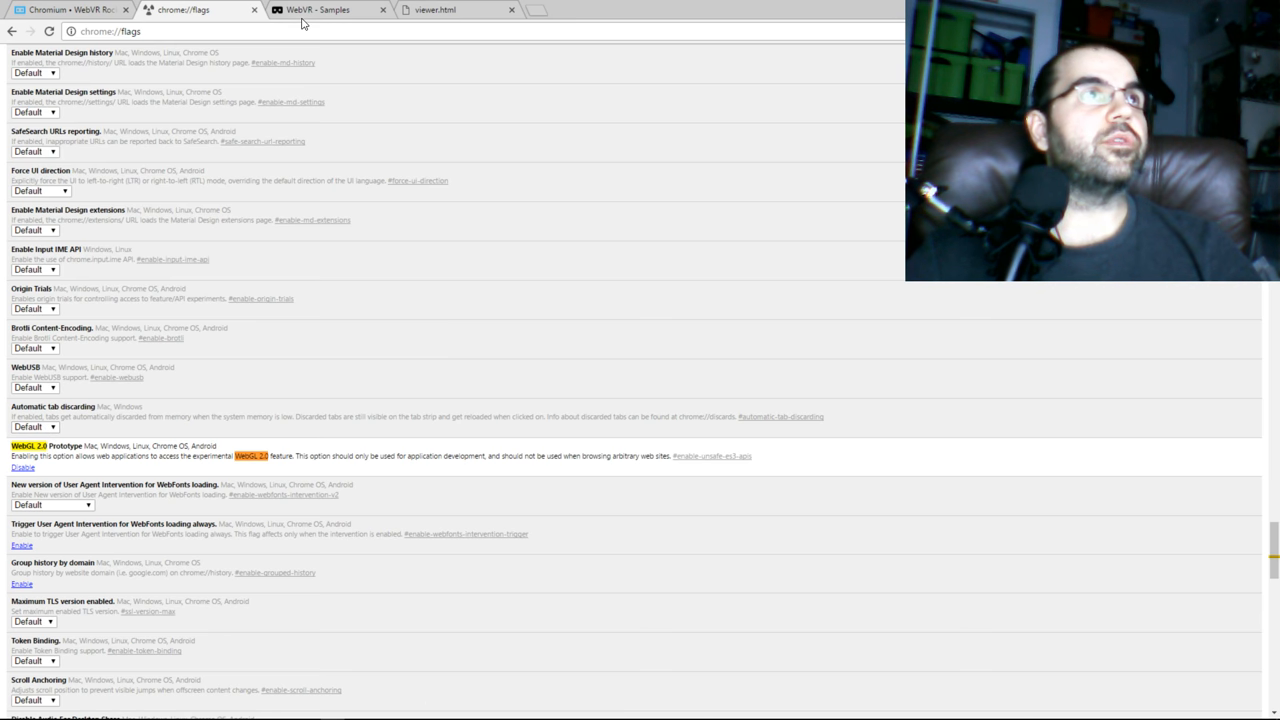
# Open the '00 - Hello WebVR' sample from the WebVR Samples page, listing the HTC Vive MV headset
pyautogui.click(320, 10)
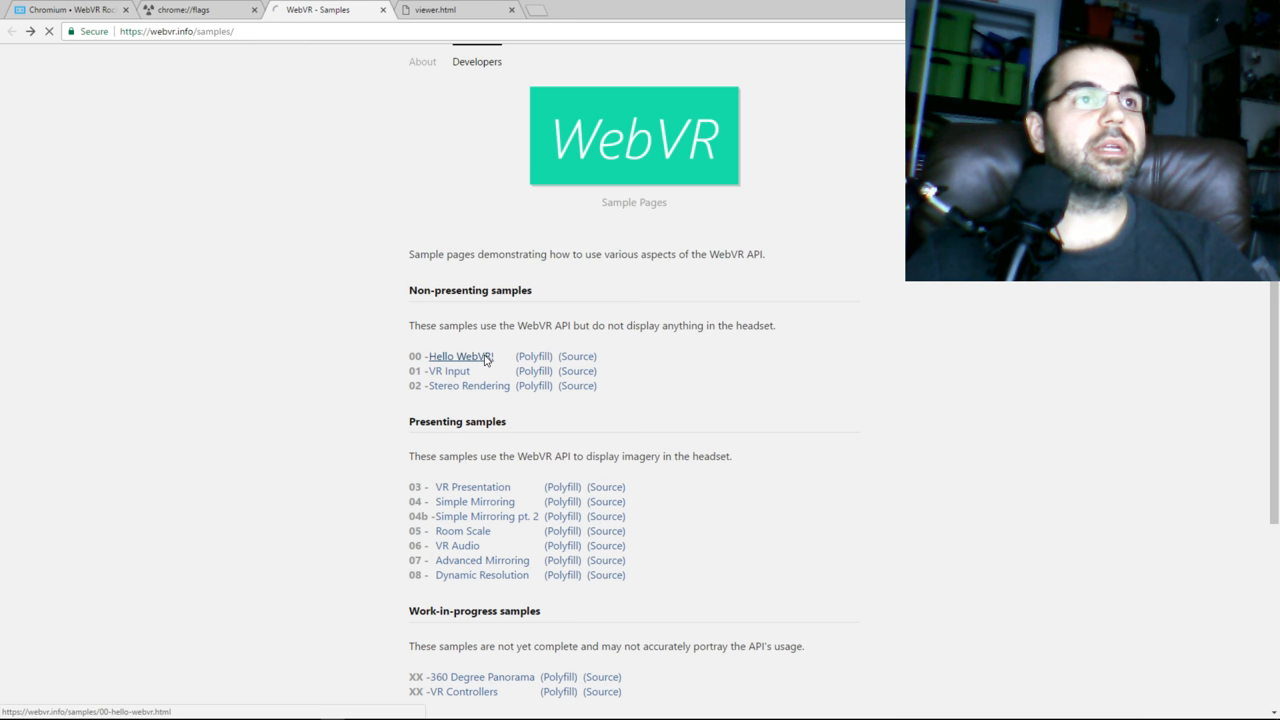
pyautogui.click(460, 356)
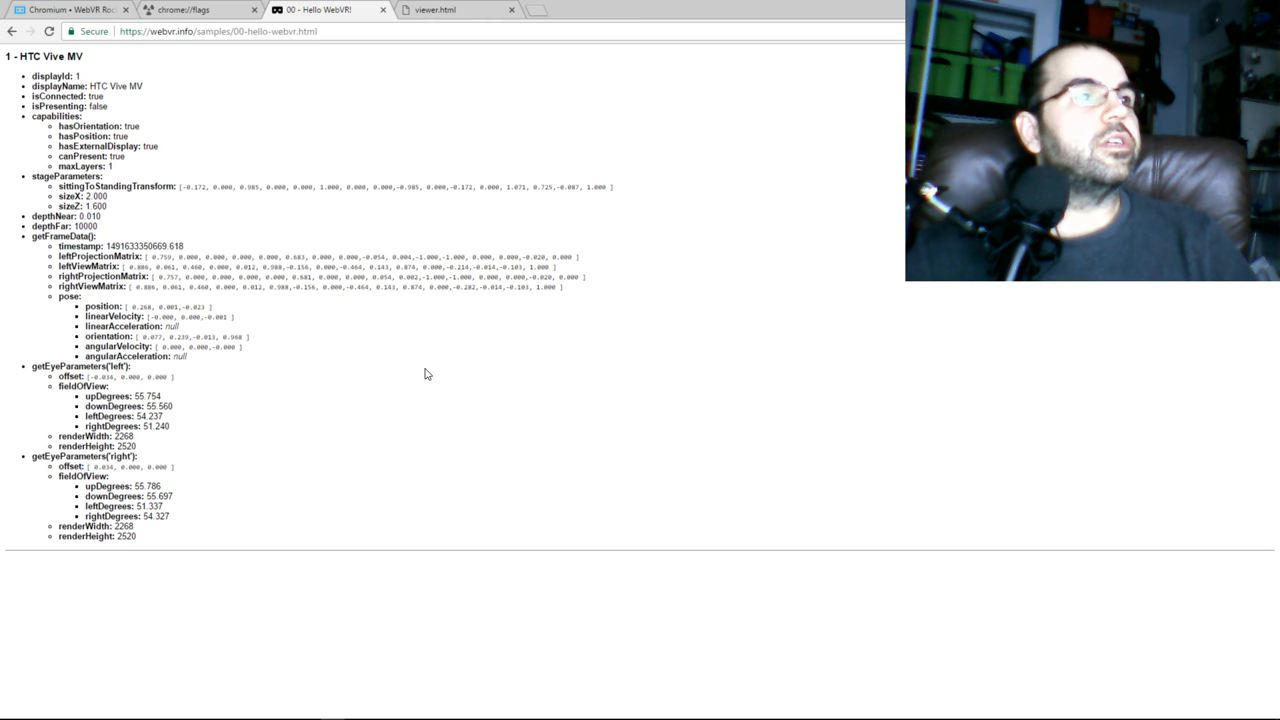
pyautogui.moveTo(420, 376)
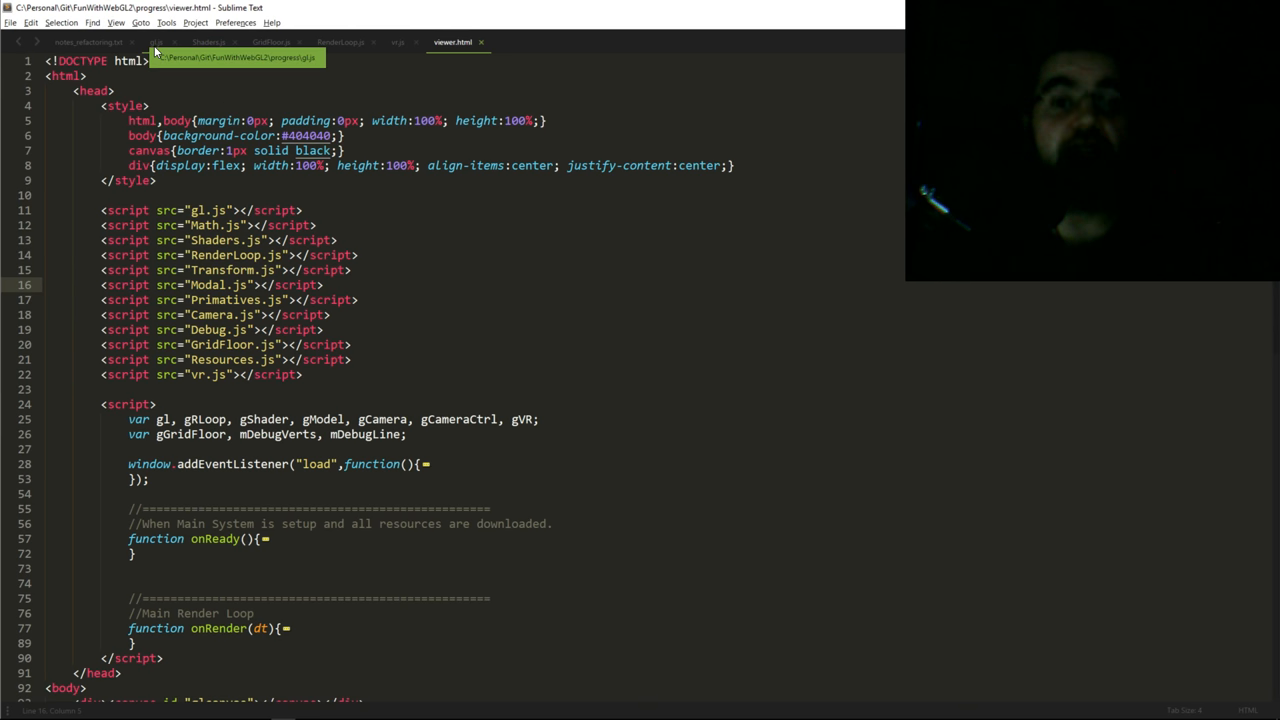
# Show gl.js at fSetSize, which stores canvas width and height for VR viewport resizing
pyautogui.click(156, 42)
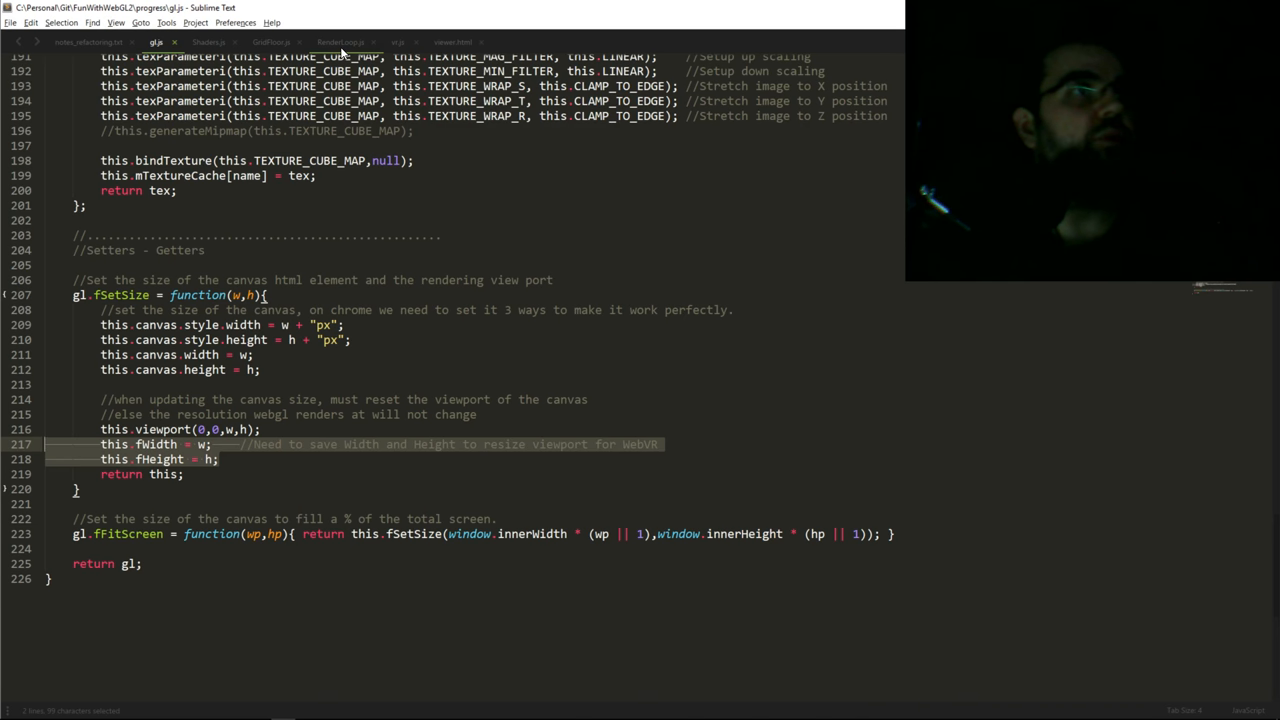
# Show RenderLoop.js and scroll through its run functions that request frames via frameCaller
pyautogui.click(340, 42)
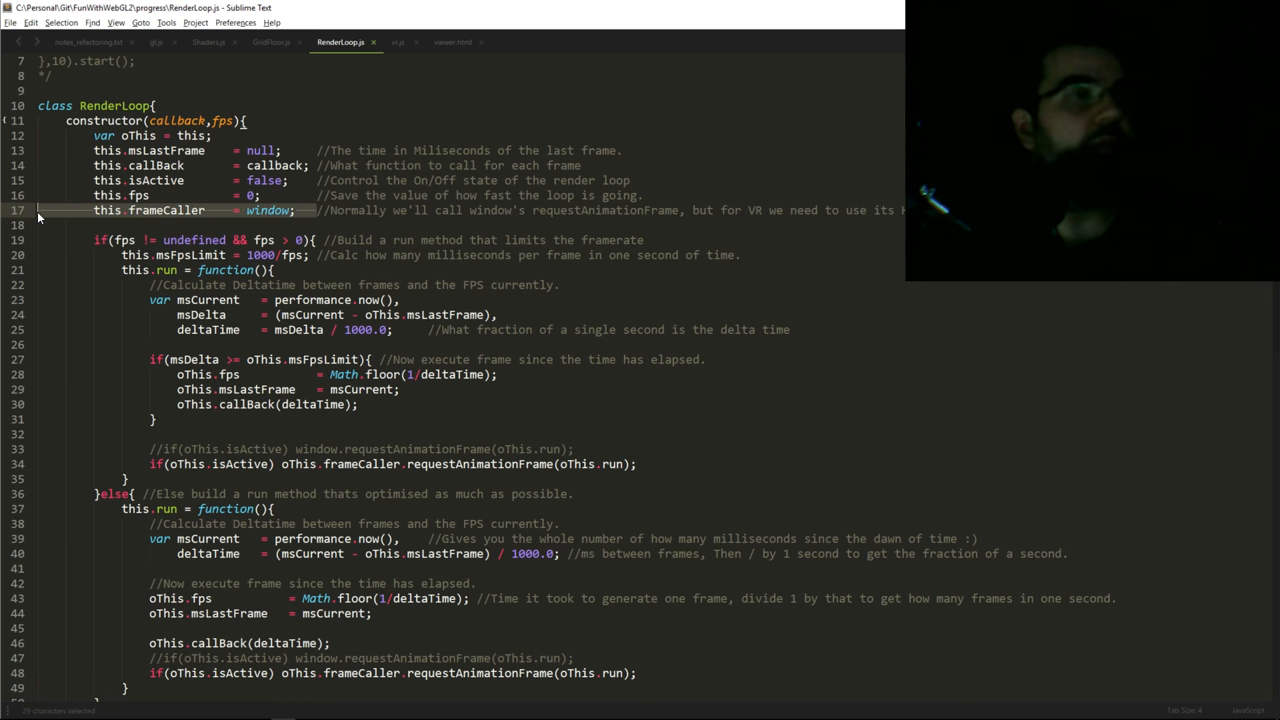
pyautogui.moveTo(160, 216)
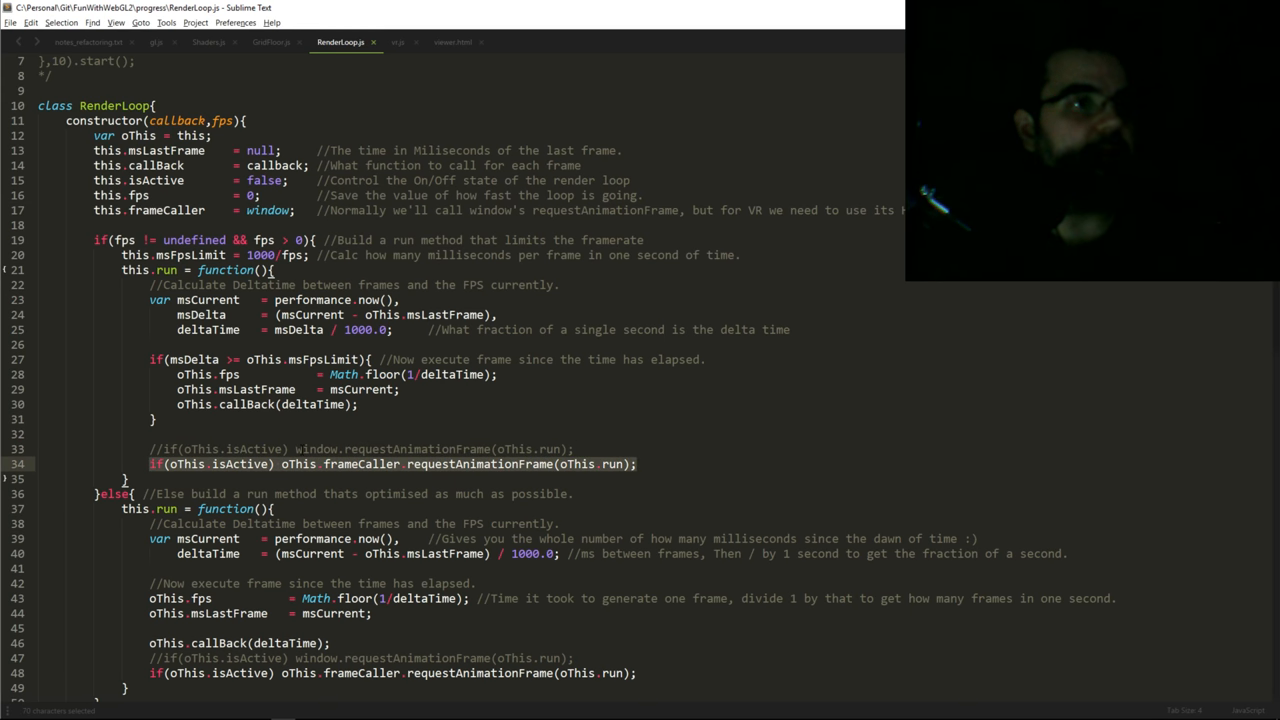
pyautogui.scroll(-3)
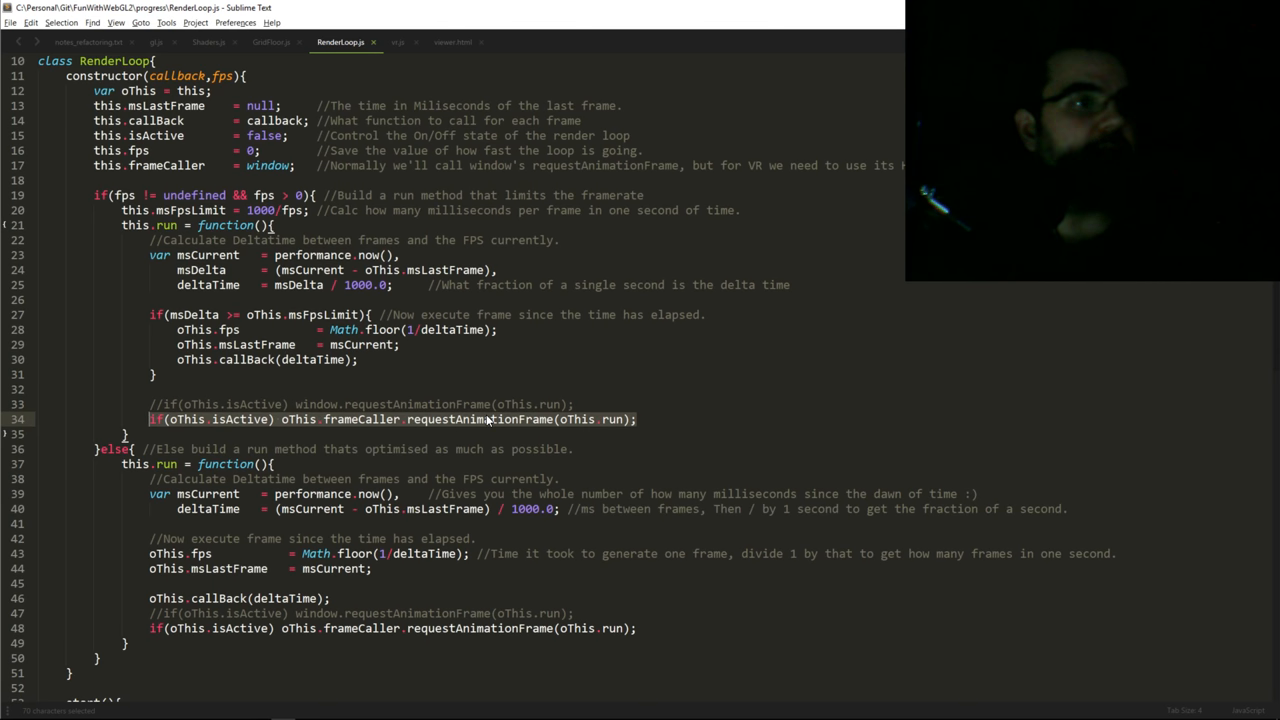
pyautogui.scroll(-3)
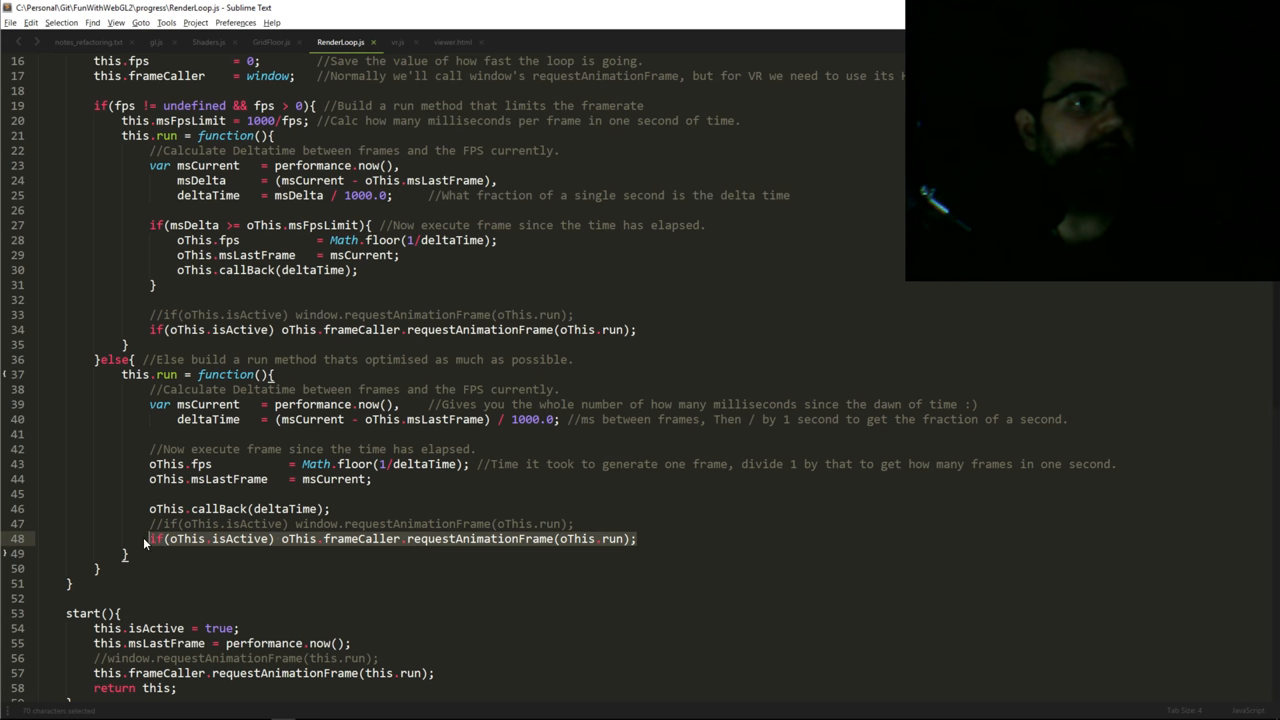
pyautogui.scroll(-3)
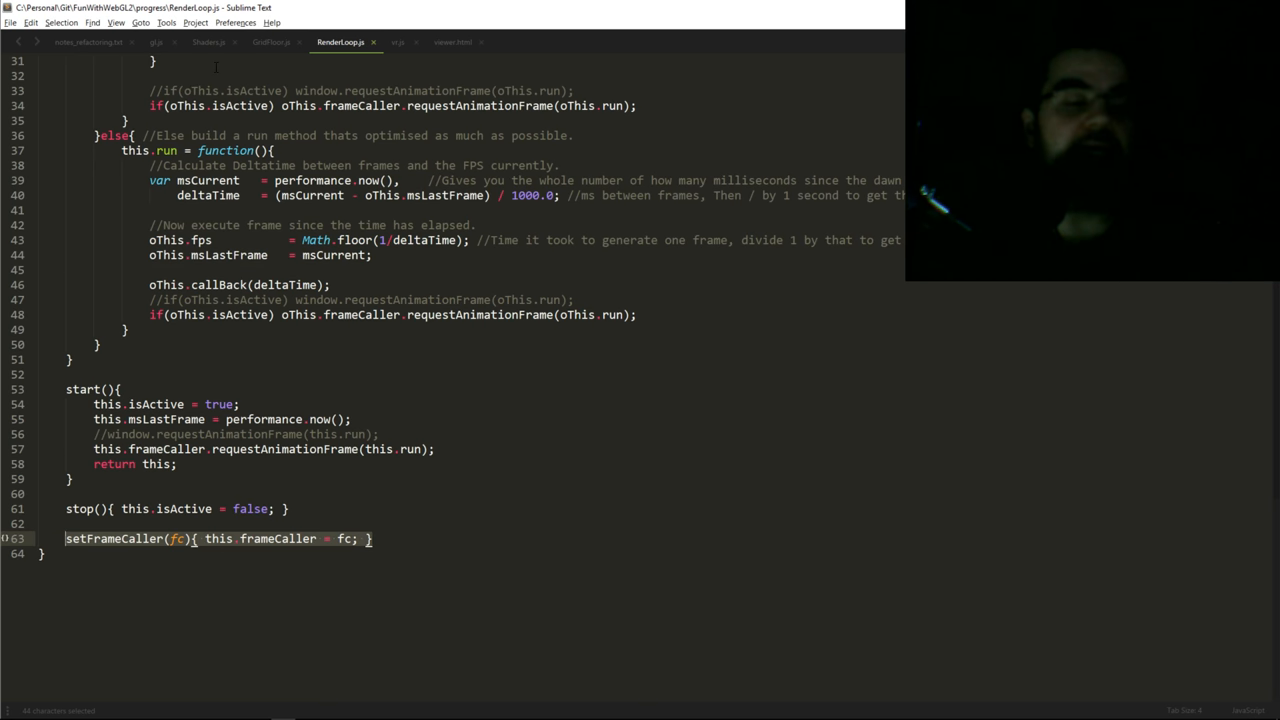
pyautogui.moveTo(208, 42)
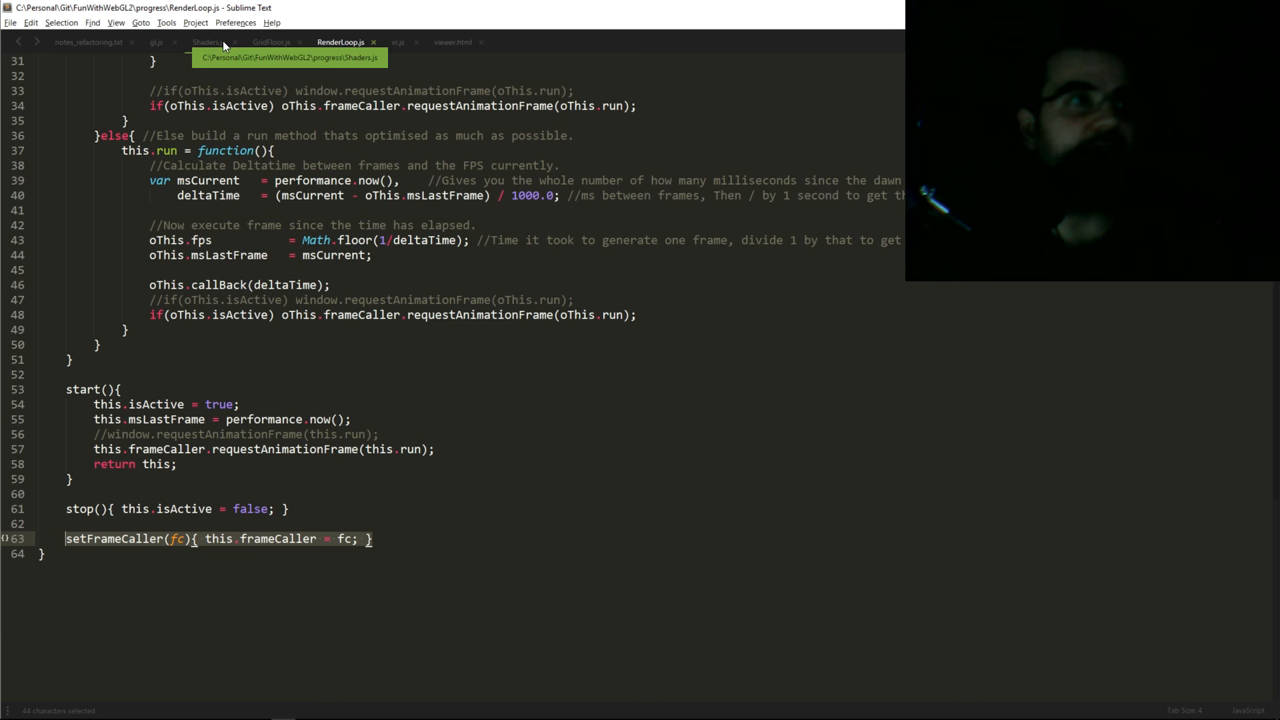
pyautogui.moveTo(218, 50)
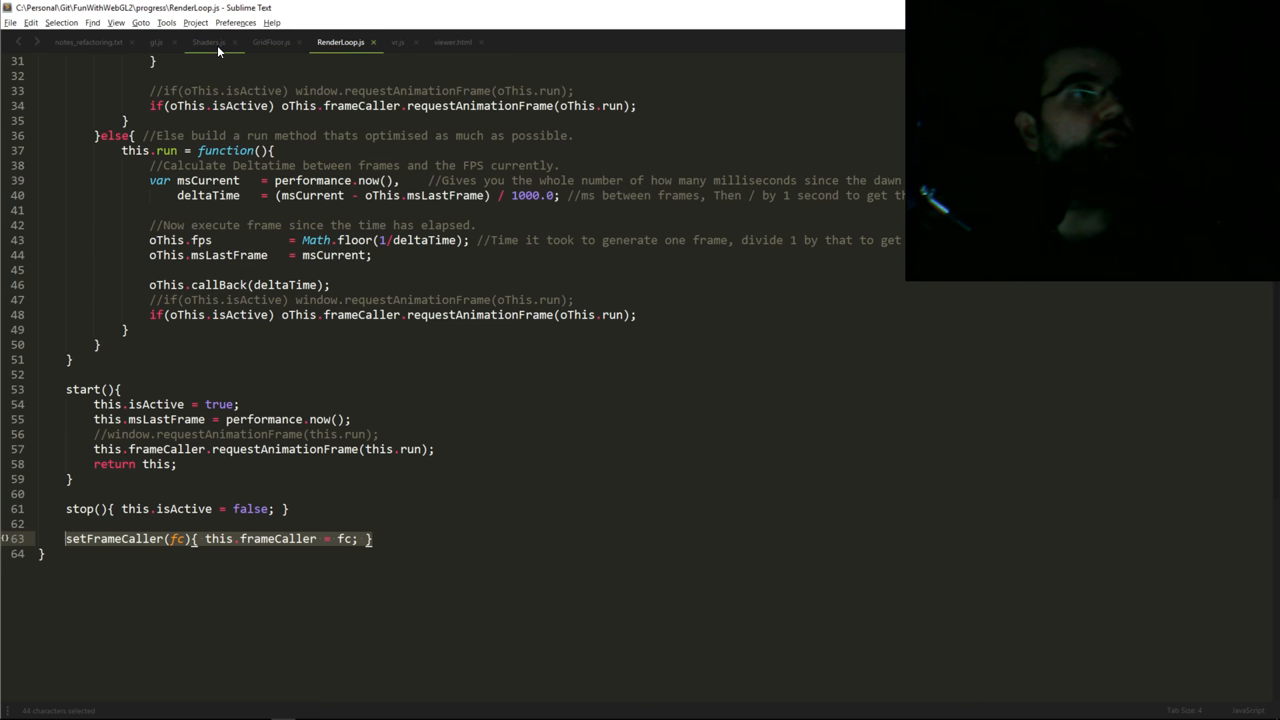
# Review GridFloor.js's renderVR method, selecting the right-eye block that offsets the viewport by half the width
pyautogui.click(272, 42)
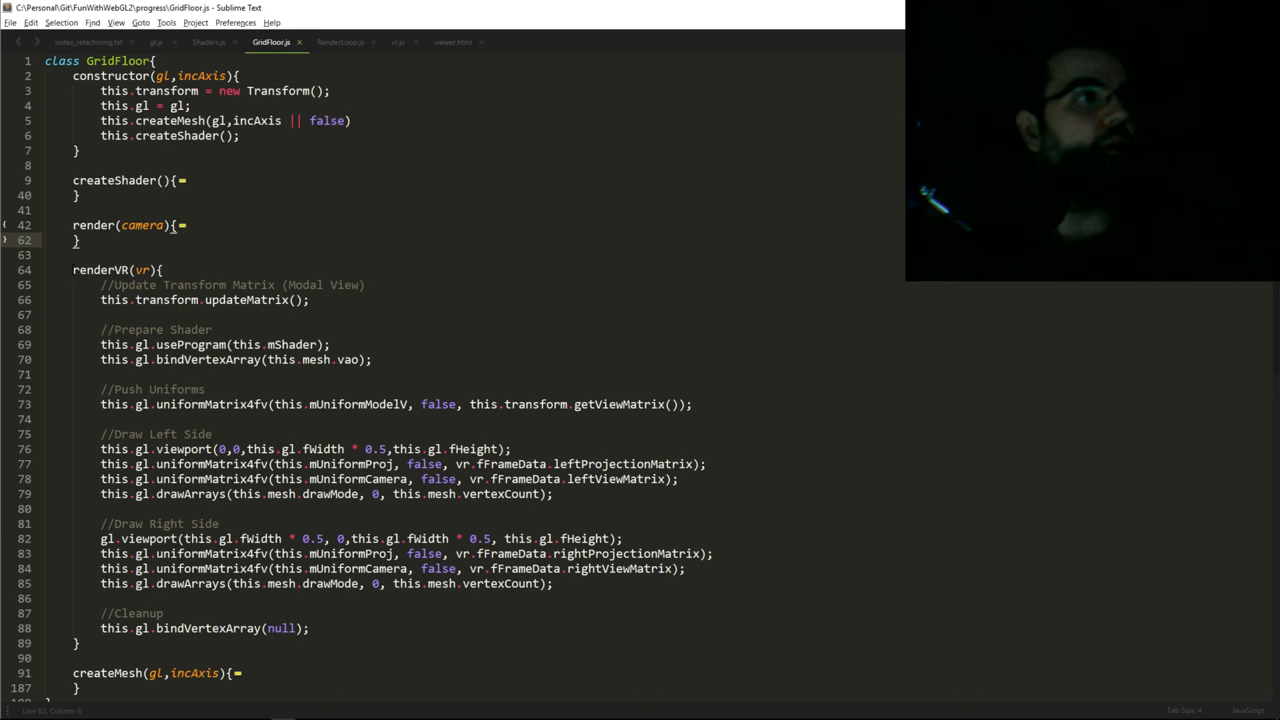
pyautogui.moveTo(72, 268); pyautogui.dragTo(80, 644)
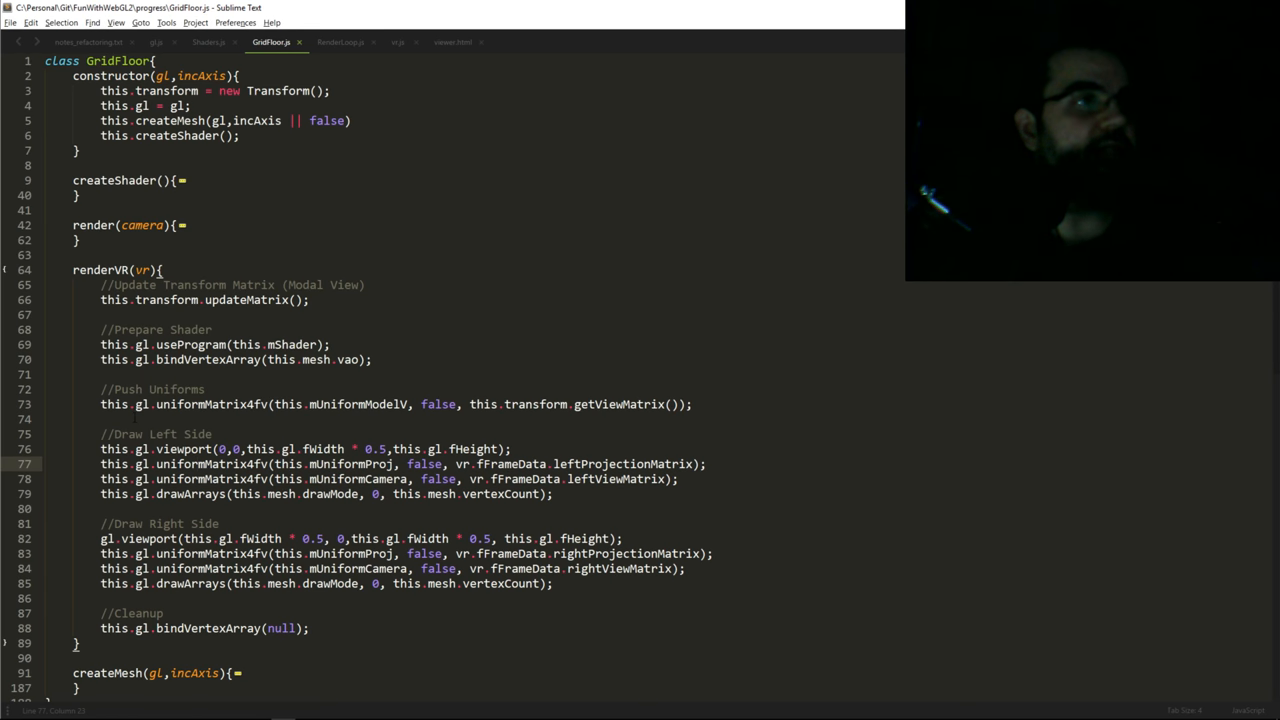
pyautogui.moveTo(100, 434); pyautogui.dragTo(250, 554)
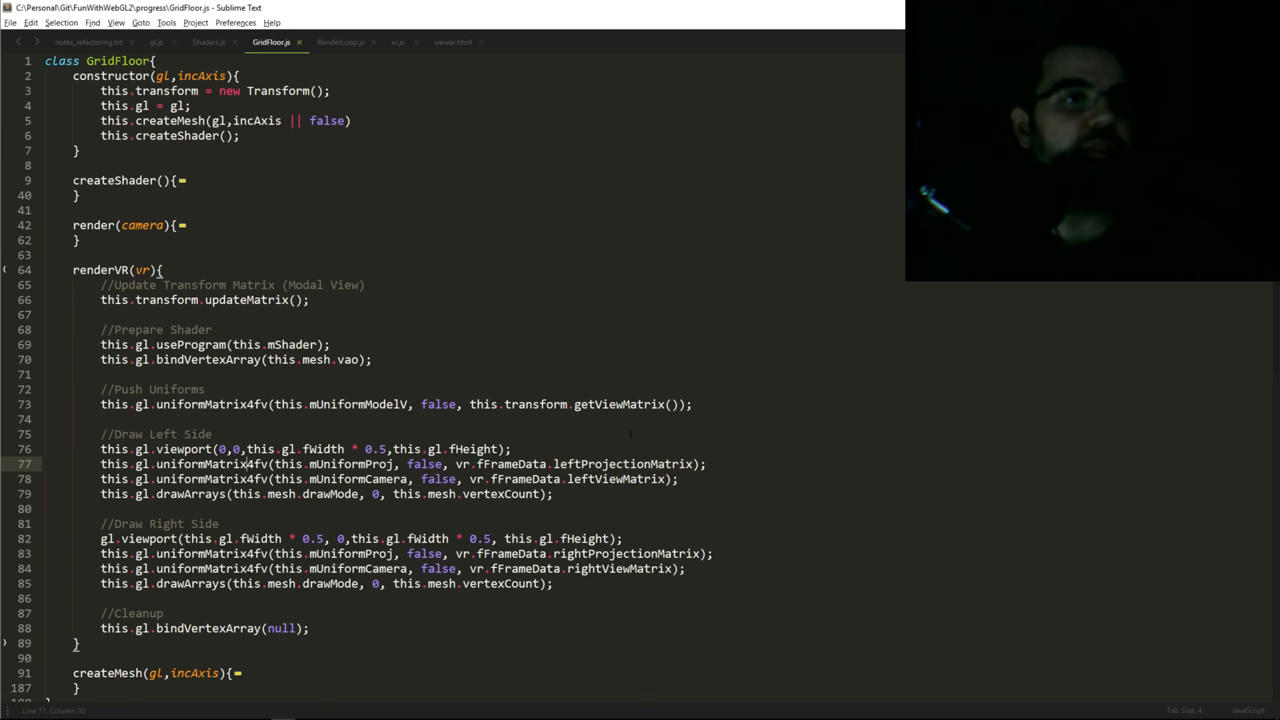
pyautogui.doubleClick(620, 464)
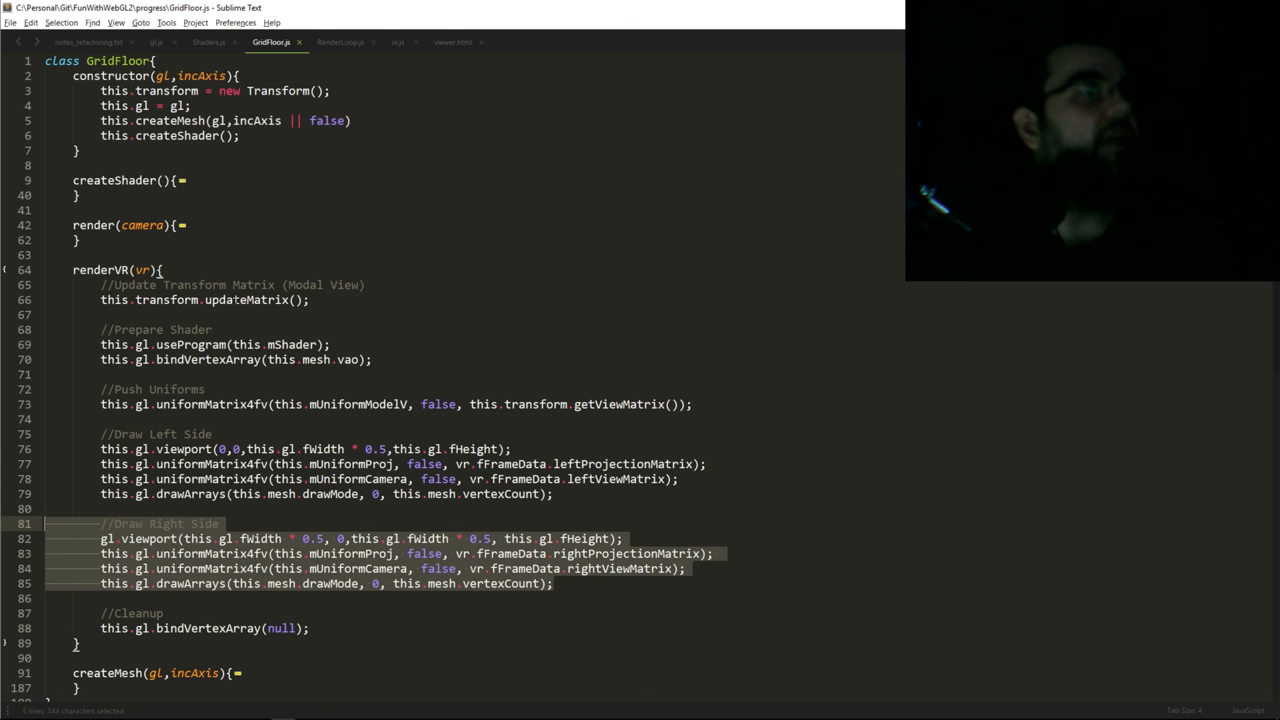
pyautogui.click(208, 42)
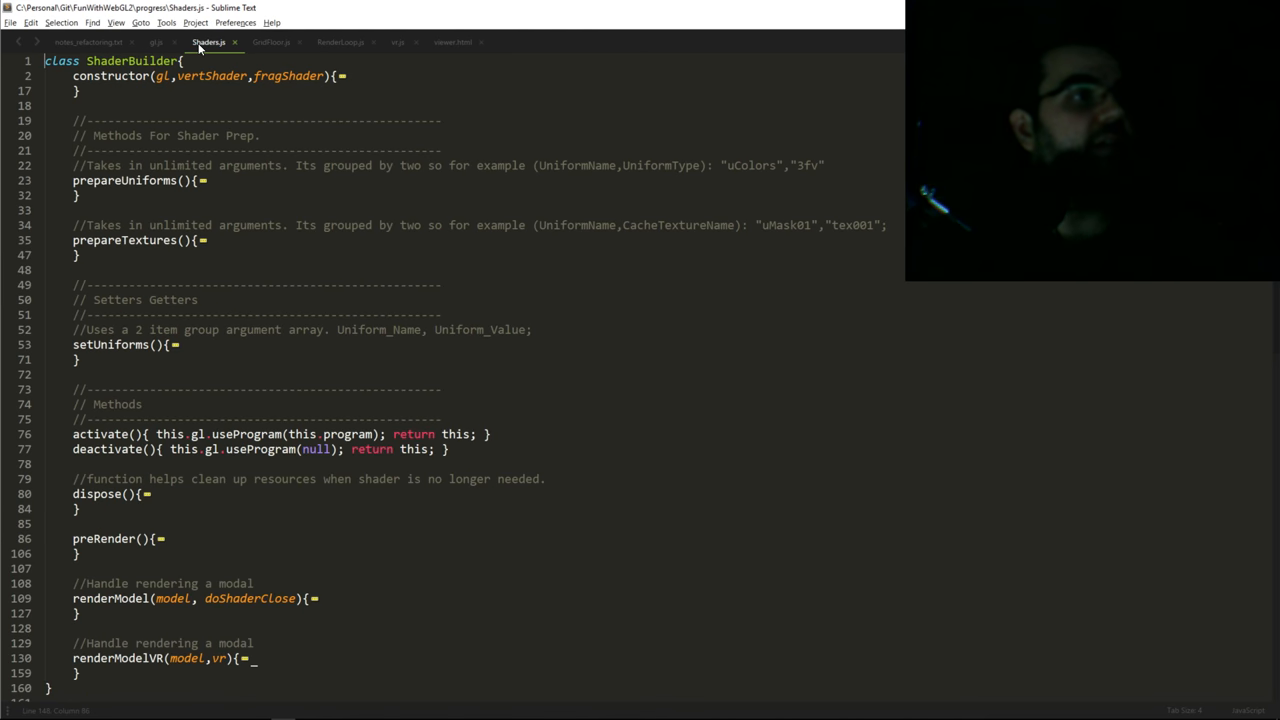
pyautogui.scroll(-3)
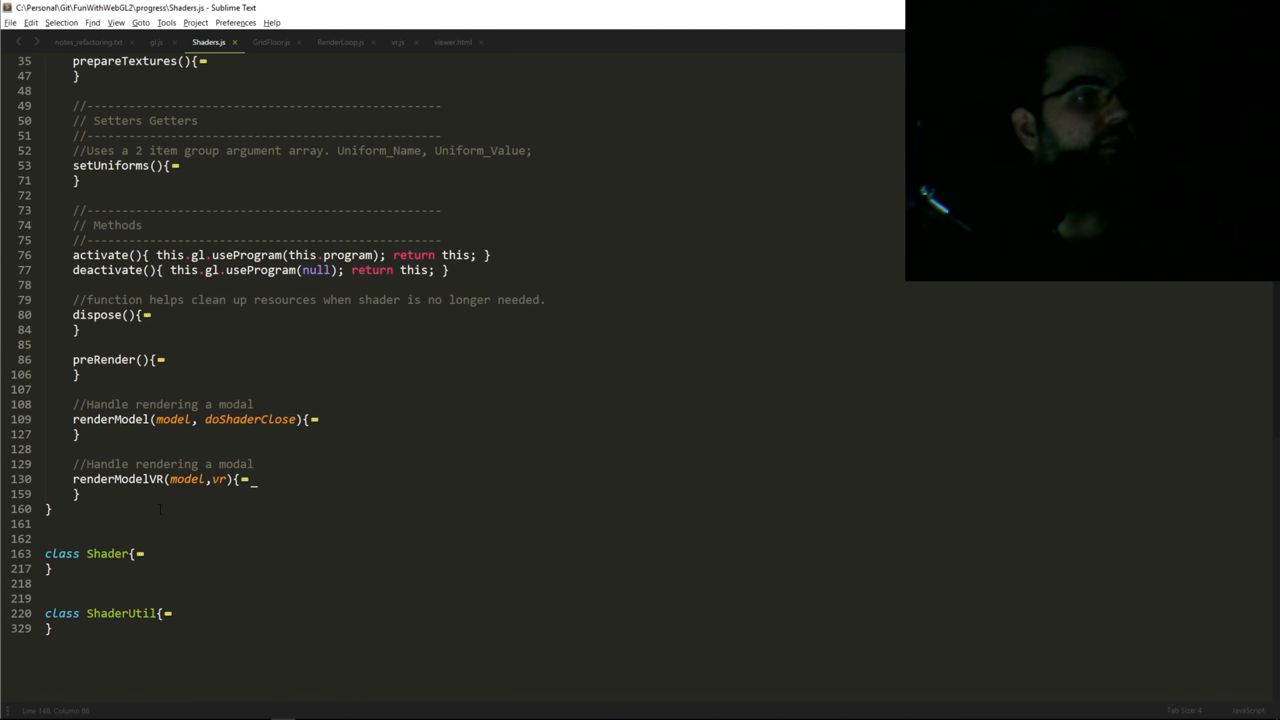
pyautogui.click(38, 480)
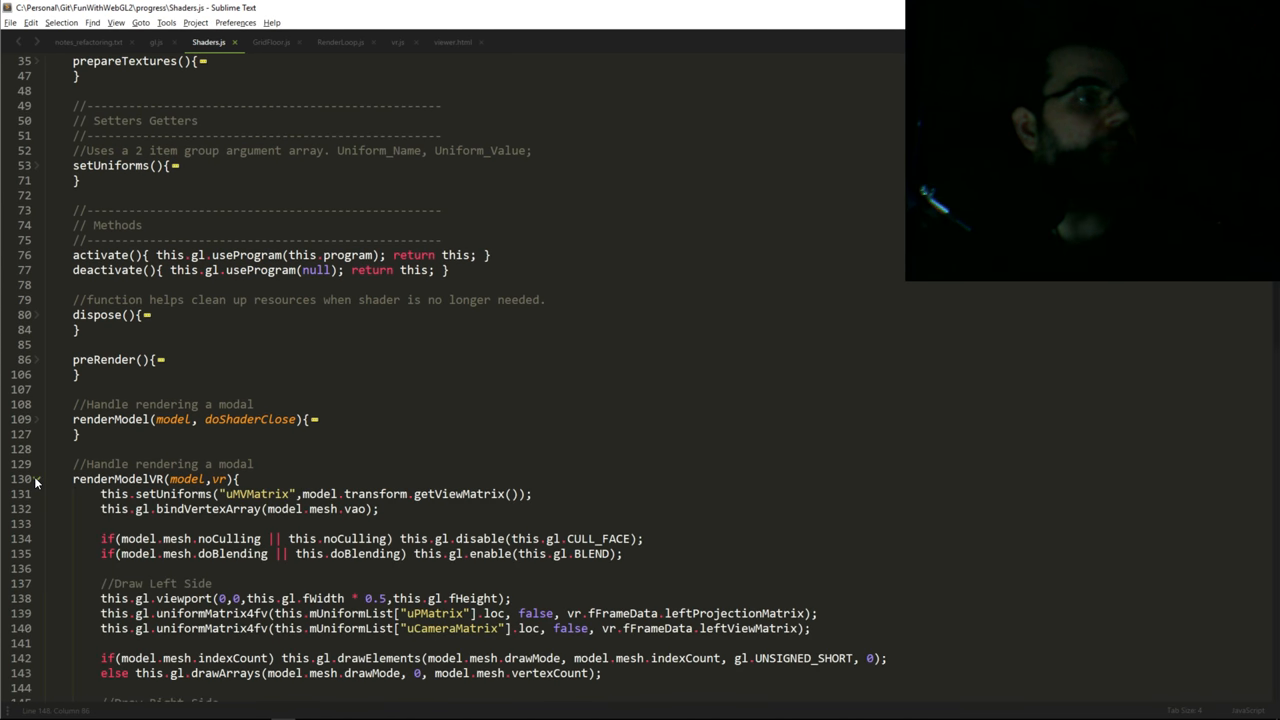
pyautogui.scroll(-3)
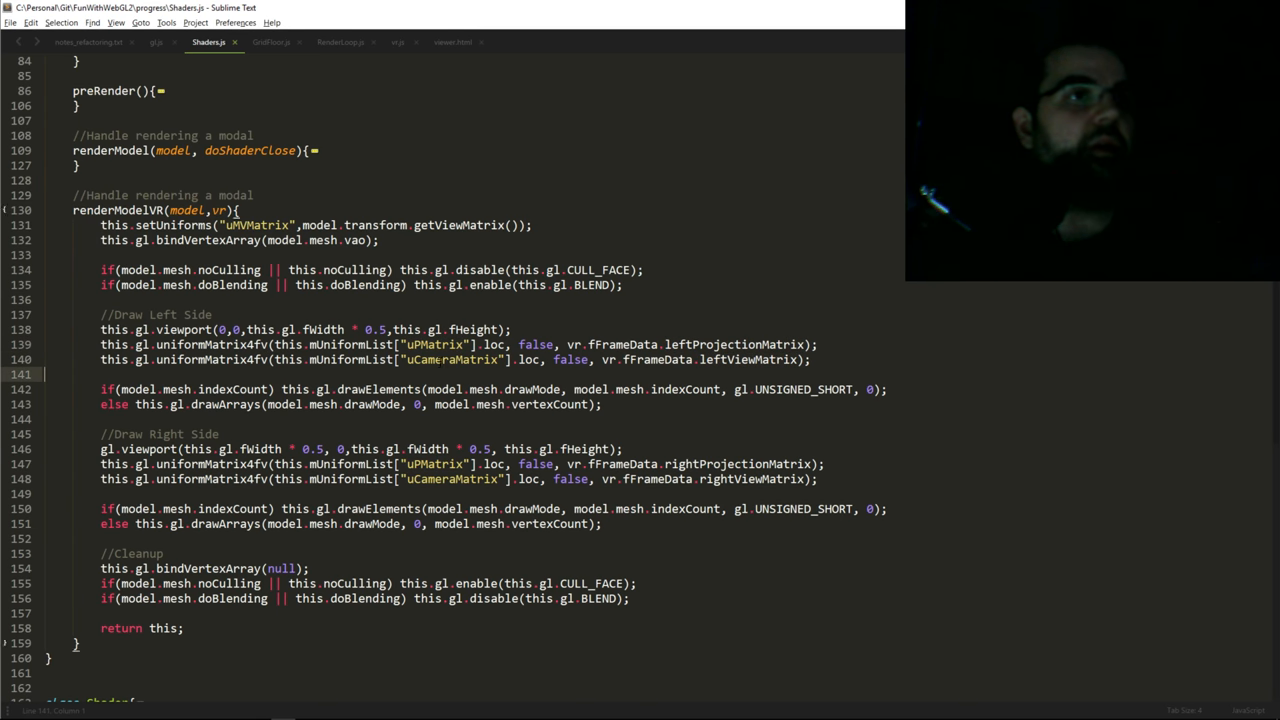
pyautogui.doubleClick(432, 464)
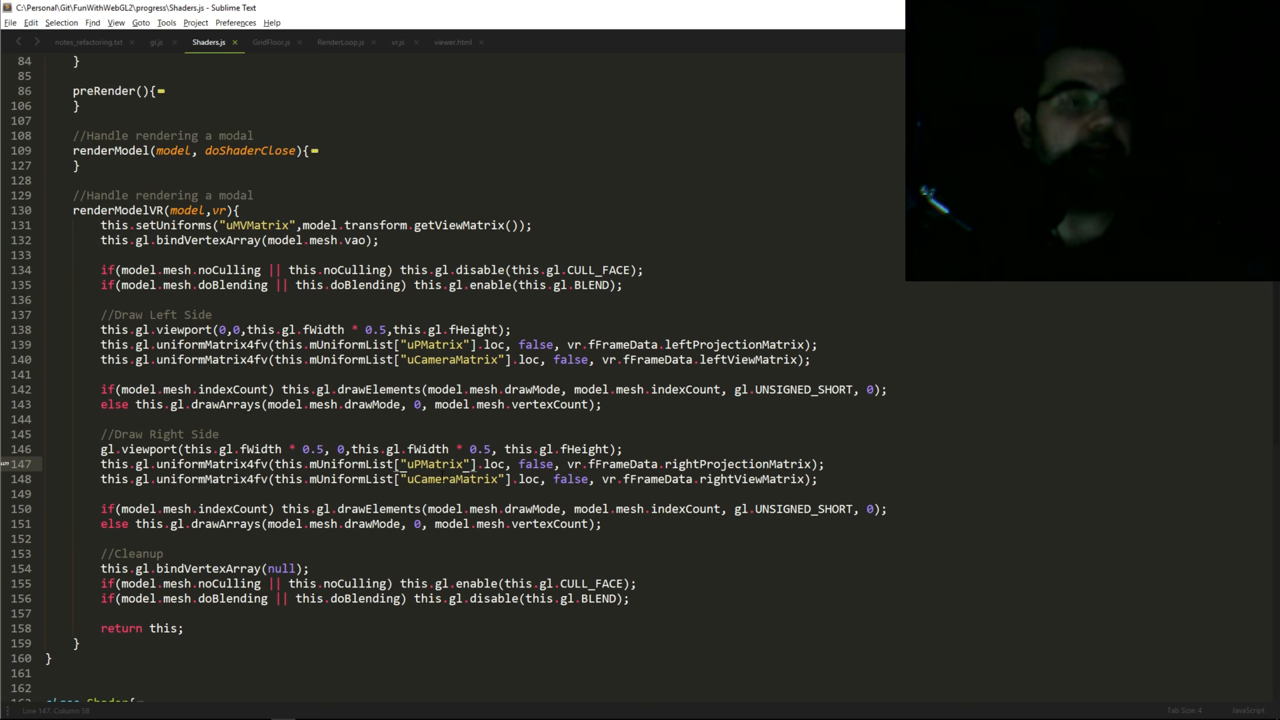
pyautogui.doubleClick(450, 478)
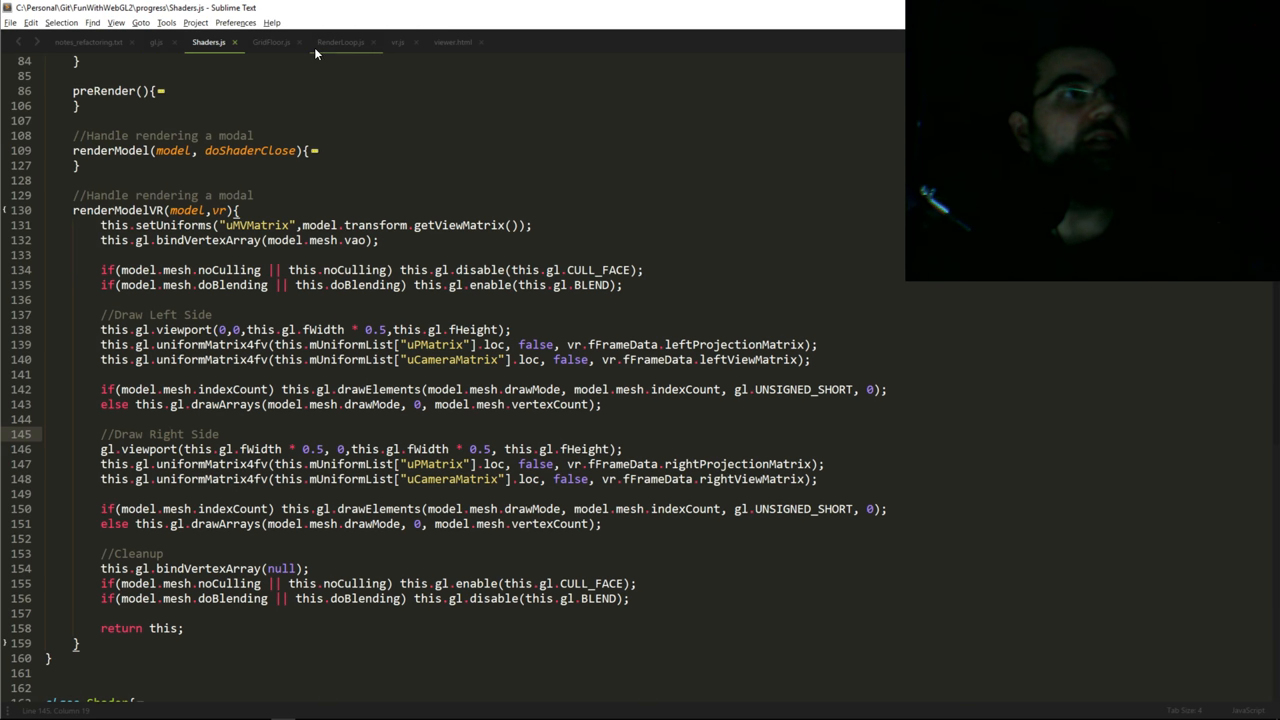
pyautogui.moveTo(376, 124)
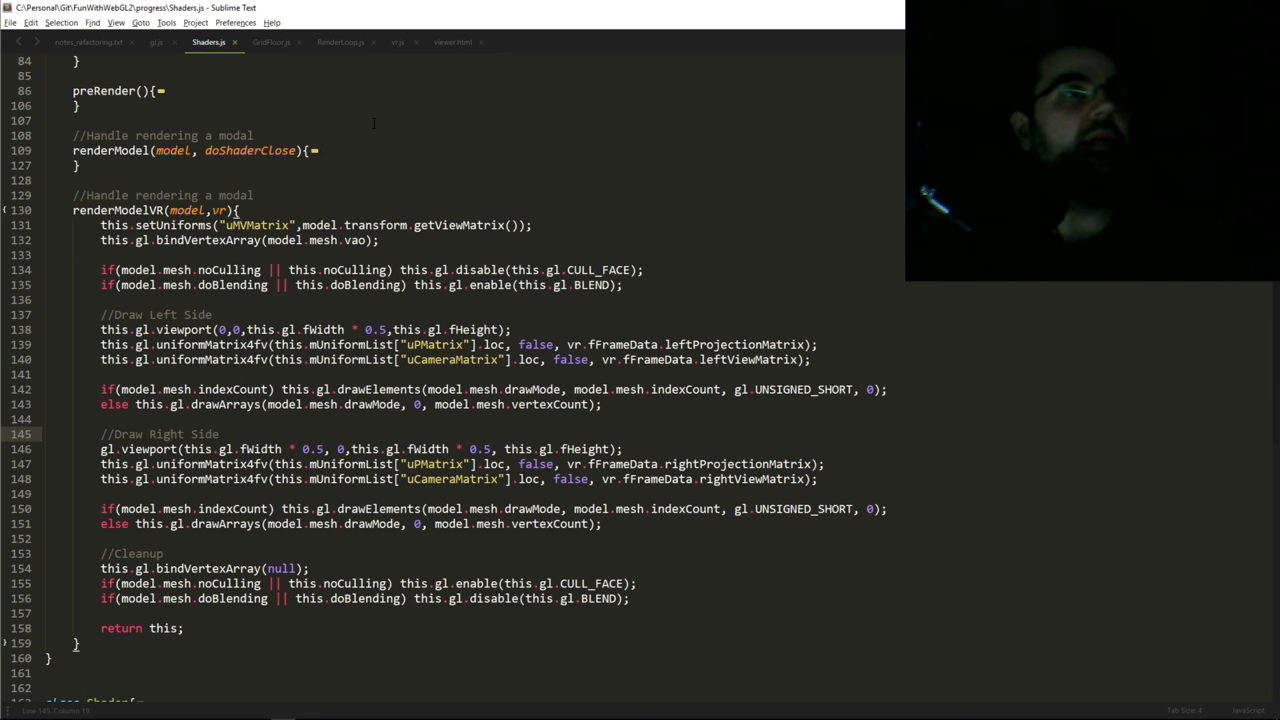
# Show vr.js and expand VRInit to reveal its getVRDisplays Promise code
pyautogui.click(398, 42)
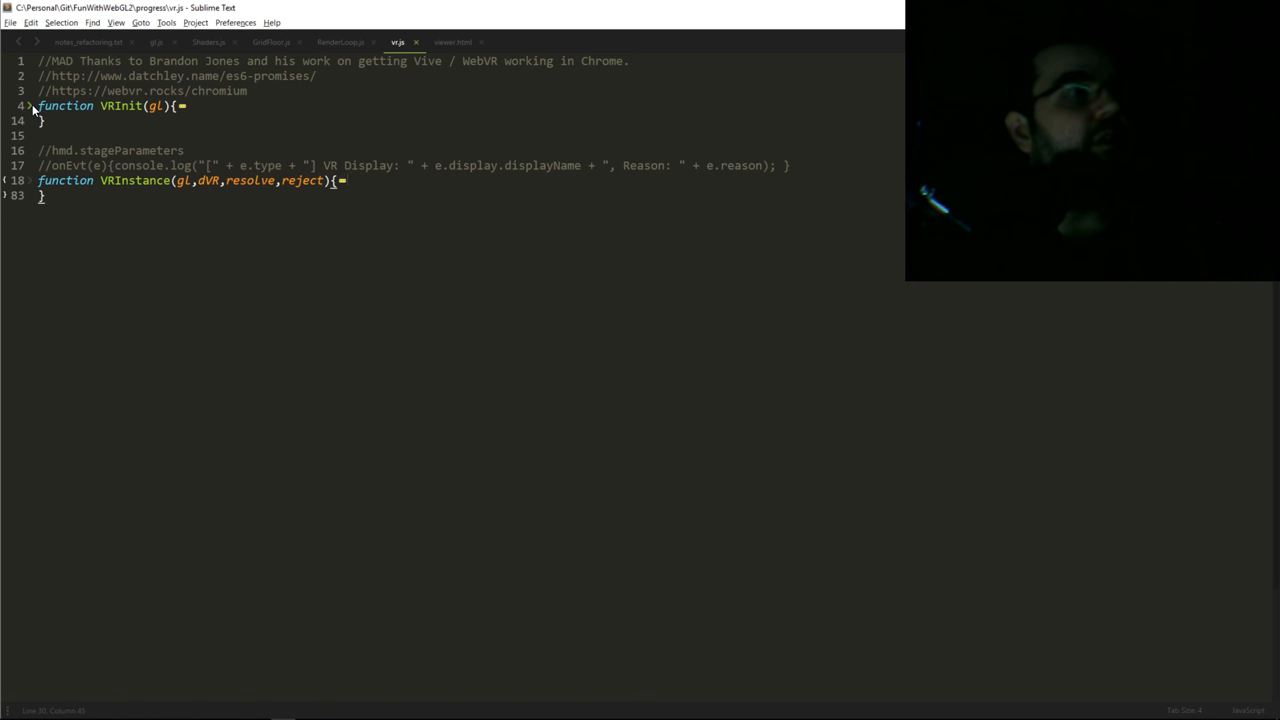
pyautogui.click(32, 104)
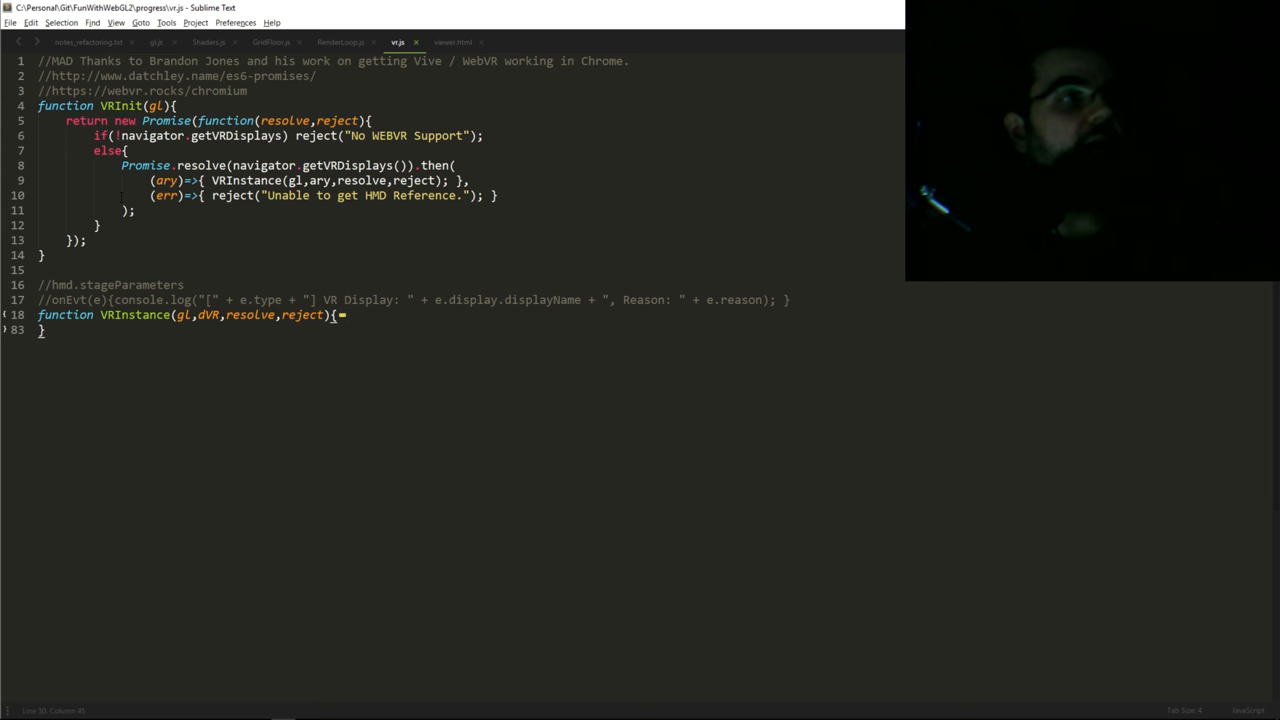
pyautogui.doubleClick(136, 314)
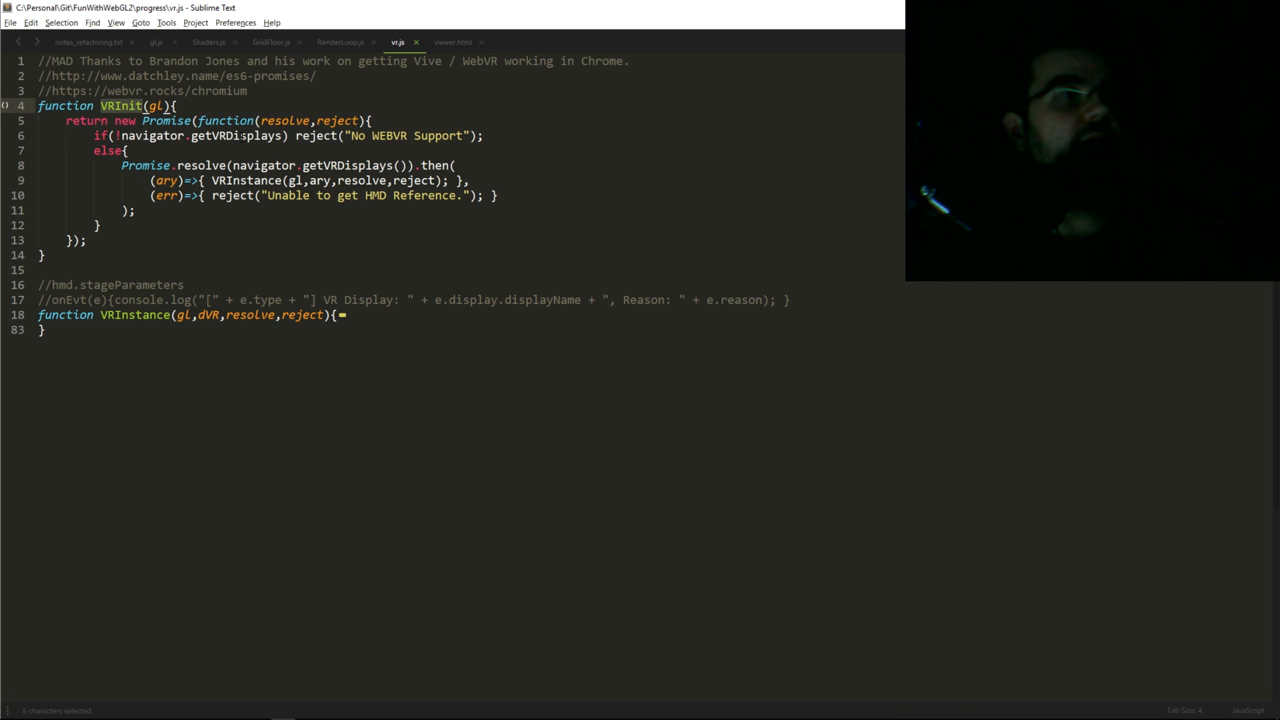
pyautogui.doubleClick(284, 120)
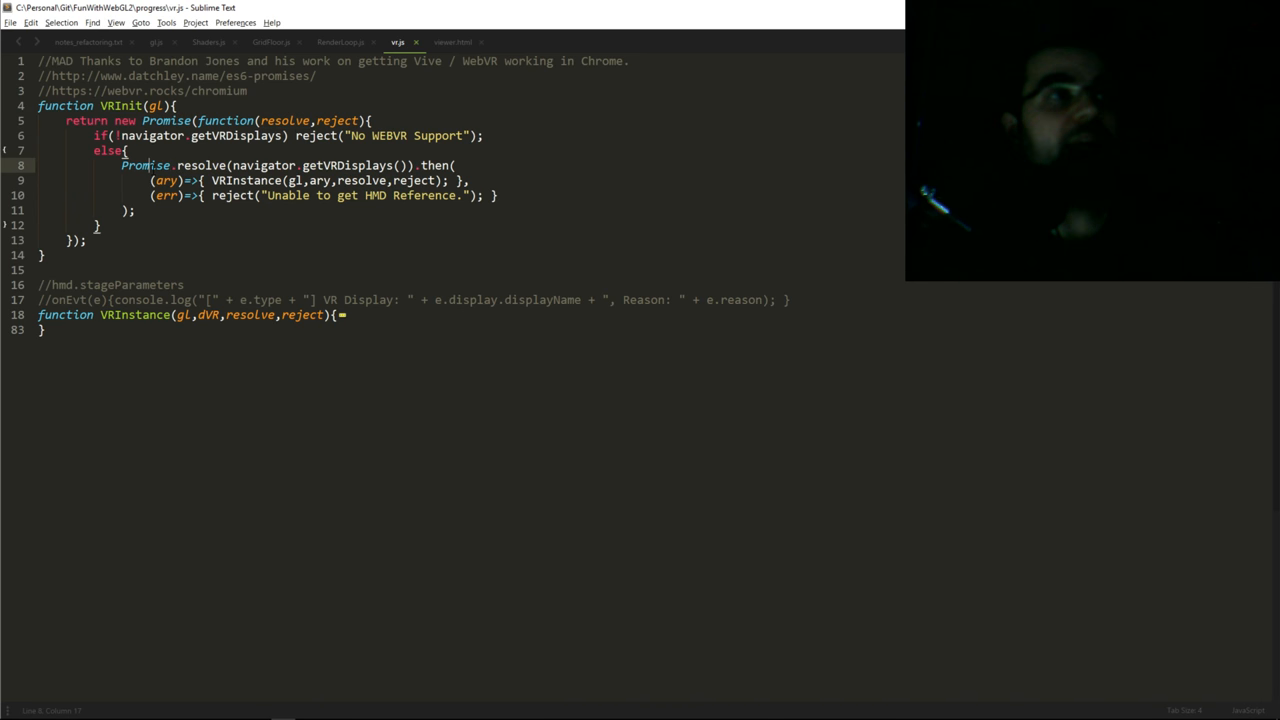
# Highlight getVRDisplays and VRInstance in VRInit, then fold the VRInit body away again
pyautogui.doubleClick(350, 164)
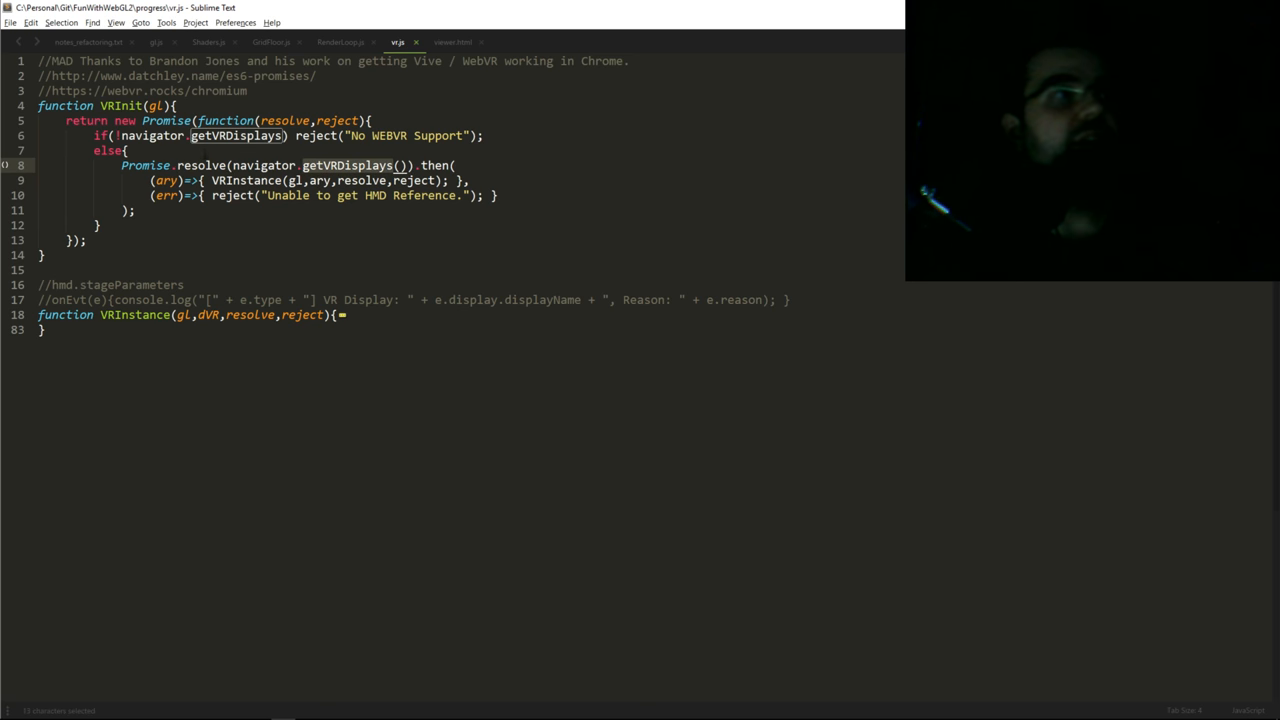
pyautogui.moveTo(328, 180)
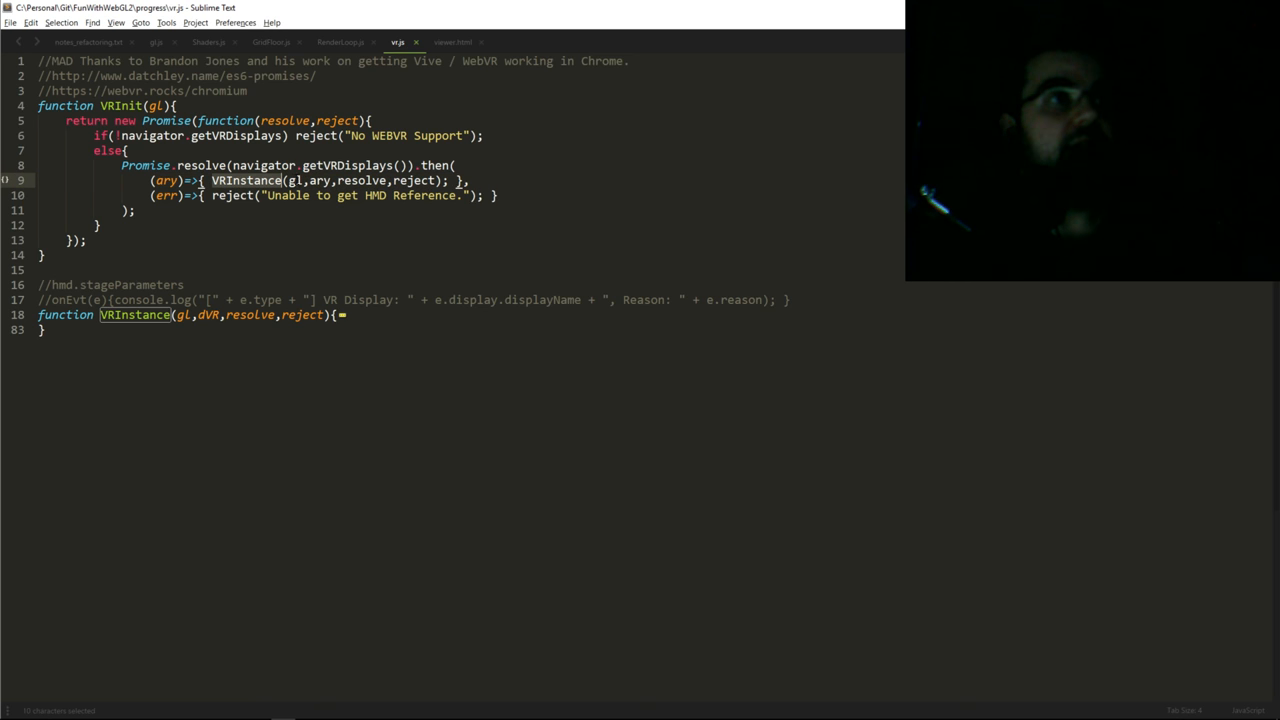
pyautogui.doubleClick(294, 180)
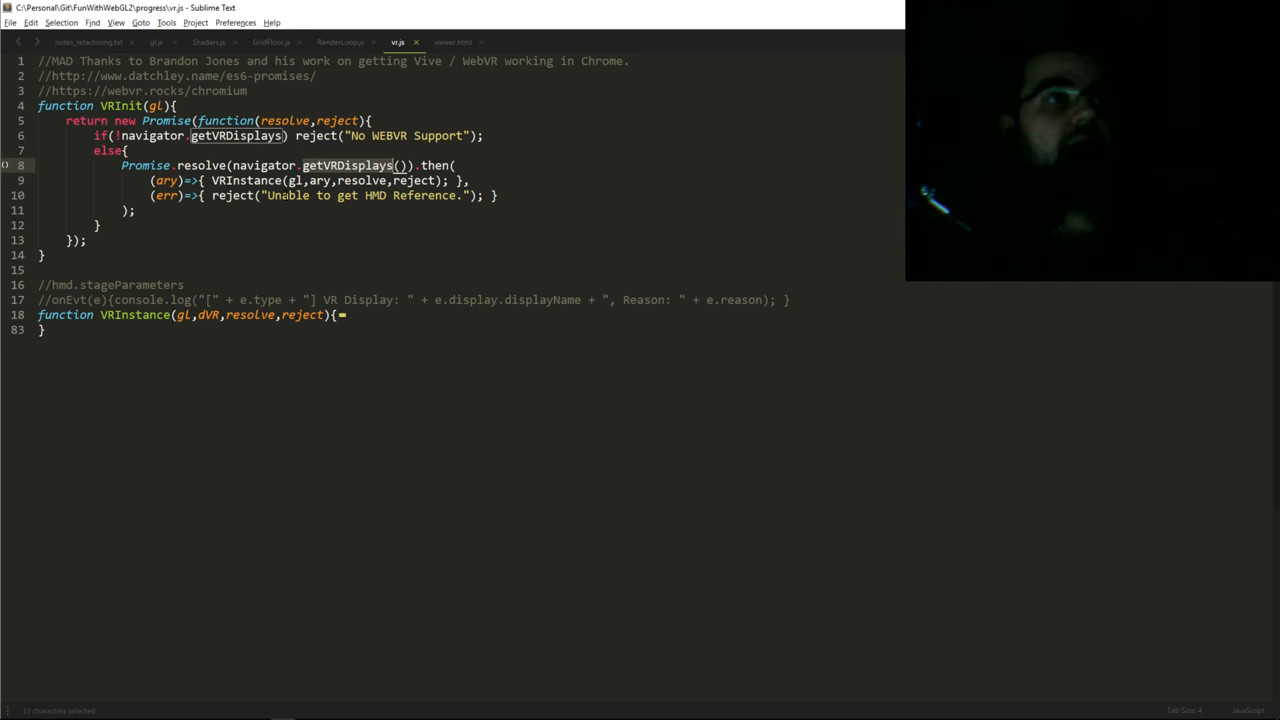
pyautogui.doubleClick(164, 196)
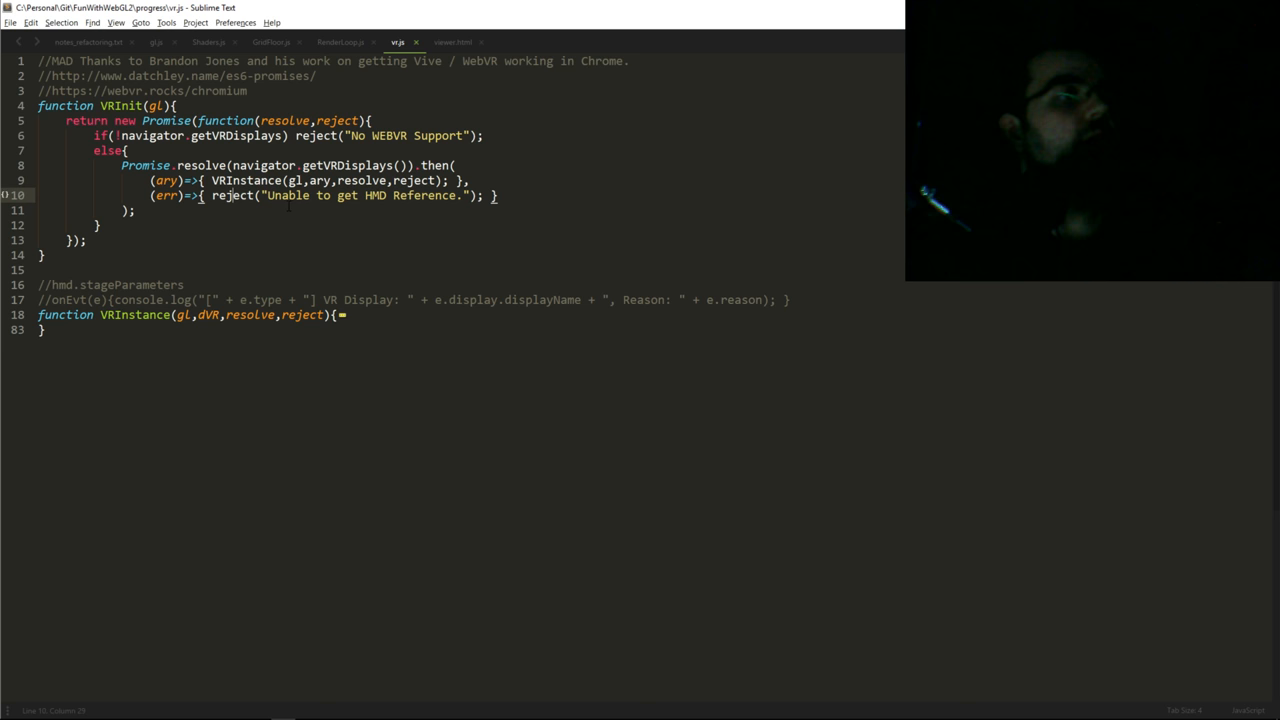
pyautogui.click(30, 106)
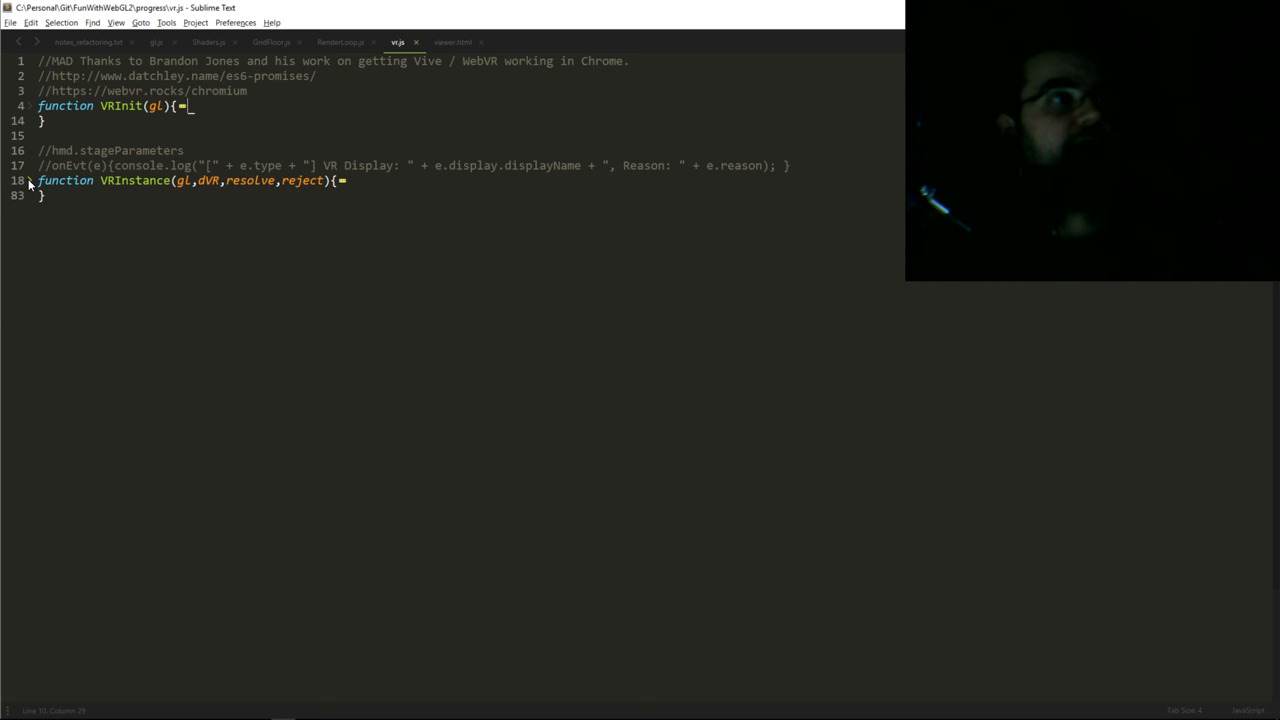
pyautogui.click(32, 180)
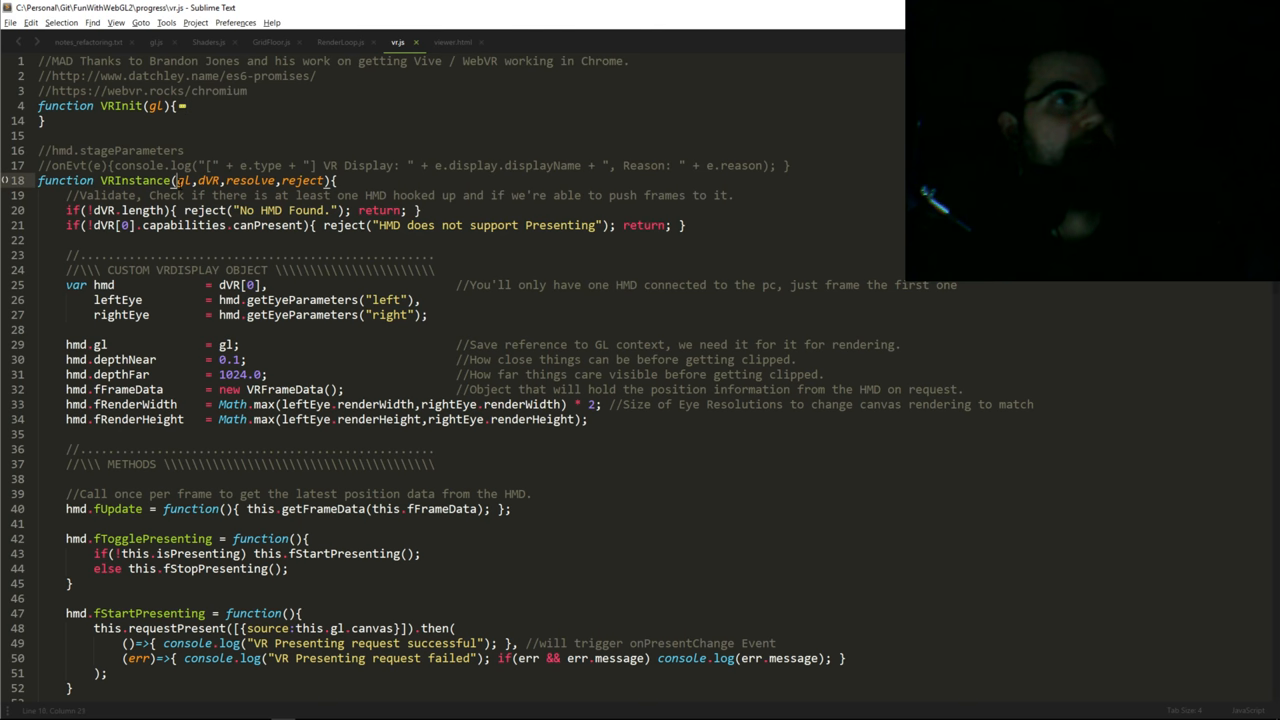
pyautogui.doubleClick(208, 180)
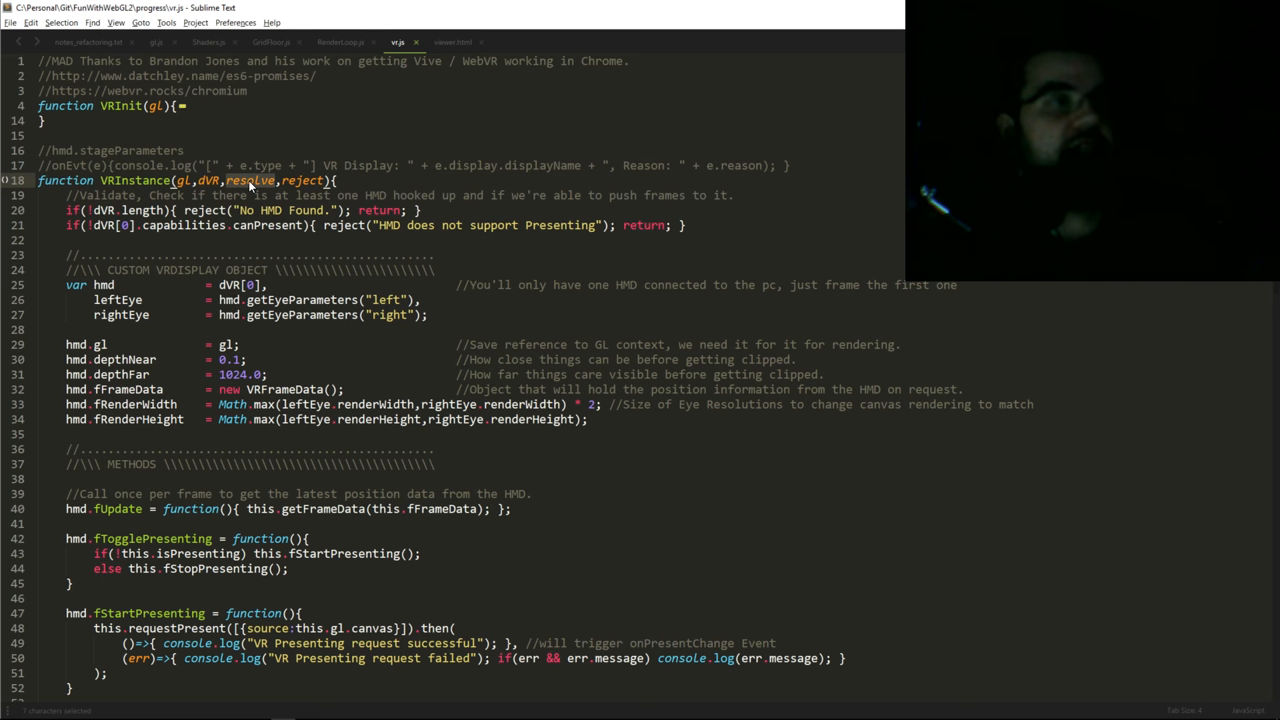
pyautogui.doubleClick(248, 180)
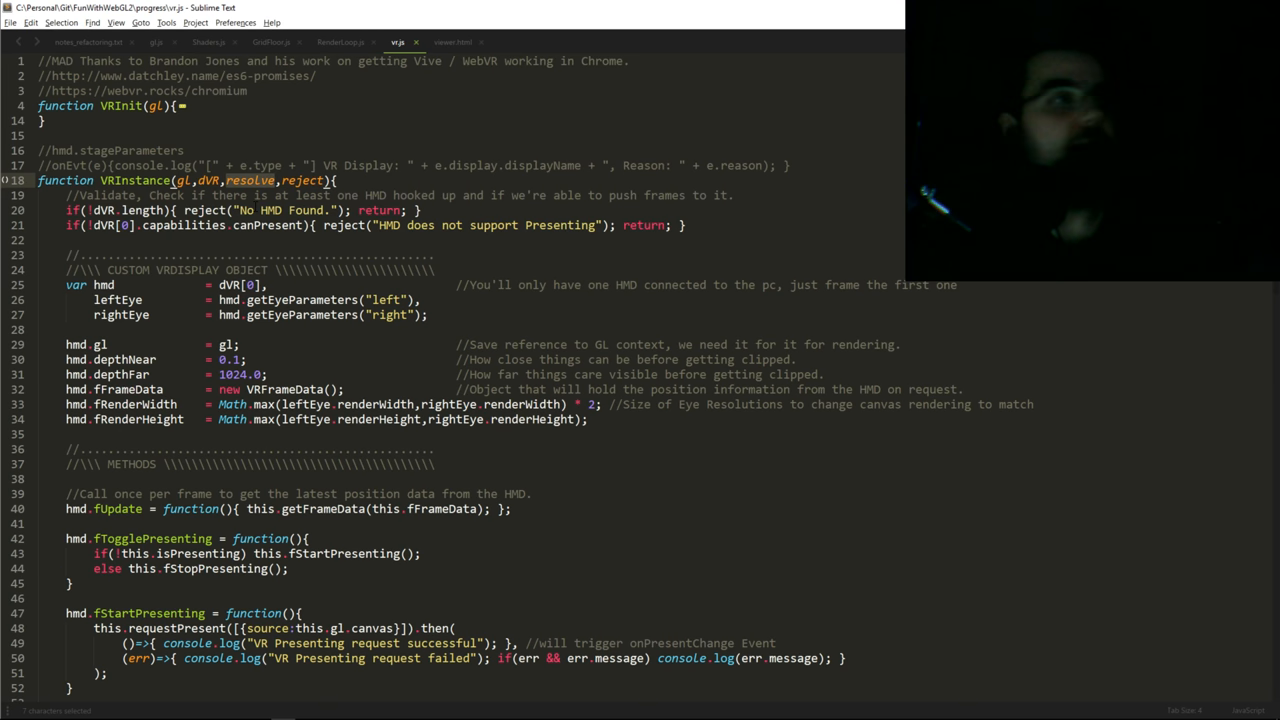
pyautogui.click(116, 210)
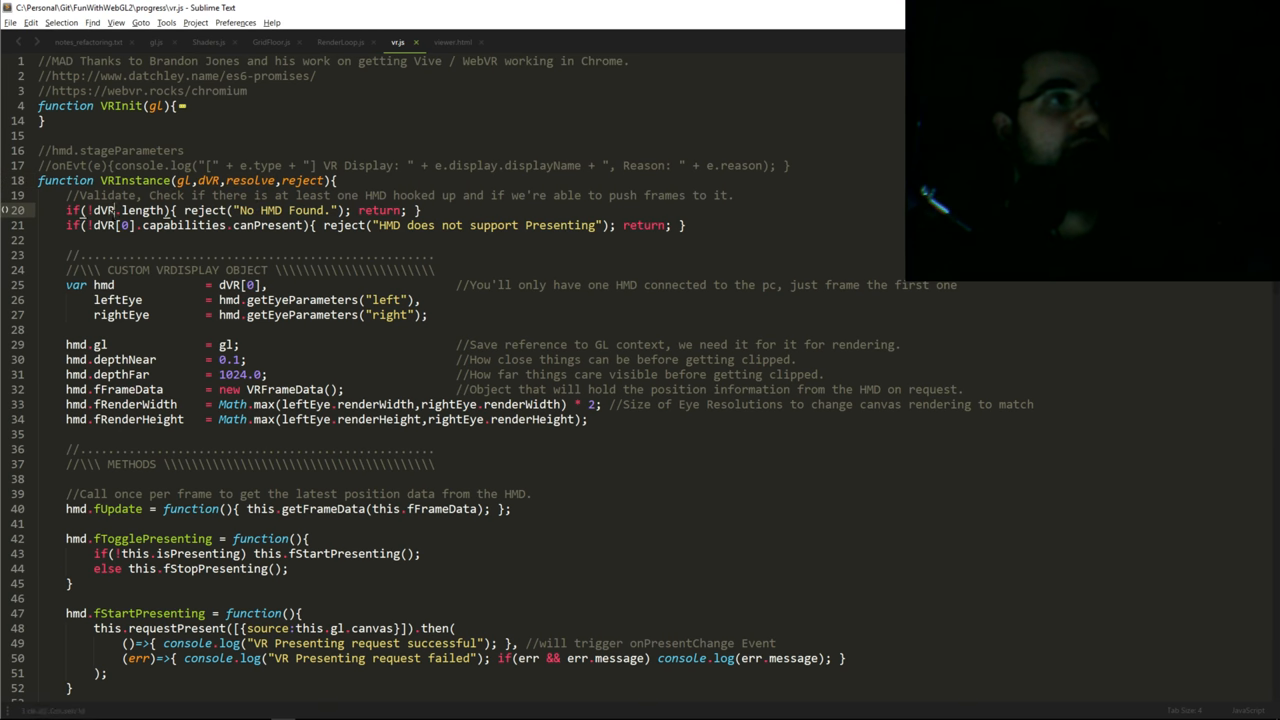
pyautogui.doubleClick(104, 210)
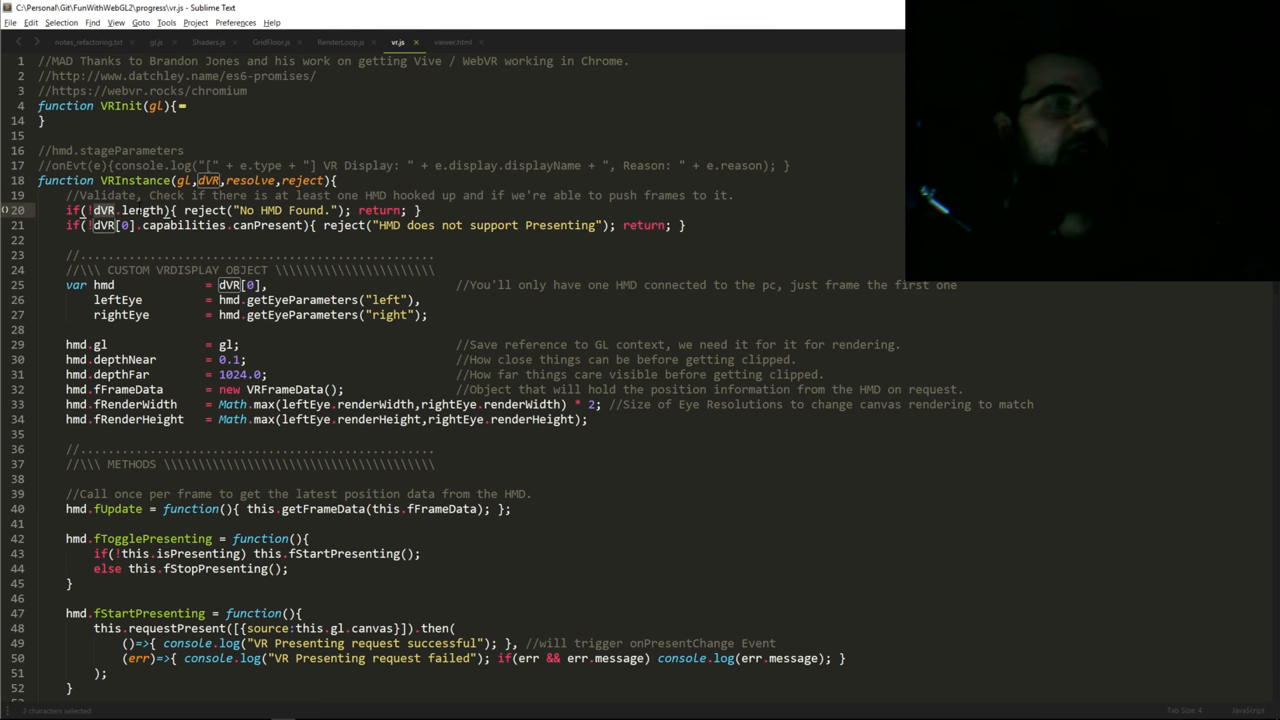
pyautogui.doubleClick(272, 210)
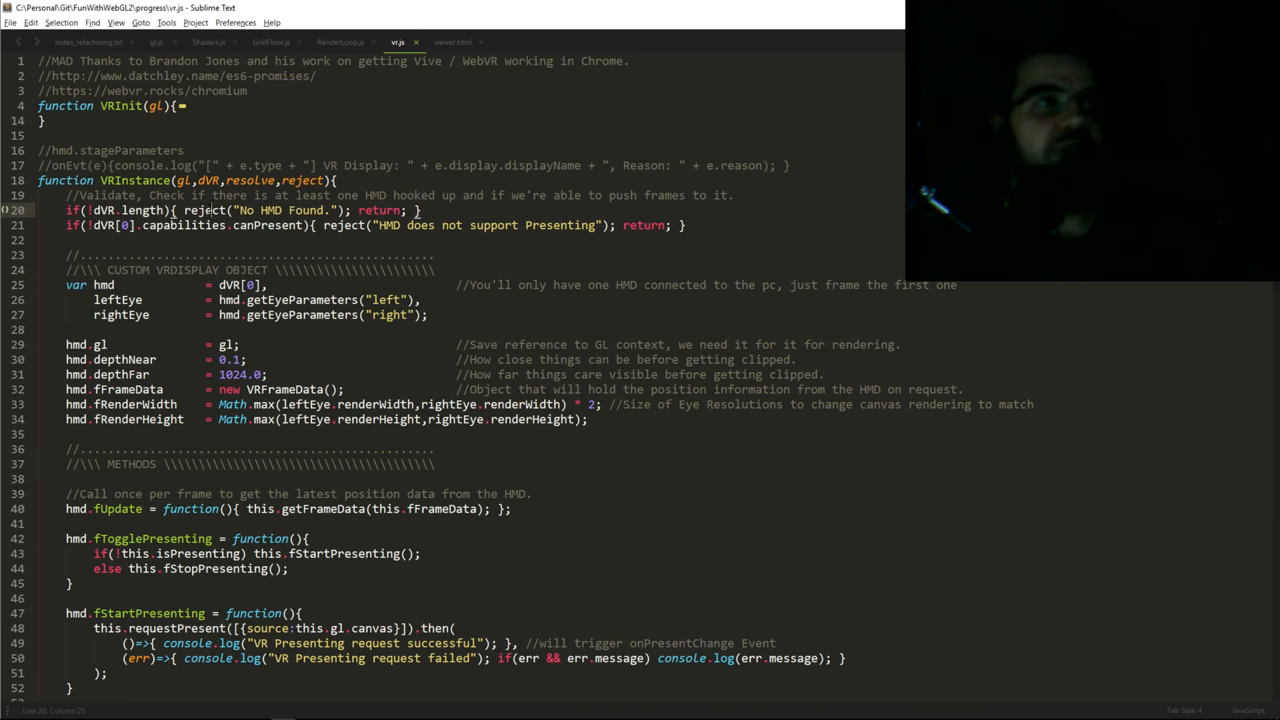
pyautogui.doubleClick(204, 210)
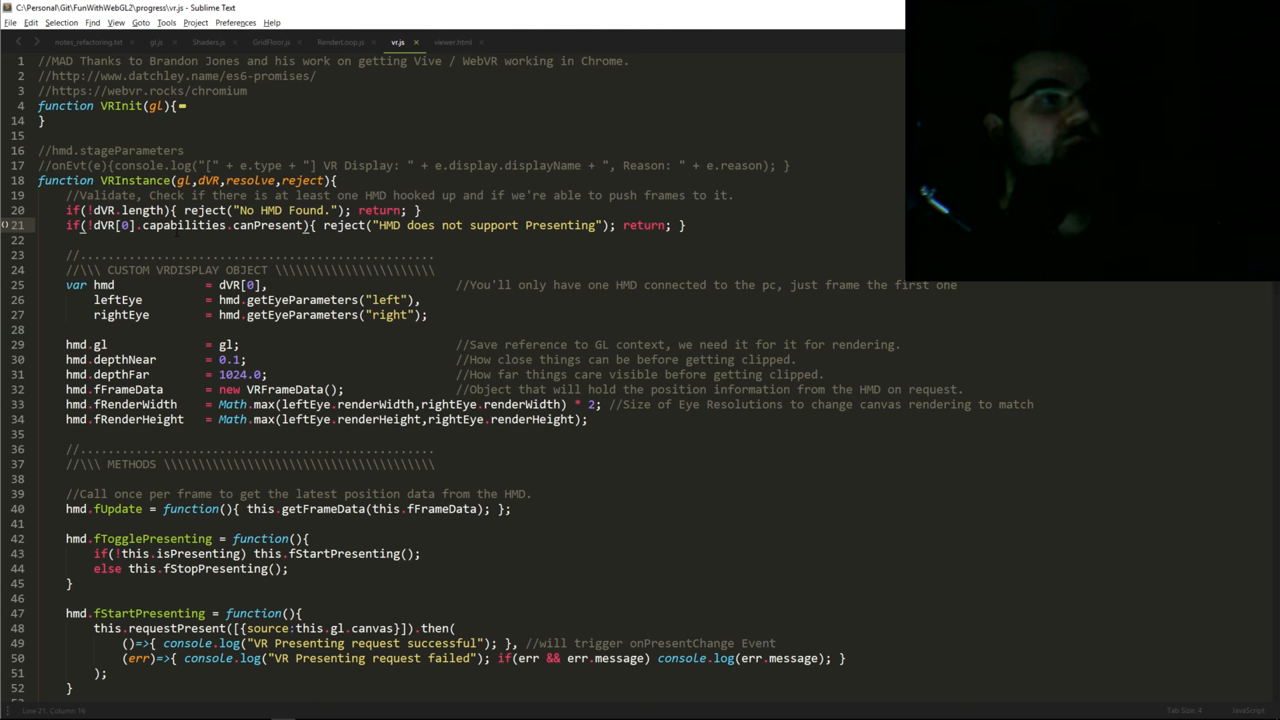
pyautogui.doubleClick(184, 224)
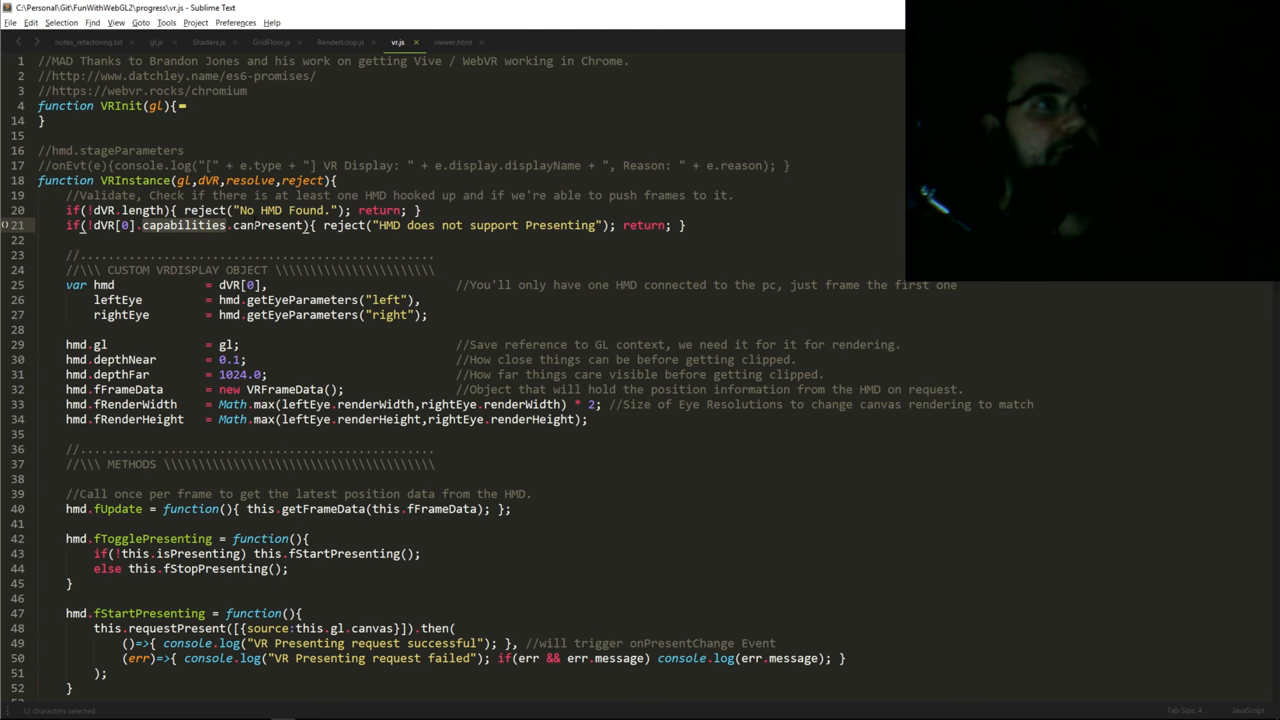
pyautogui.doubleClick(268, 224)
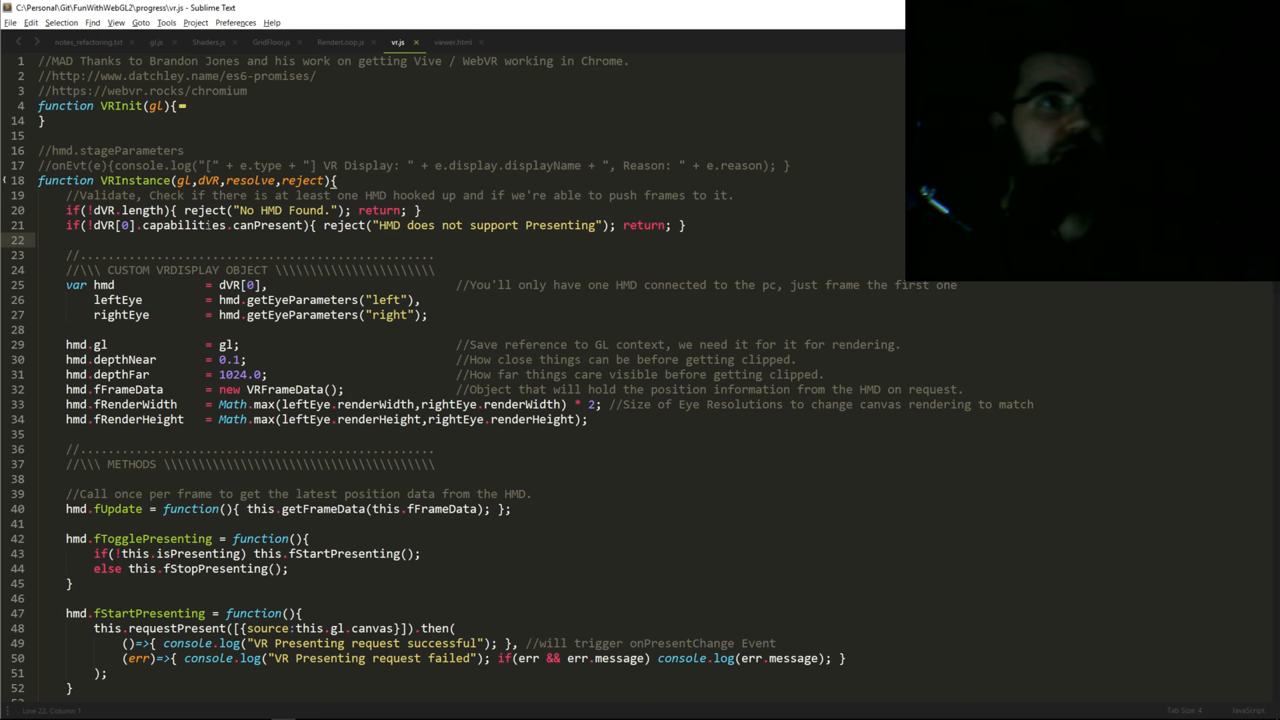
pyautogui.click(84, 224)
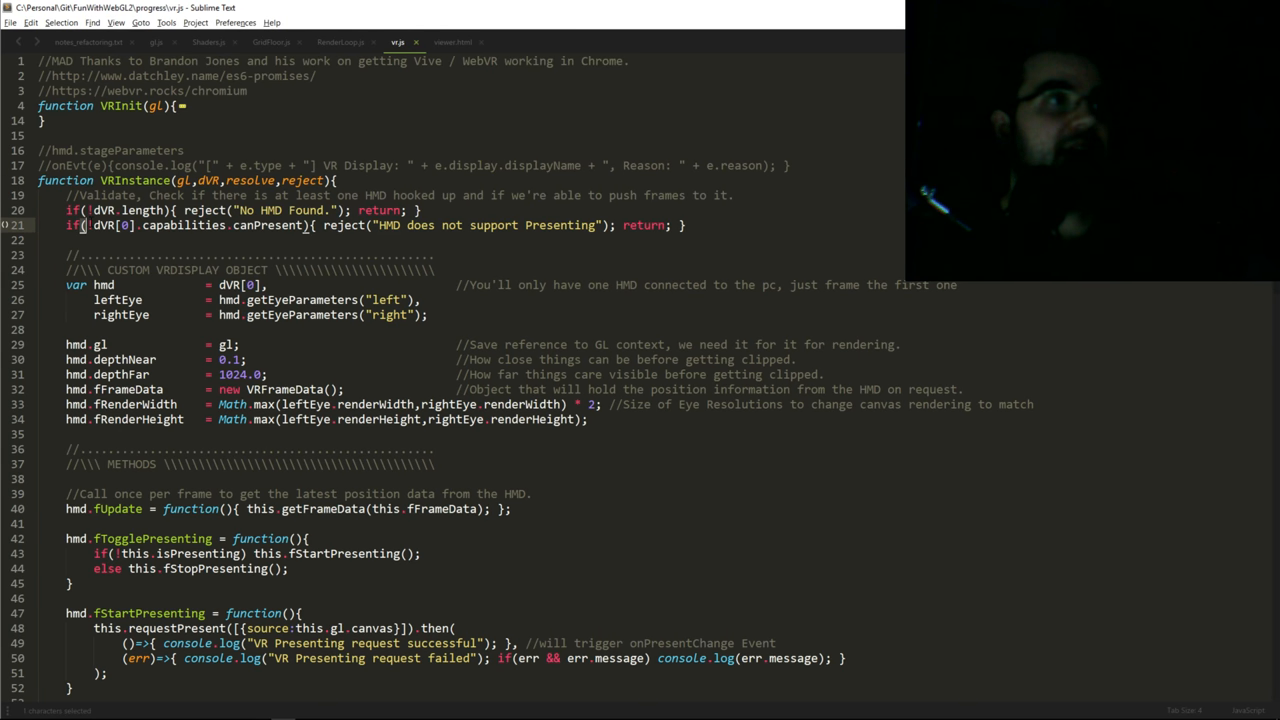
pyautogui.click(84, 224)
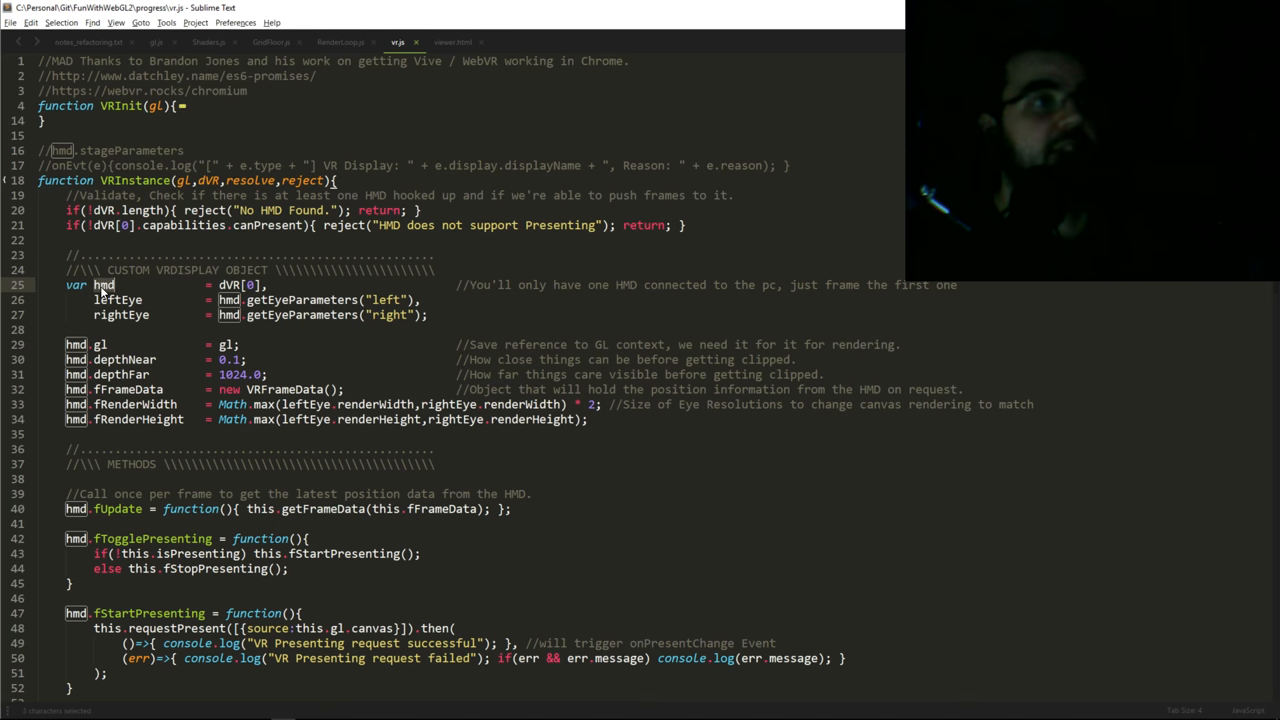
pyautogui.moveTo(168, 308)
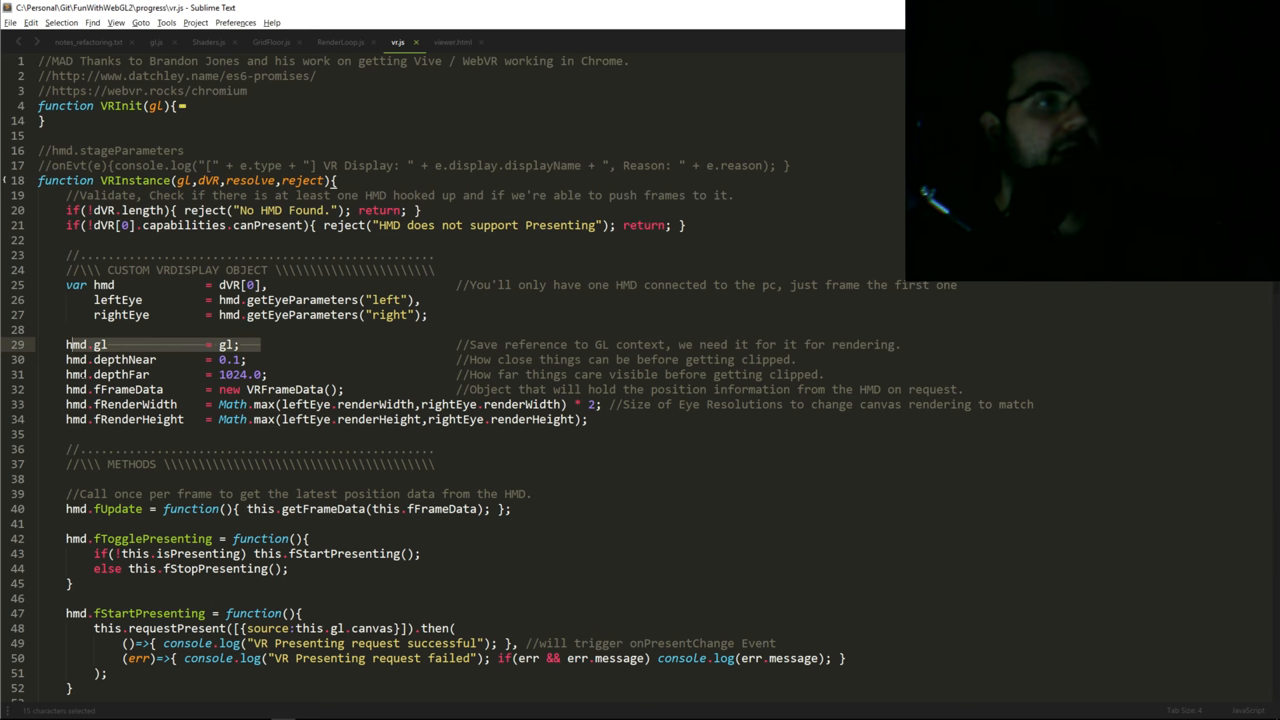
pyautogui.moveTo(100, 344); pyautogui.dragTo(268, 374)
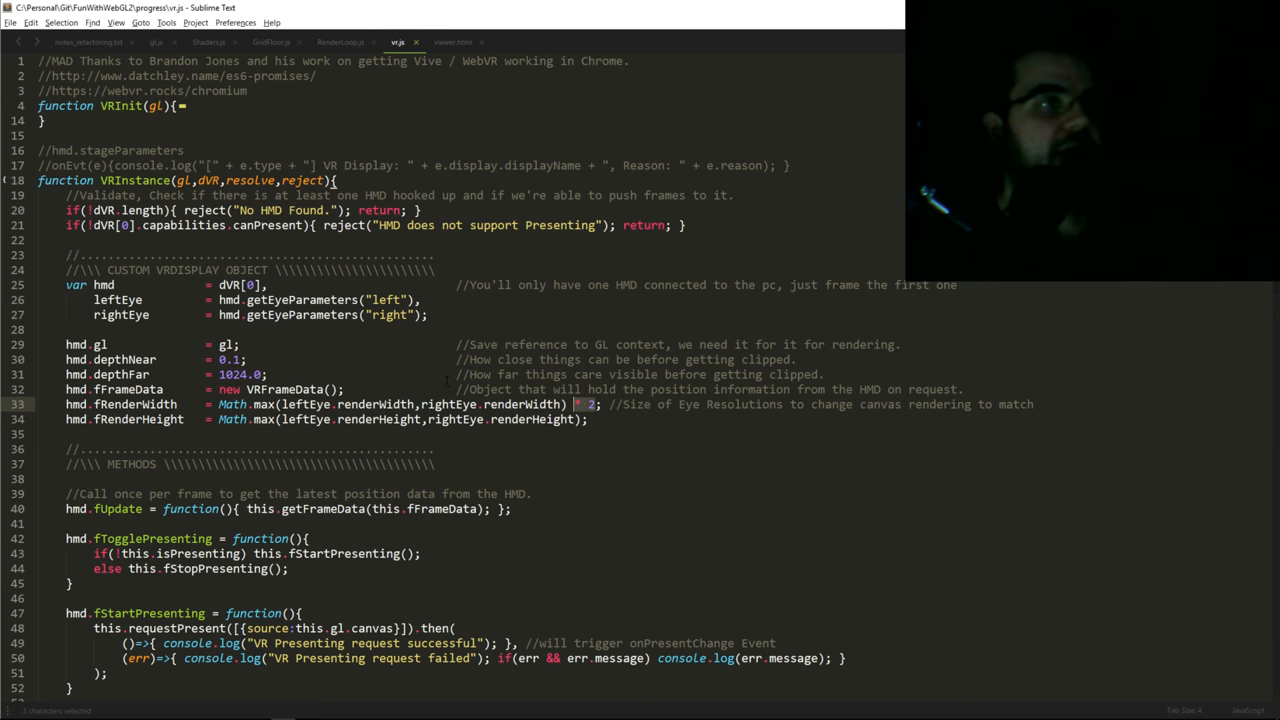
pyautogui.scroll(-3)
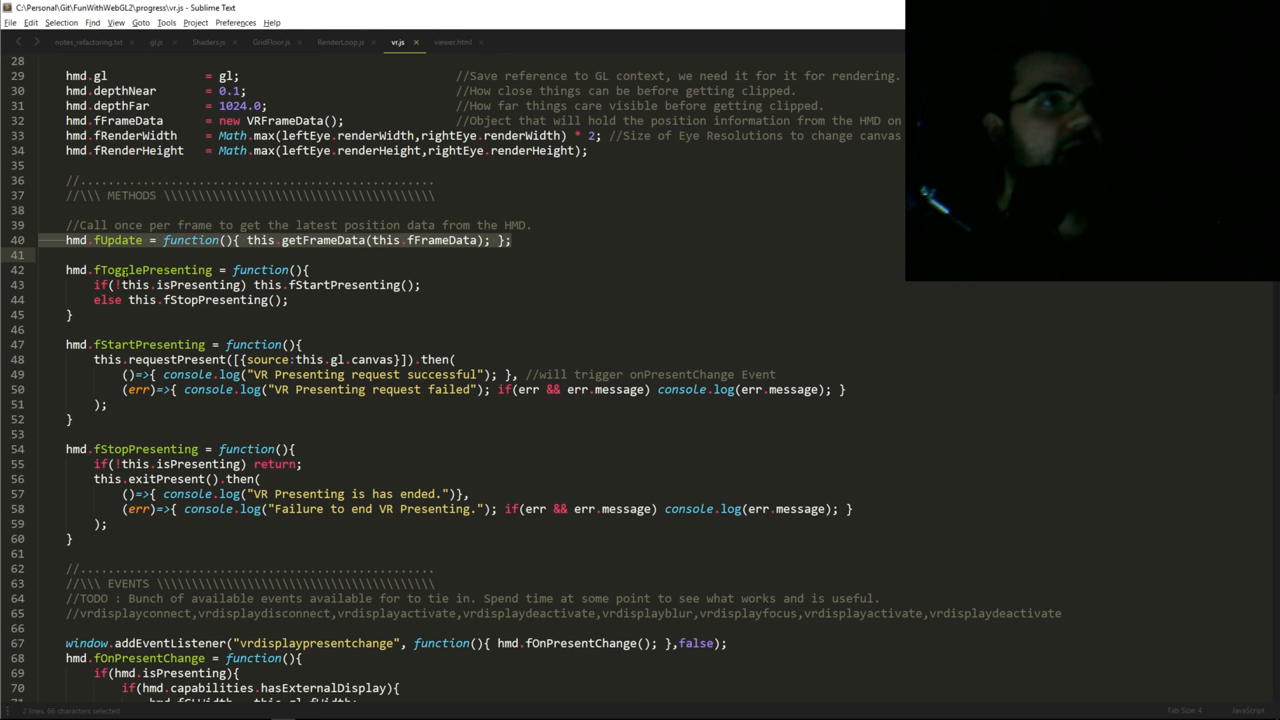
pyautogui.doubleClick(152, 270)
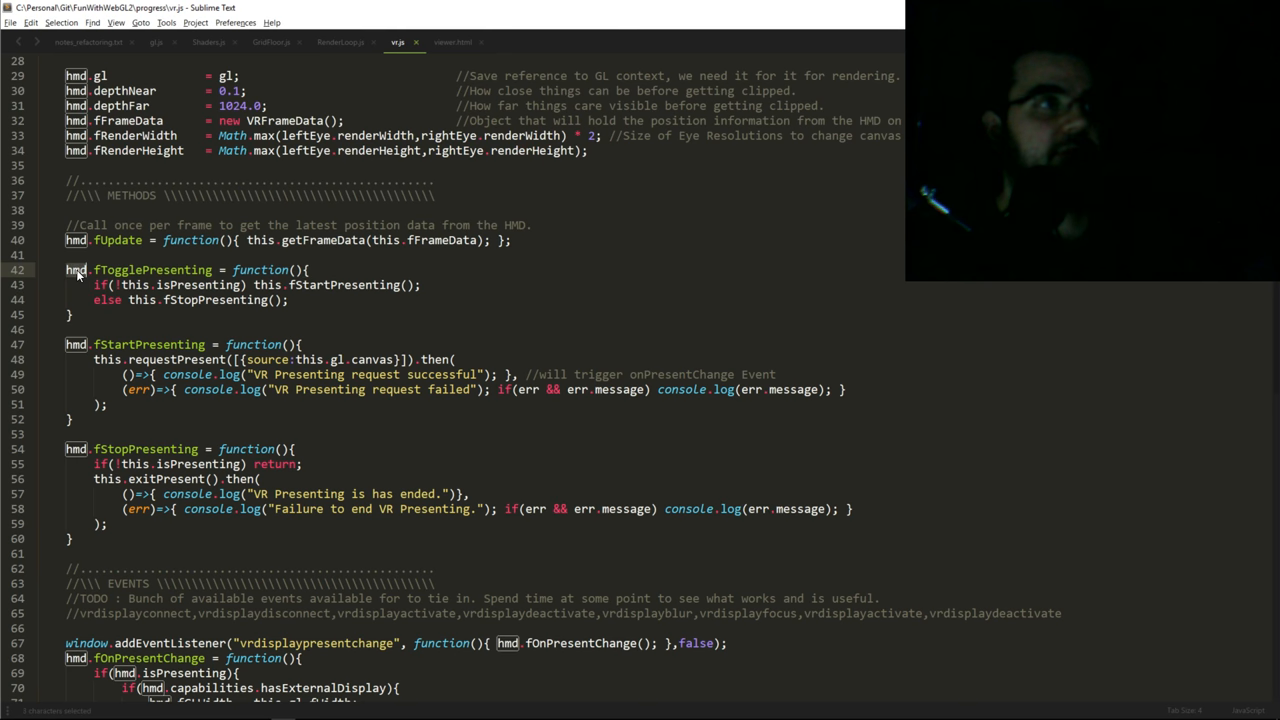
pyautogui.moveTo(82, 278)
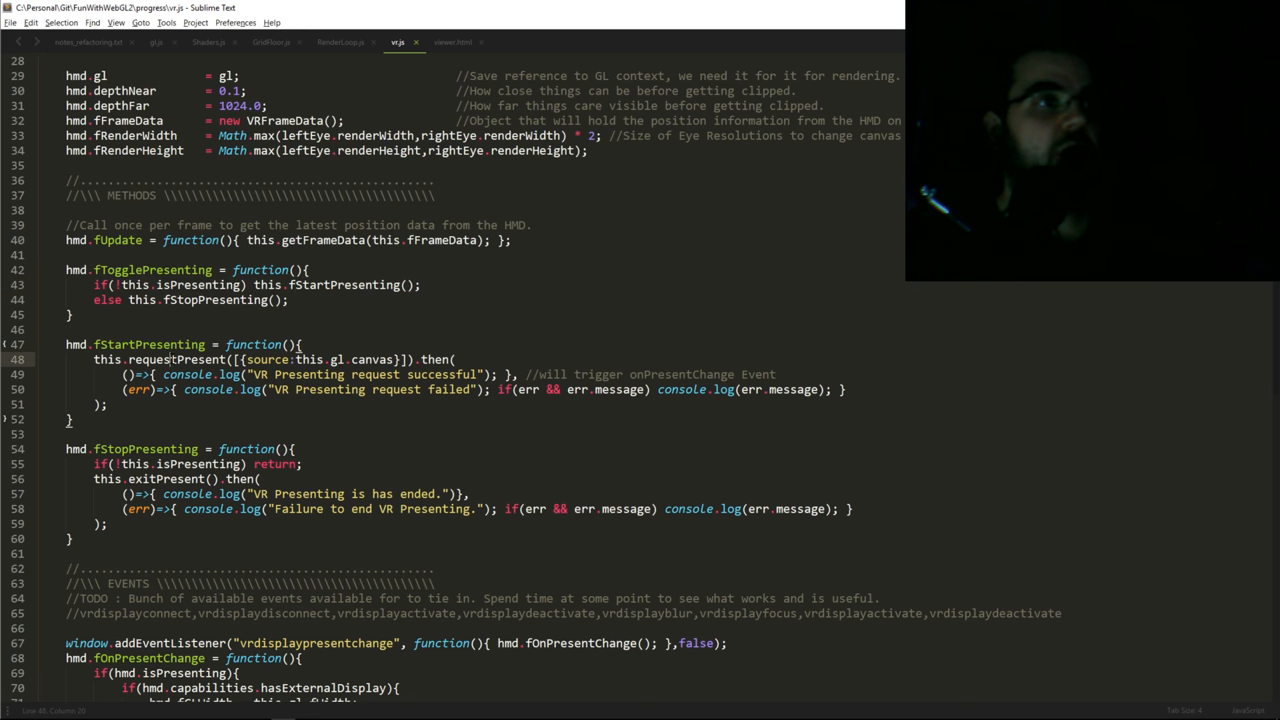
pyautogui.doubleClick(178, 360)
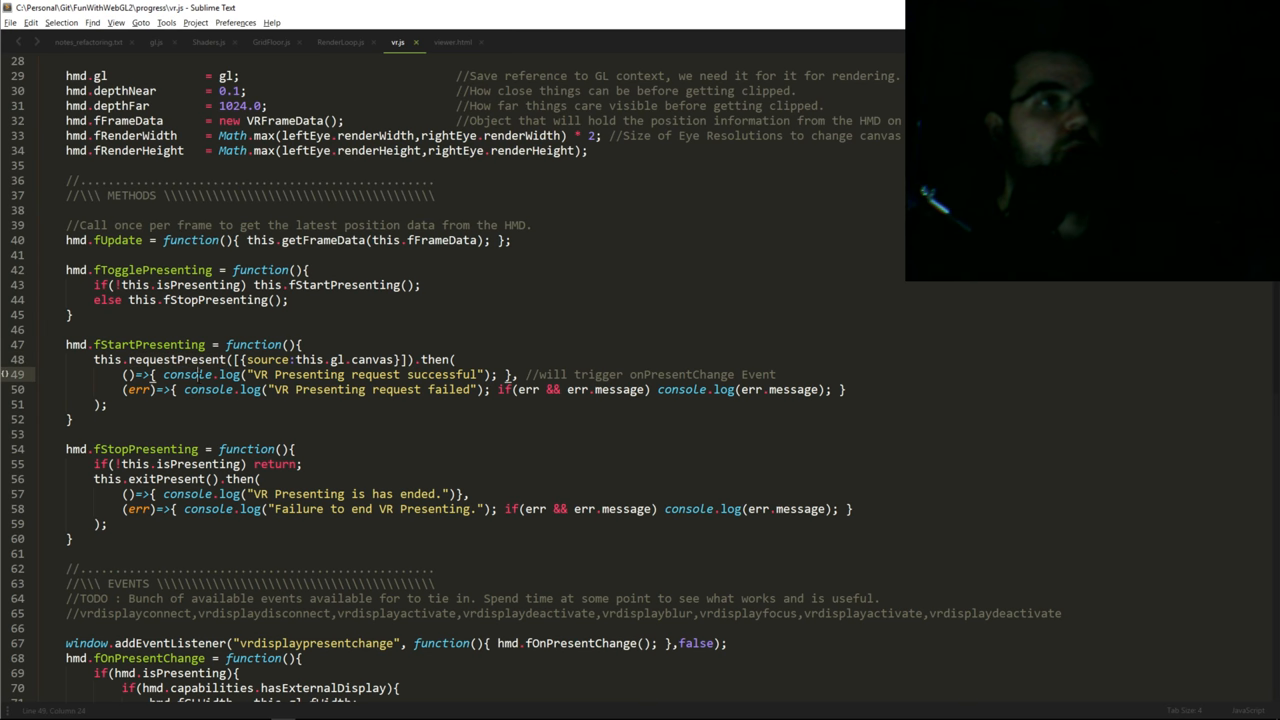
pyautogui.doubleClick(176, 360)
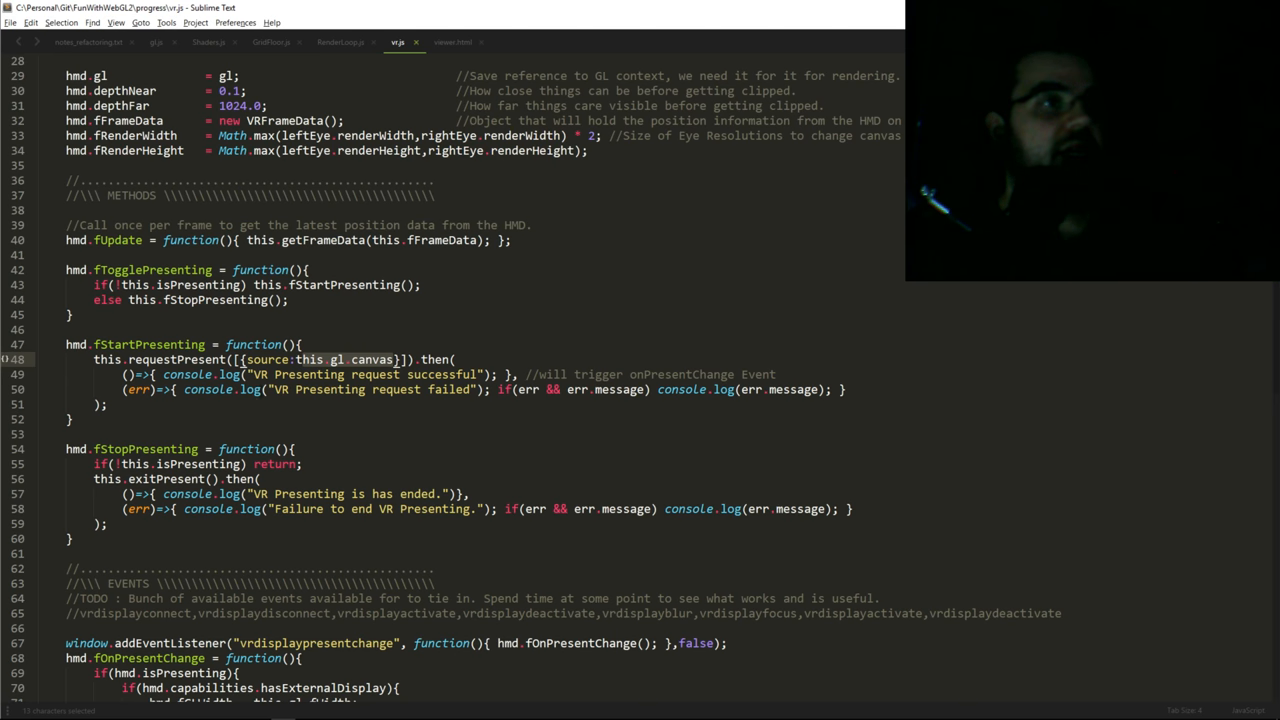
pyautogui.doubleClick(376, 374)
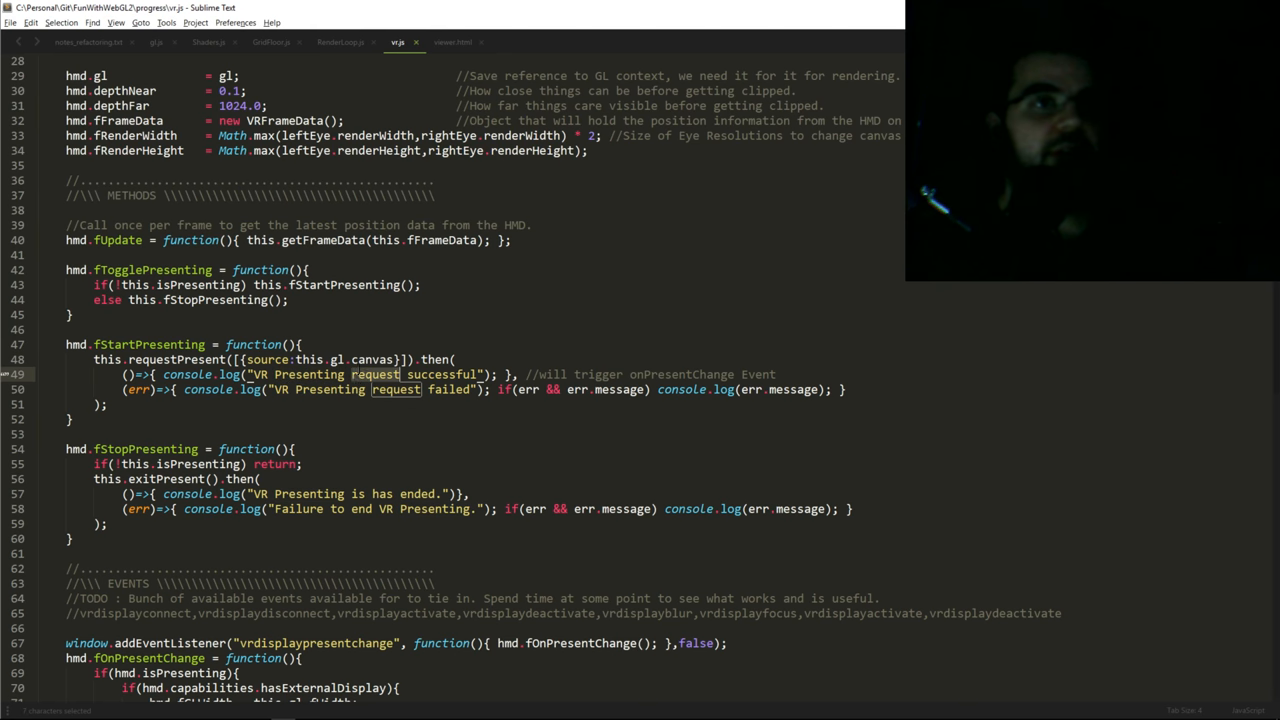
pyautogui.doubleClick(308, 374)
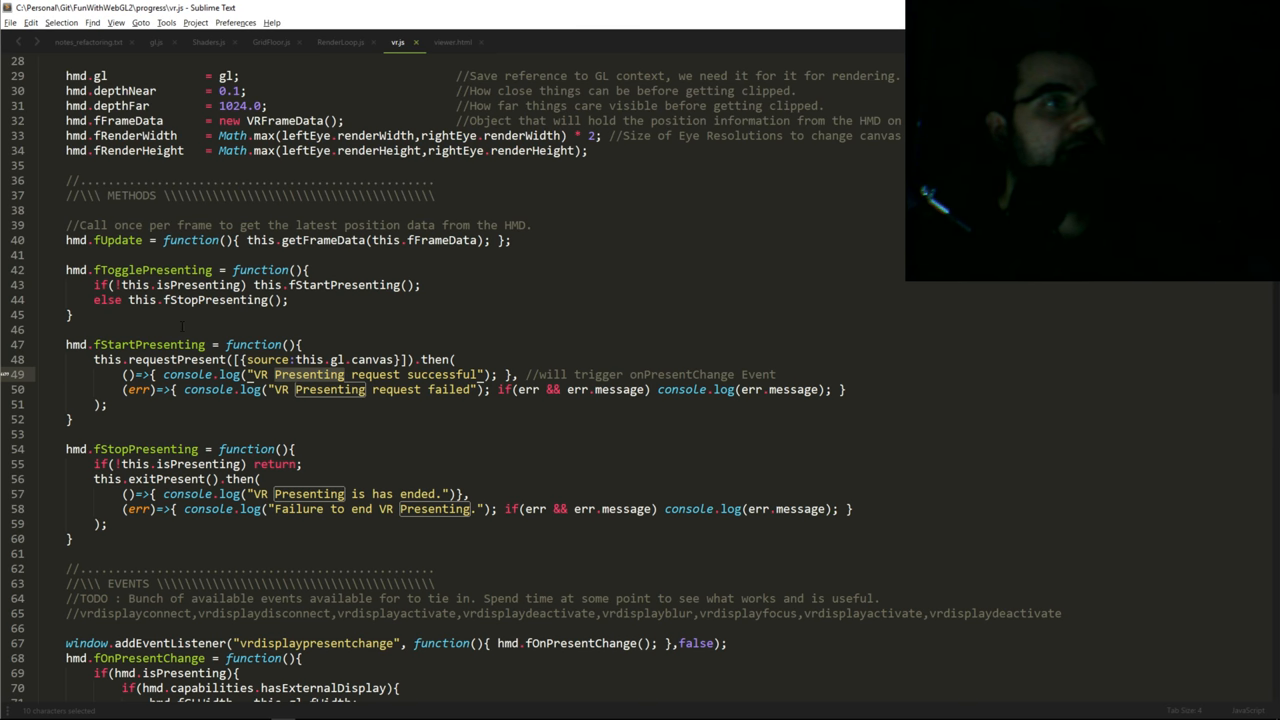
pyautogui.scroll(-3)
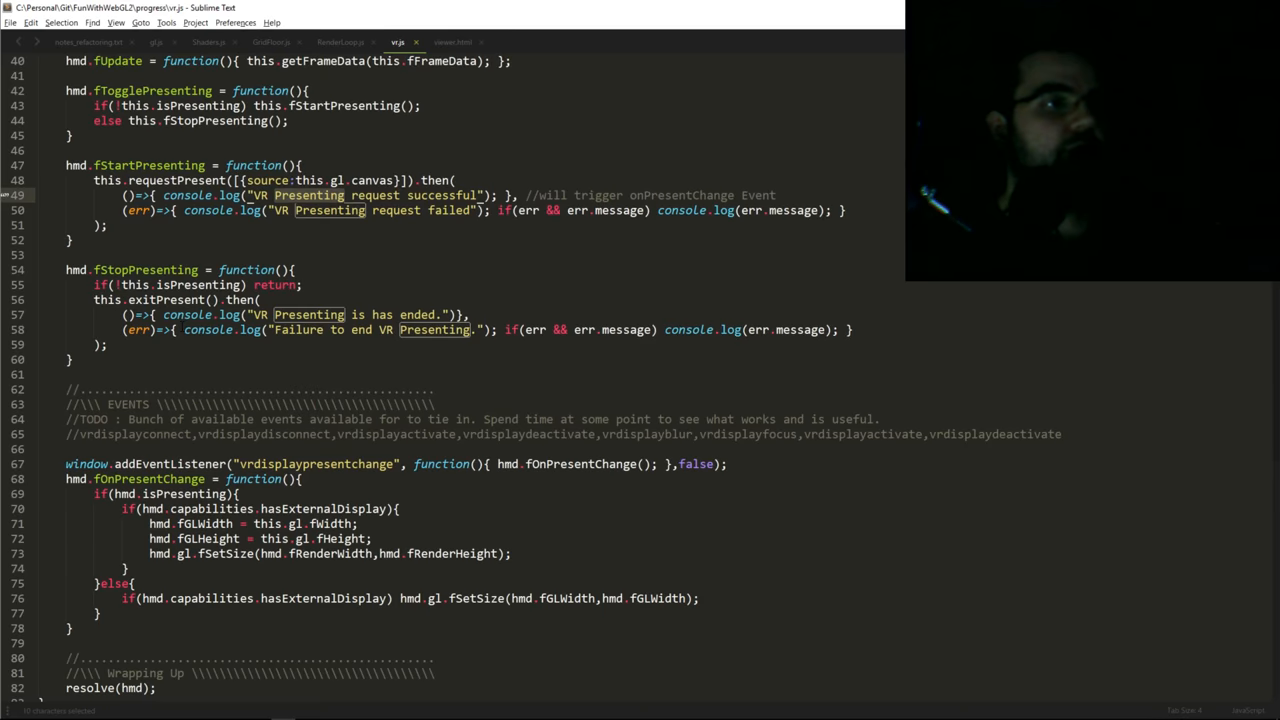
# Review the vrdisplaydisconnect and presentchange event handling and the fStartPresenting function in vr.js
pyautogui.scroll(-3)
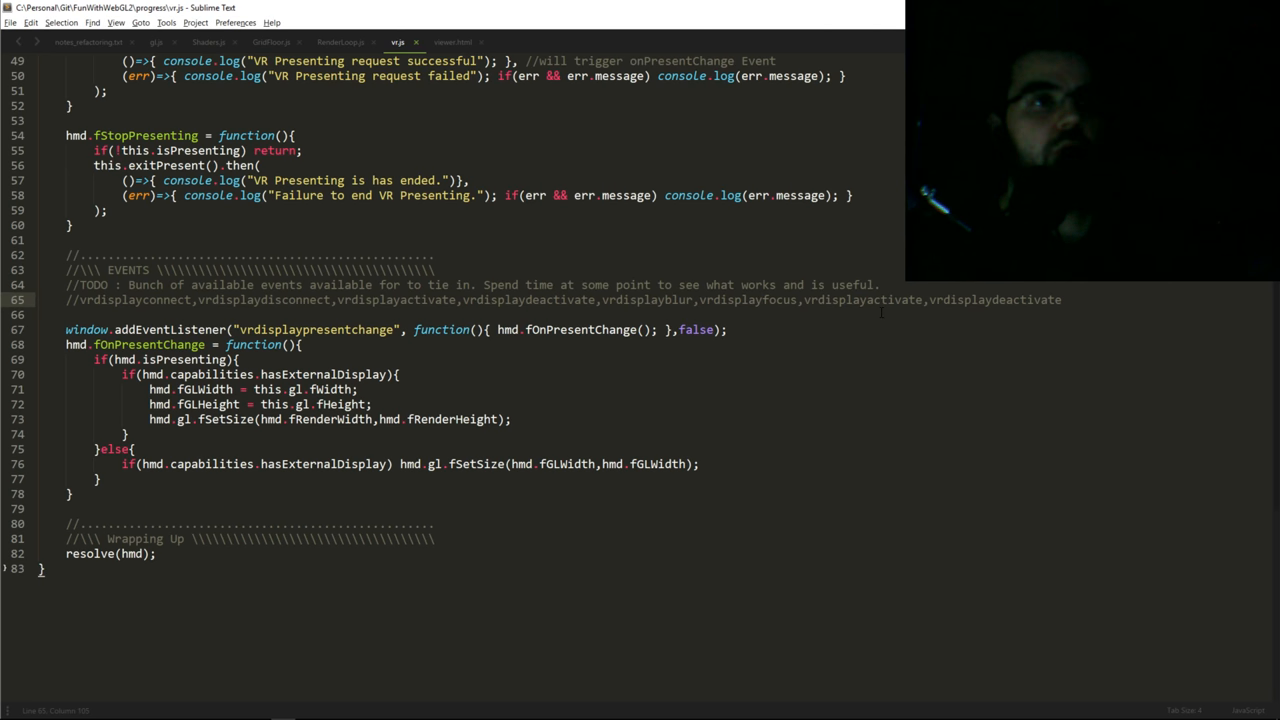
pyautogui.click(762, 300)
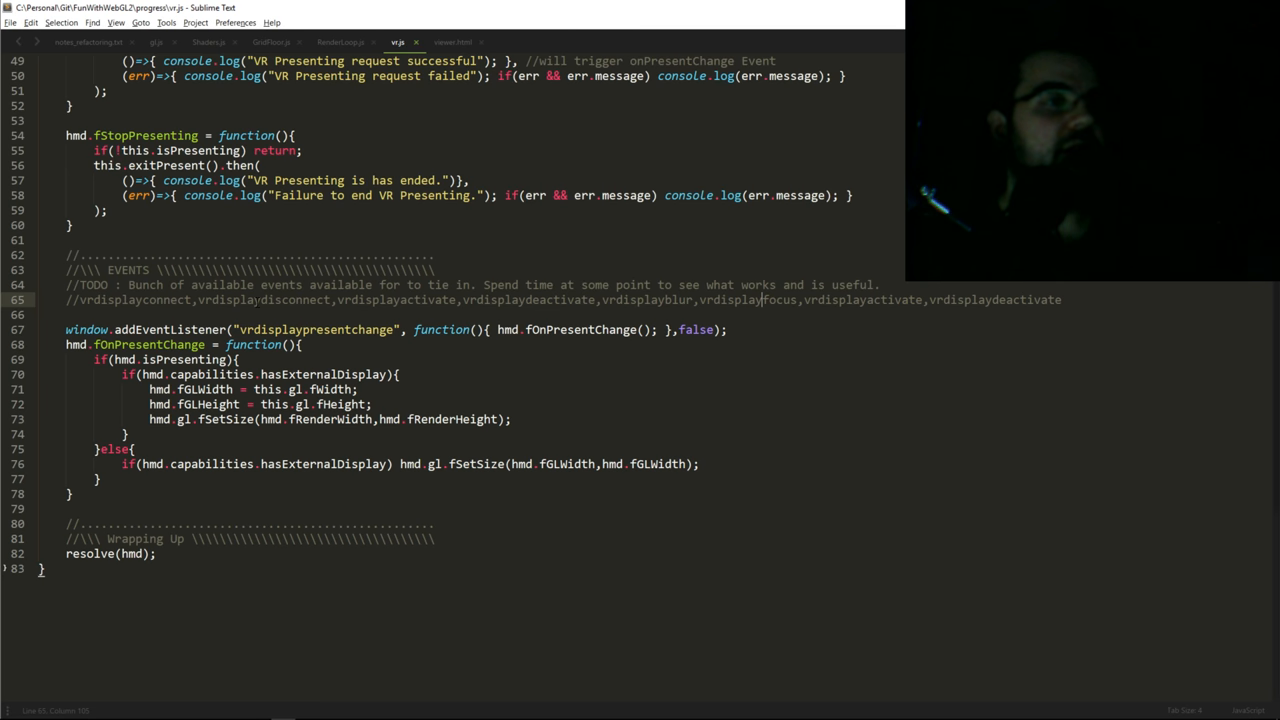
pyautogui.doubleClick(264, 300)
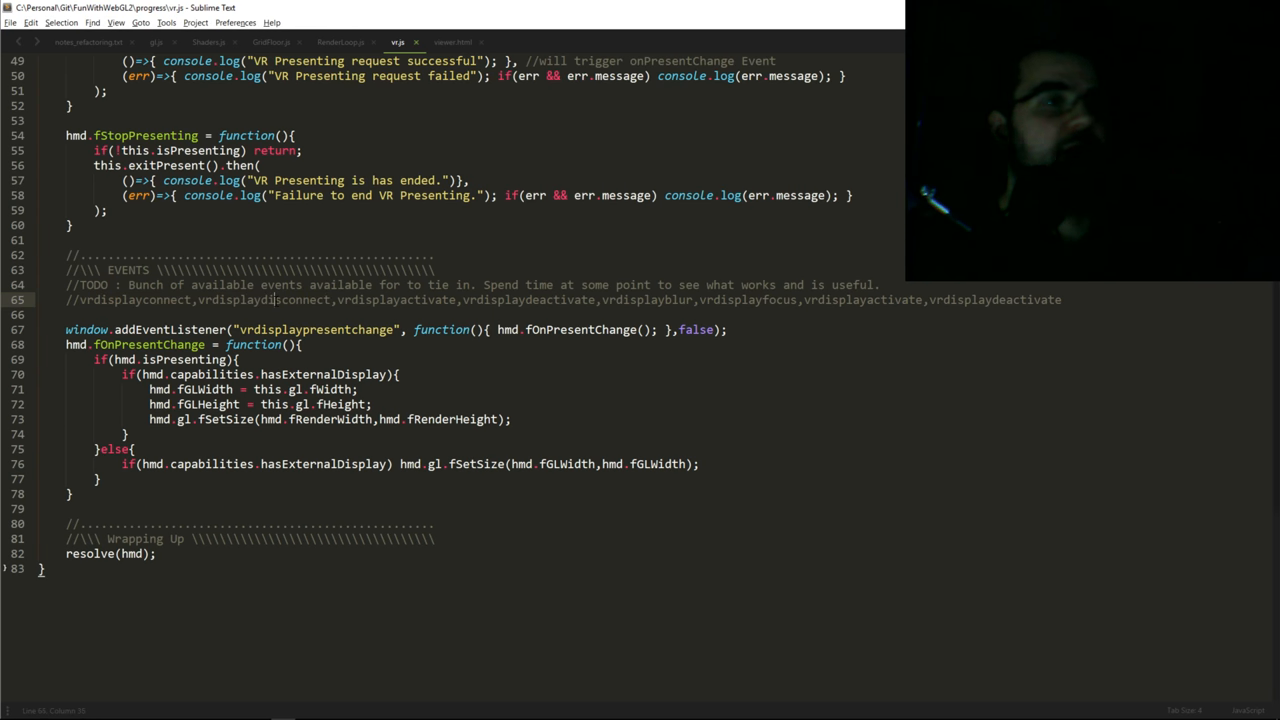
pyautogui.doubleClick(264, 300)
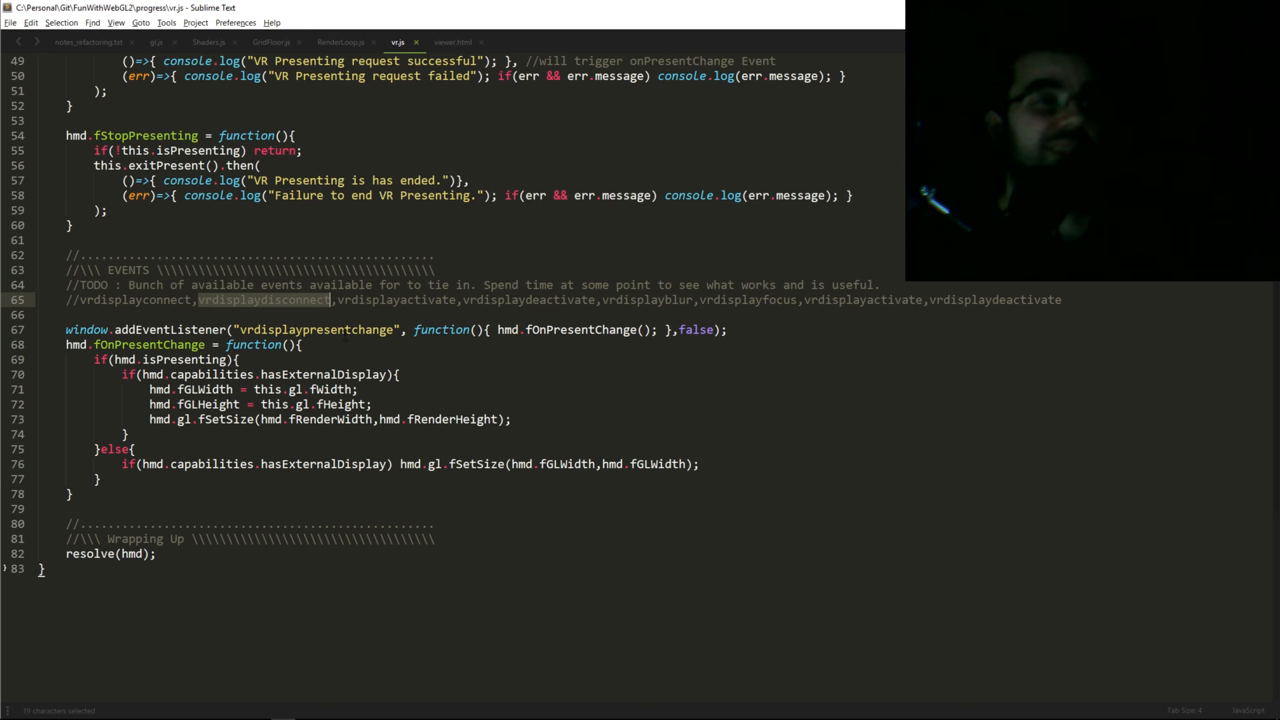
pyautogui.doubleClick(316, 328)
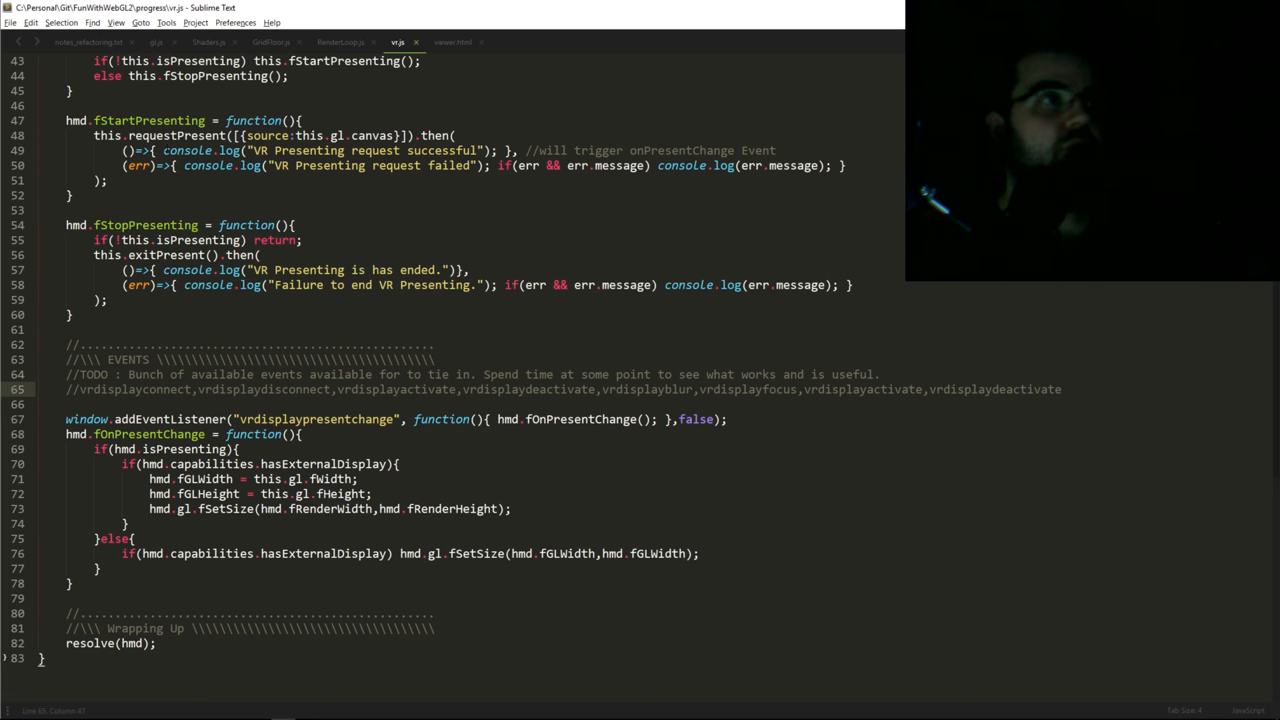
pyautogui.doubleClick(148, 120)
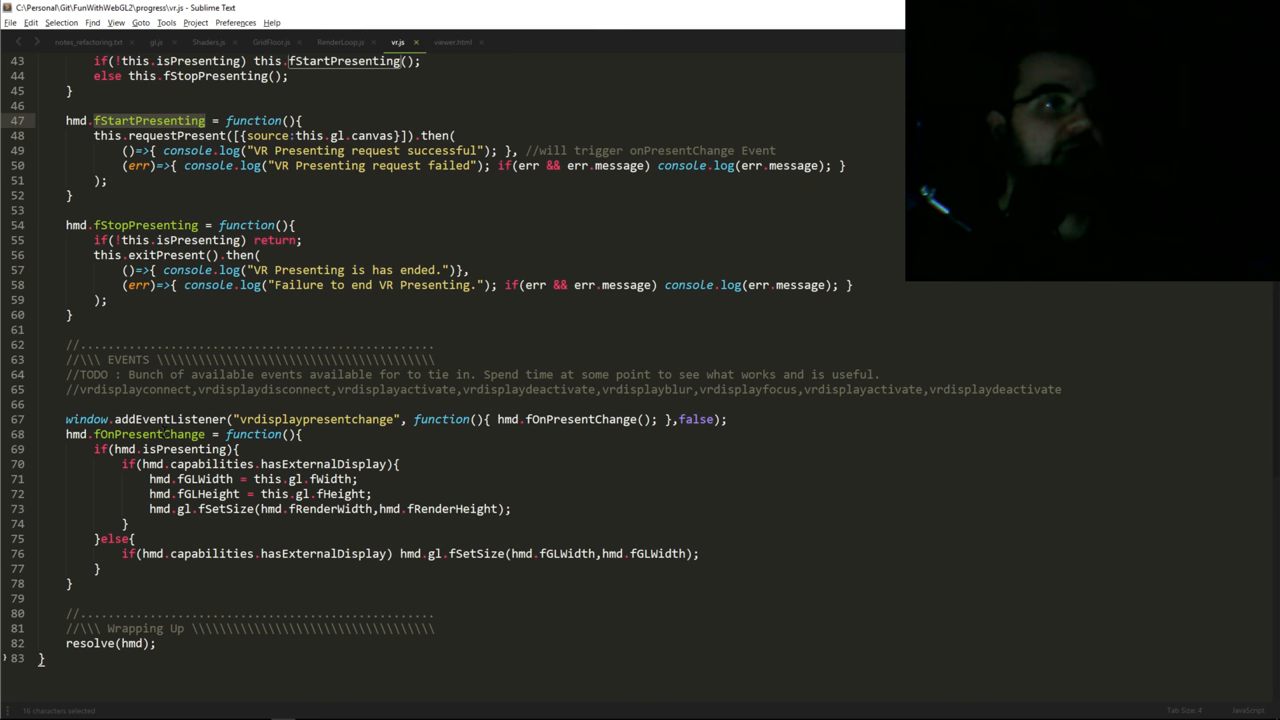
# Highlight the fSetSize(fRenderWidth...) call and resolve(hmd), then switch to viewer.html
pyautogui.scroll(-3)
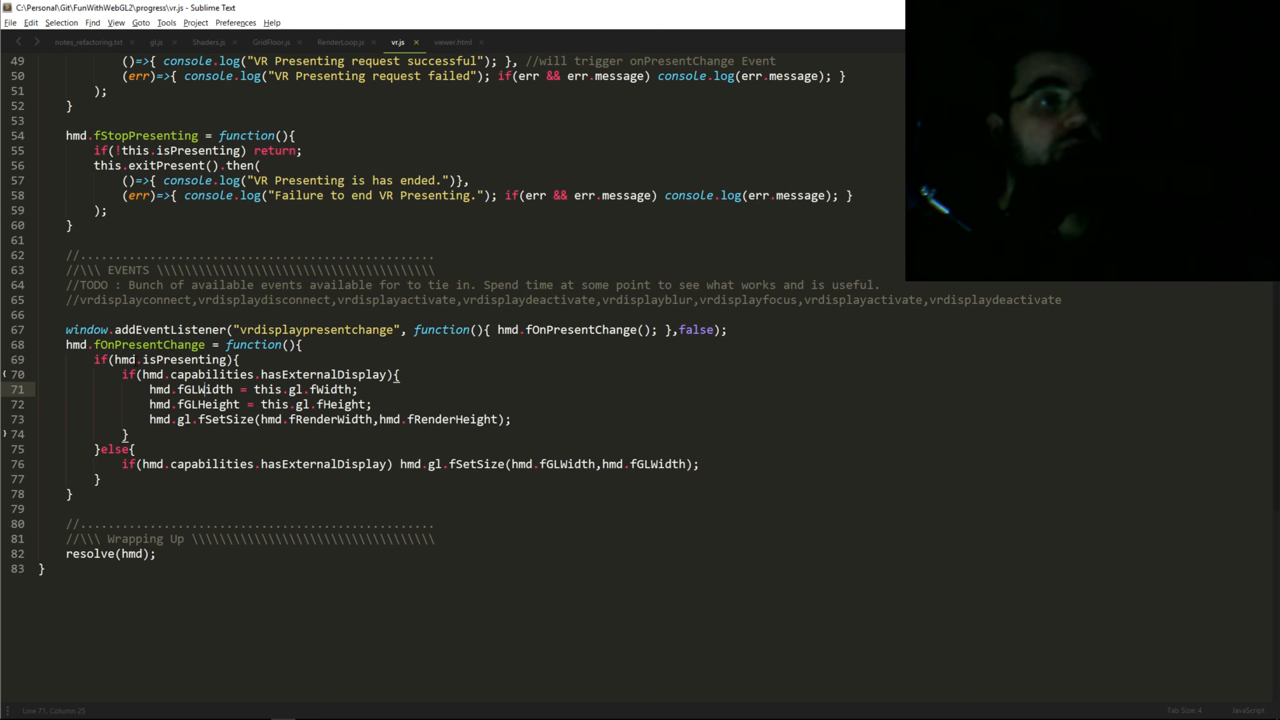
pyautogui.doubleClick(184, 360)
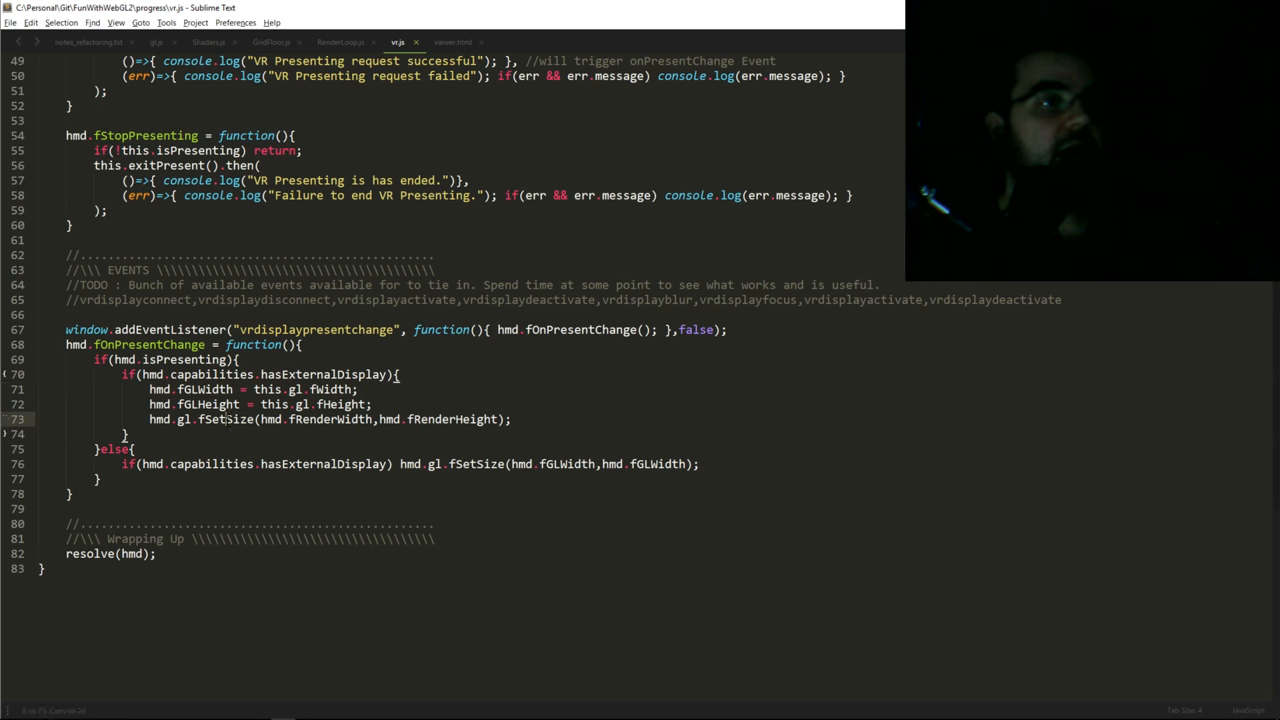
pyautogui.doubleClick(224, 420)
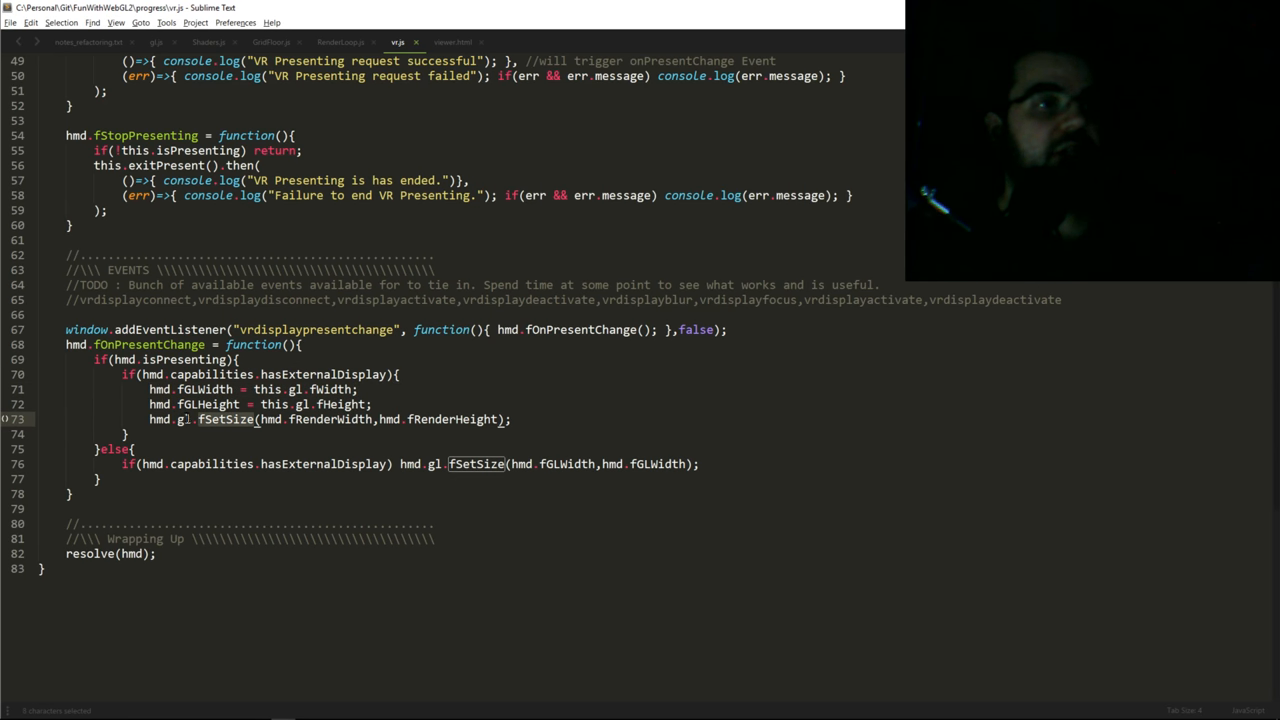
pyautogui.doubleClick(330, 420)
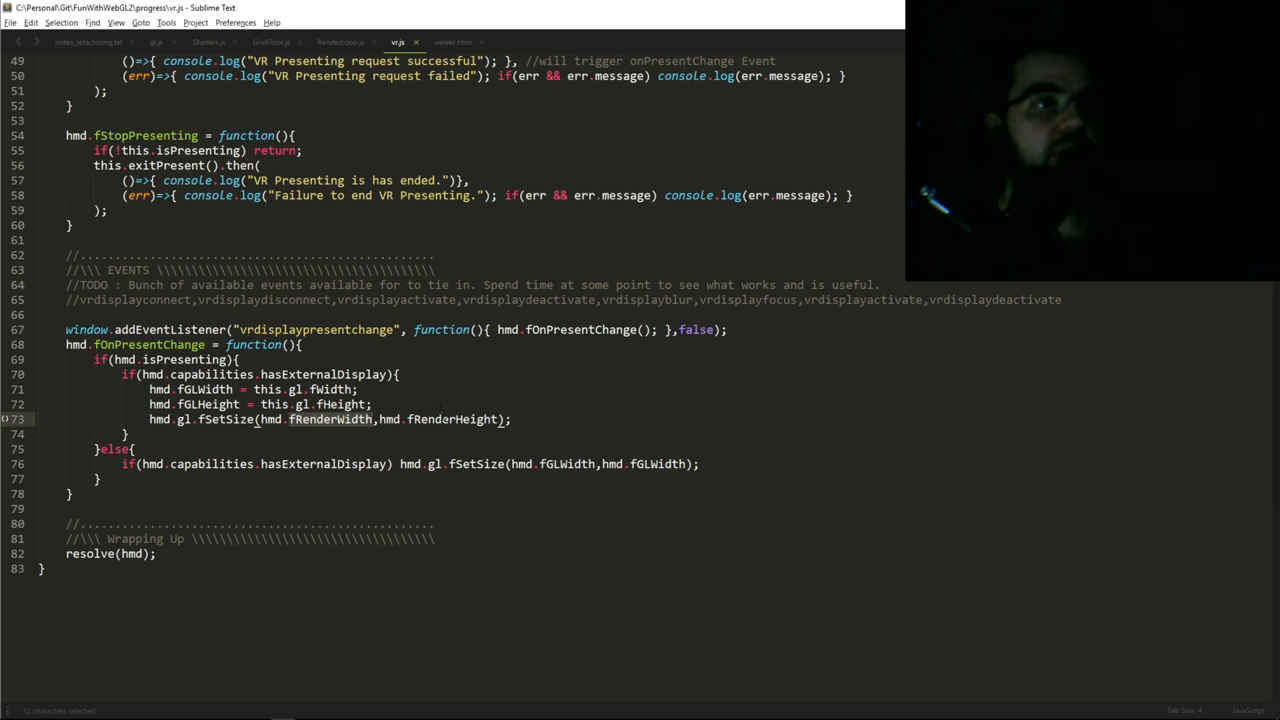
pyautogui.doubleClick(452, 420)
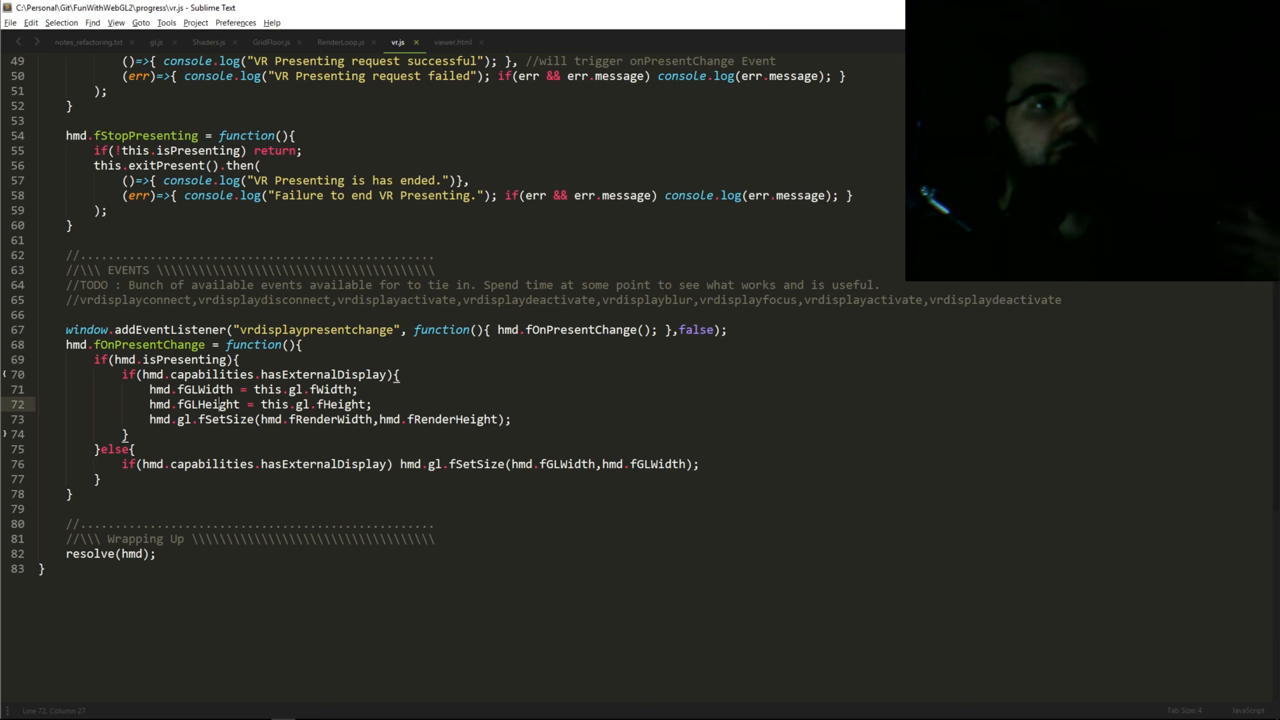
pyautogui.doubleClick(224, 420)
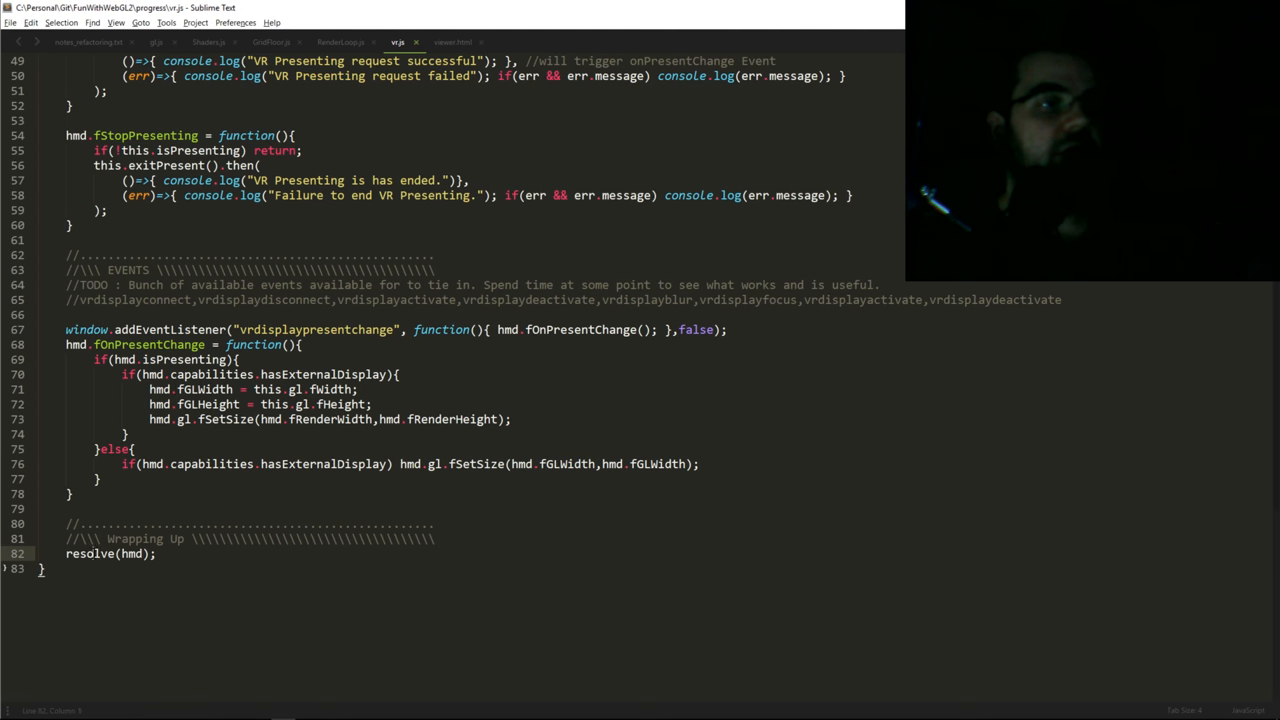
pyautogui.doubleClick(90, 554)
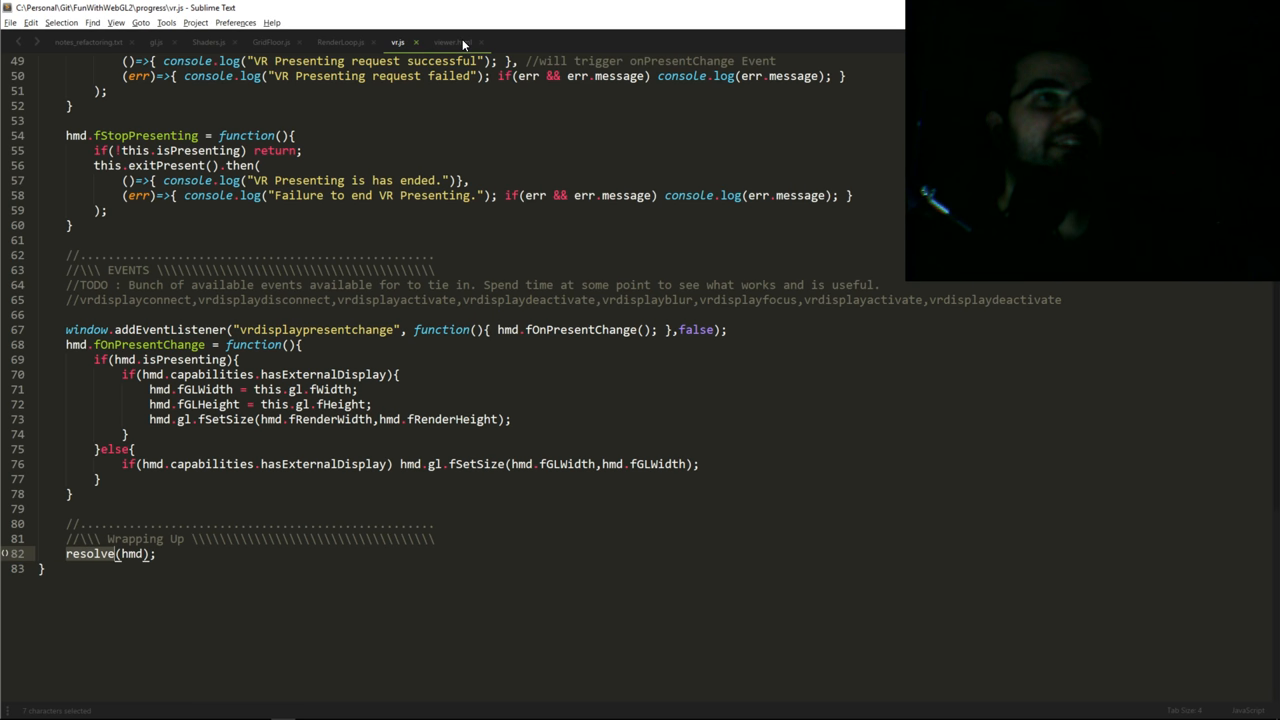
pyautogui.click(452, 42)
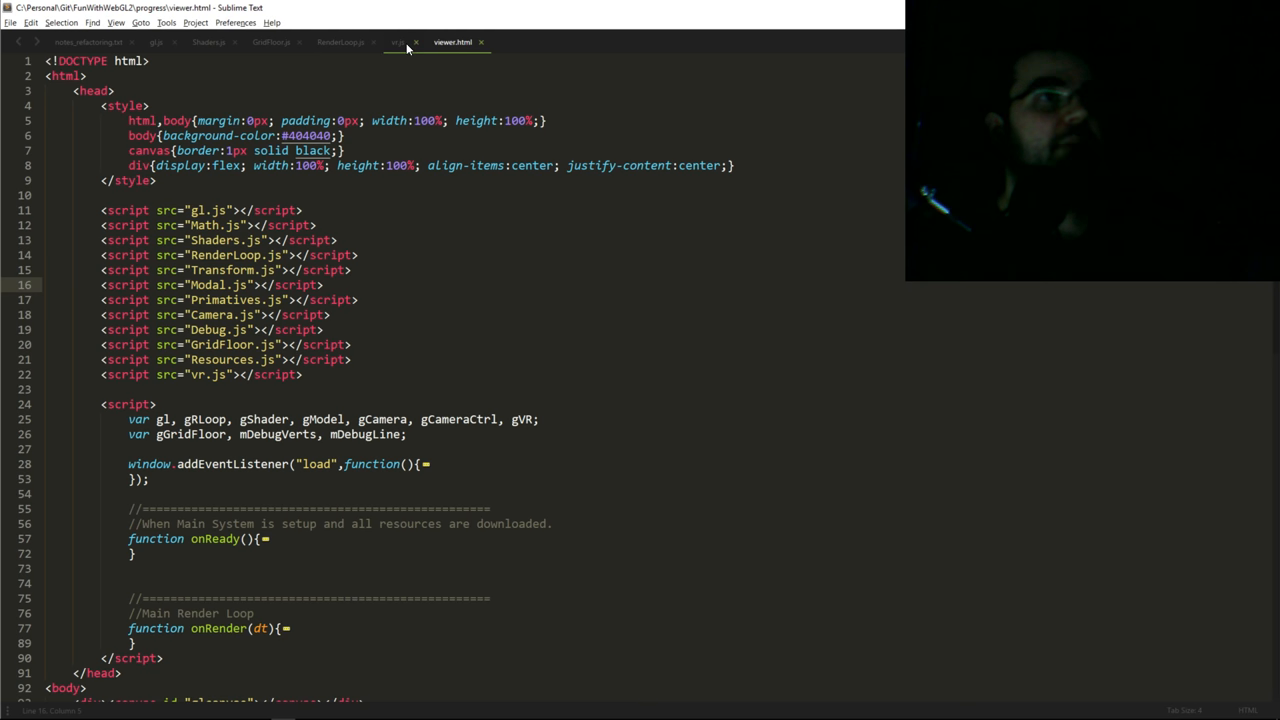
pyautogui.click(396, 42)
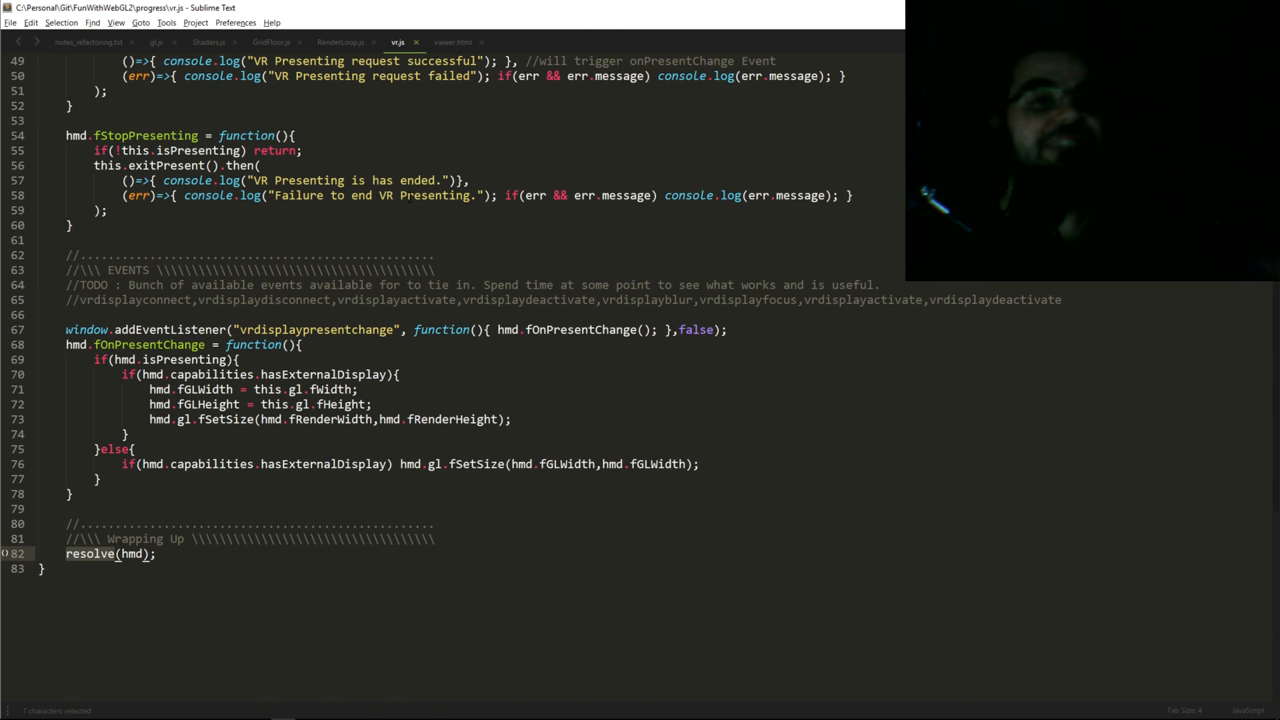
pyautogui.click(452, 42)
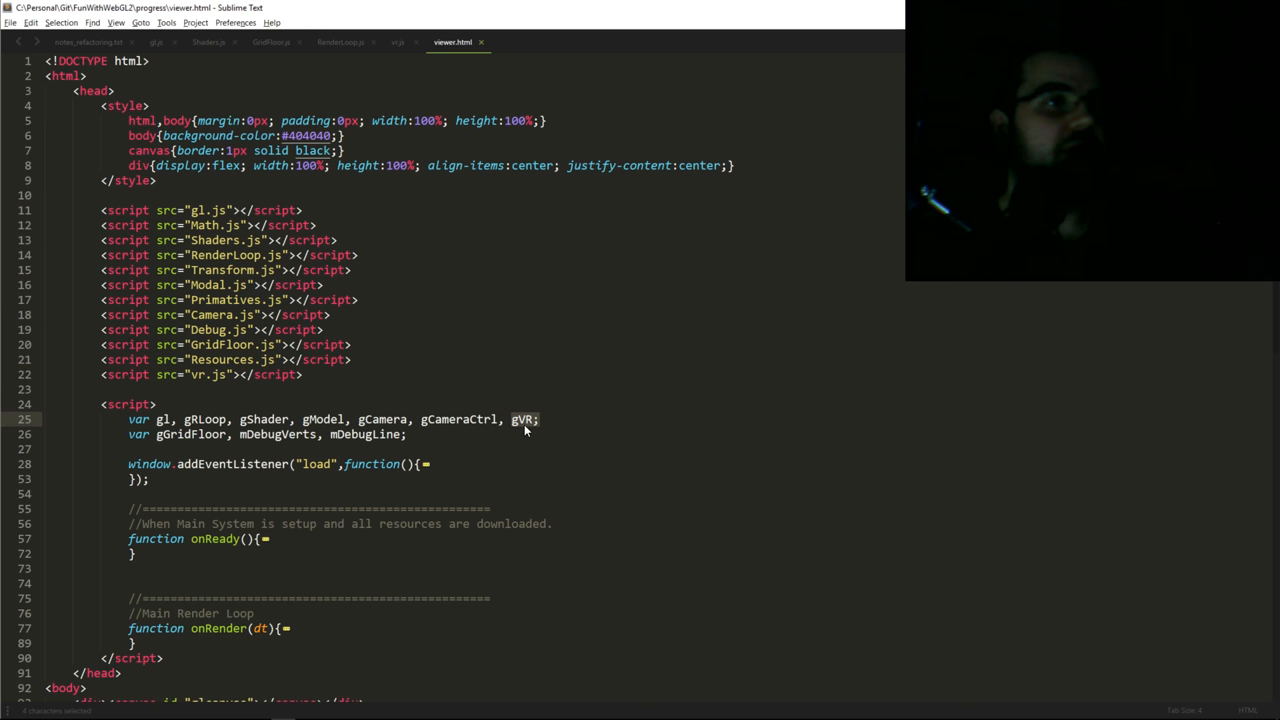
pyautogui.scroll(-3)
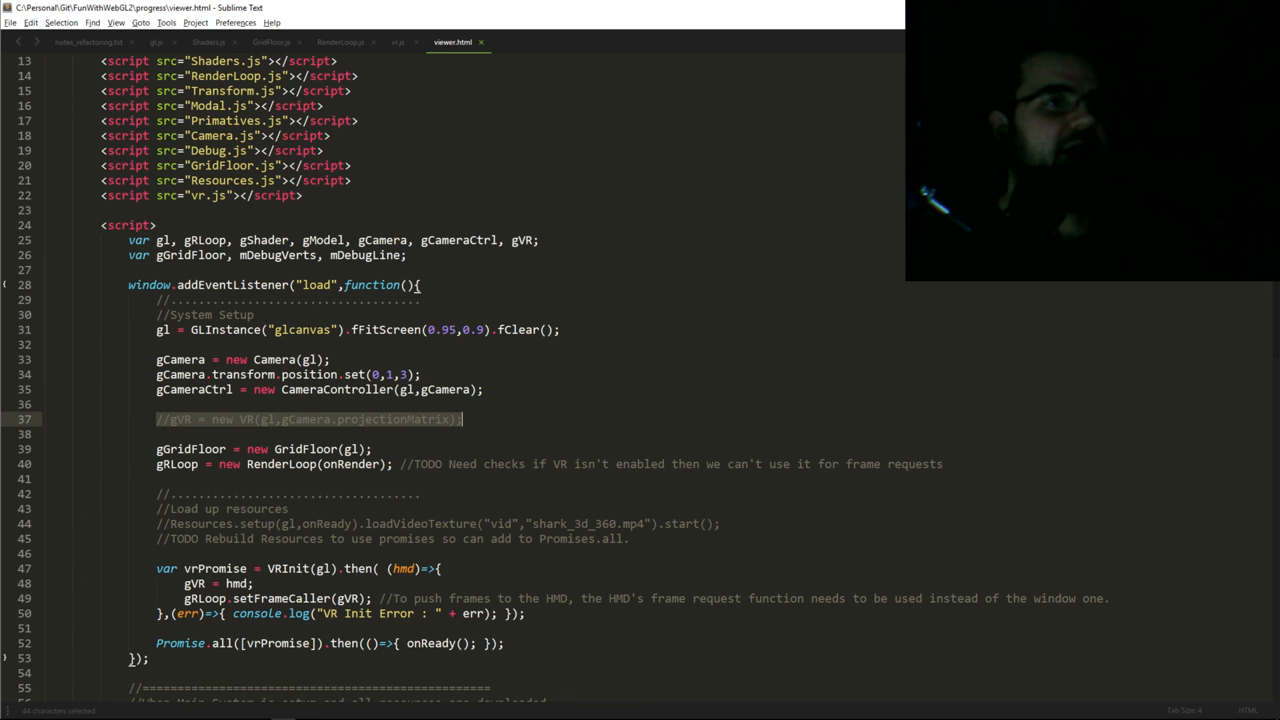
pyautogui.click(512, 420)
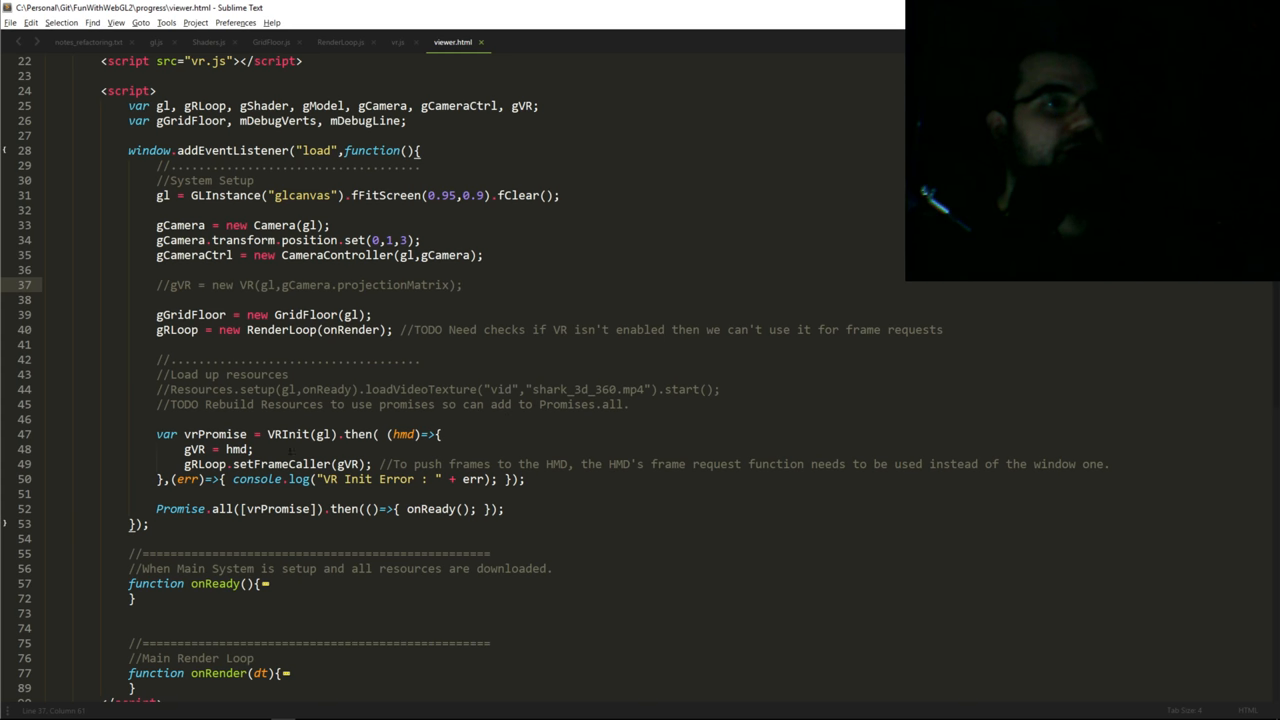
pyautogui.doubleClick(288, 434)
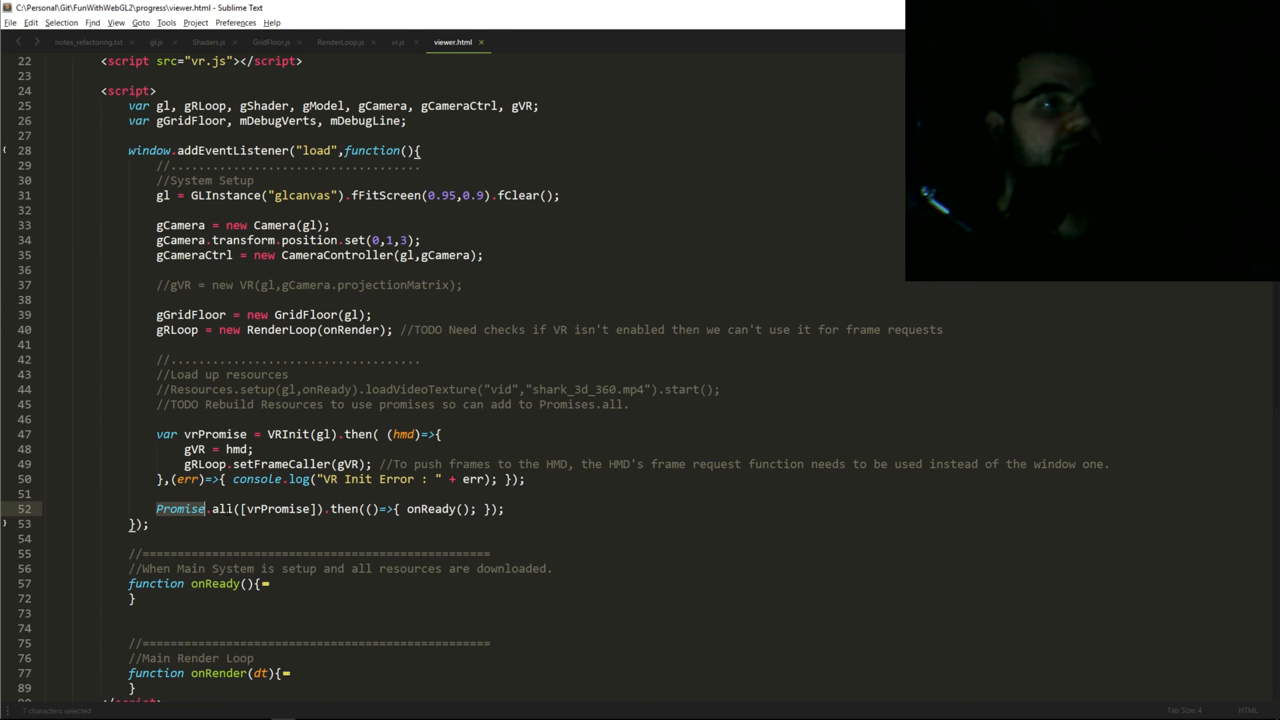
# Highlight Promise and onReady in viewer.html, revealing the key-code-32 VR toggle listener
pyautogui.doubleClick(278, 510)
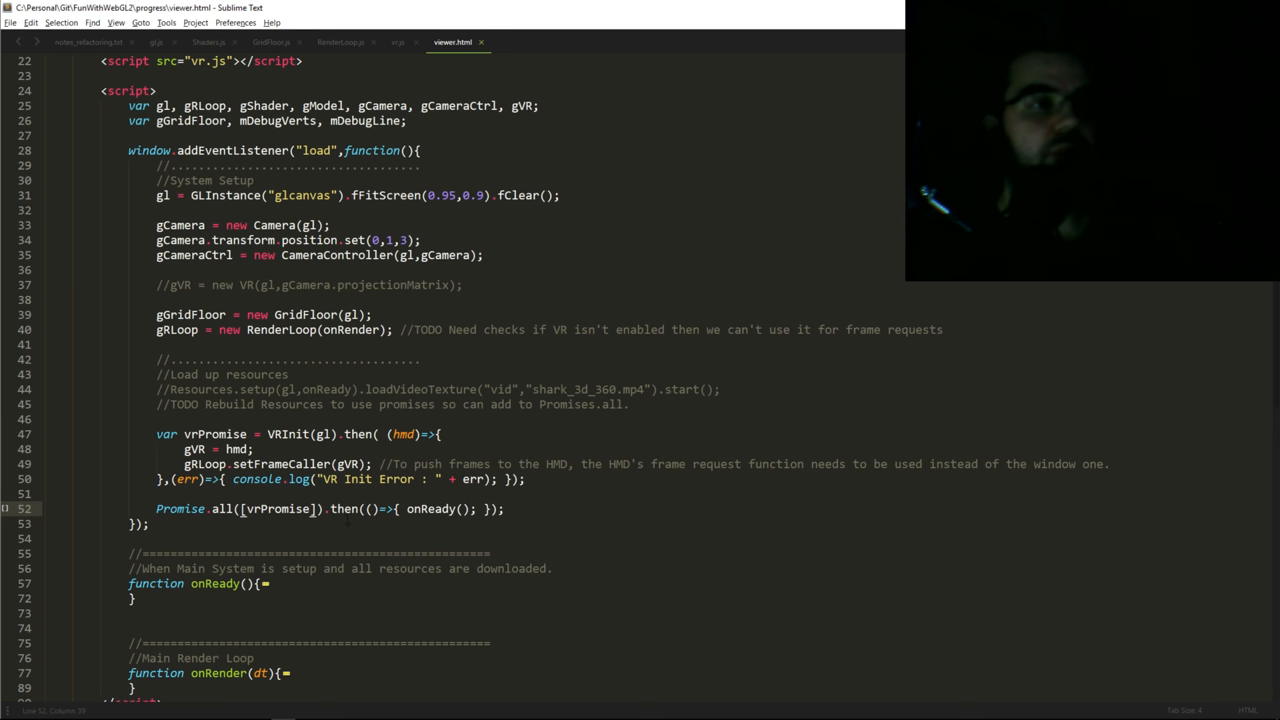
pyautogui.doubleClick(216, 434)
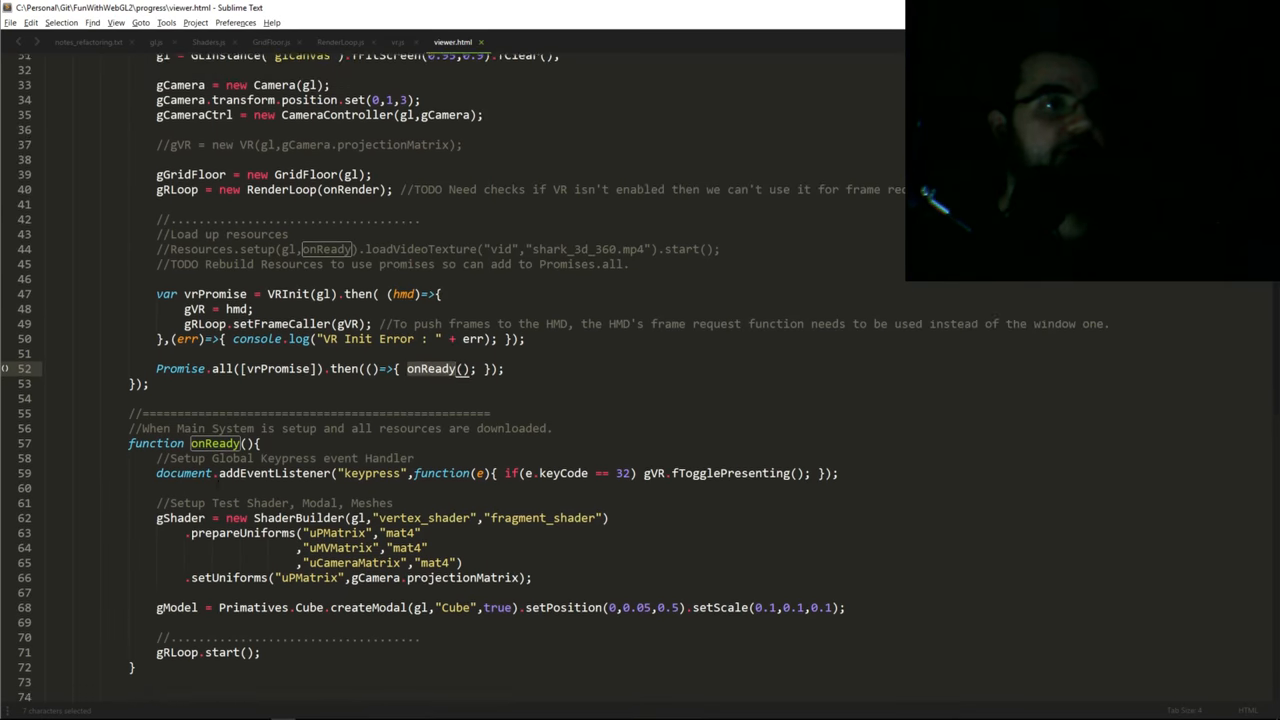
# Point out the shader uniform setup and gLoop start in onReady, leading into the unfolded onRender VR code
pyautogui.scroll(-3)
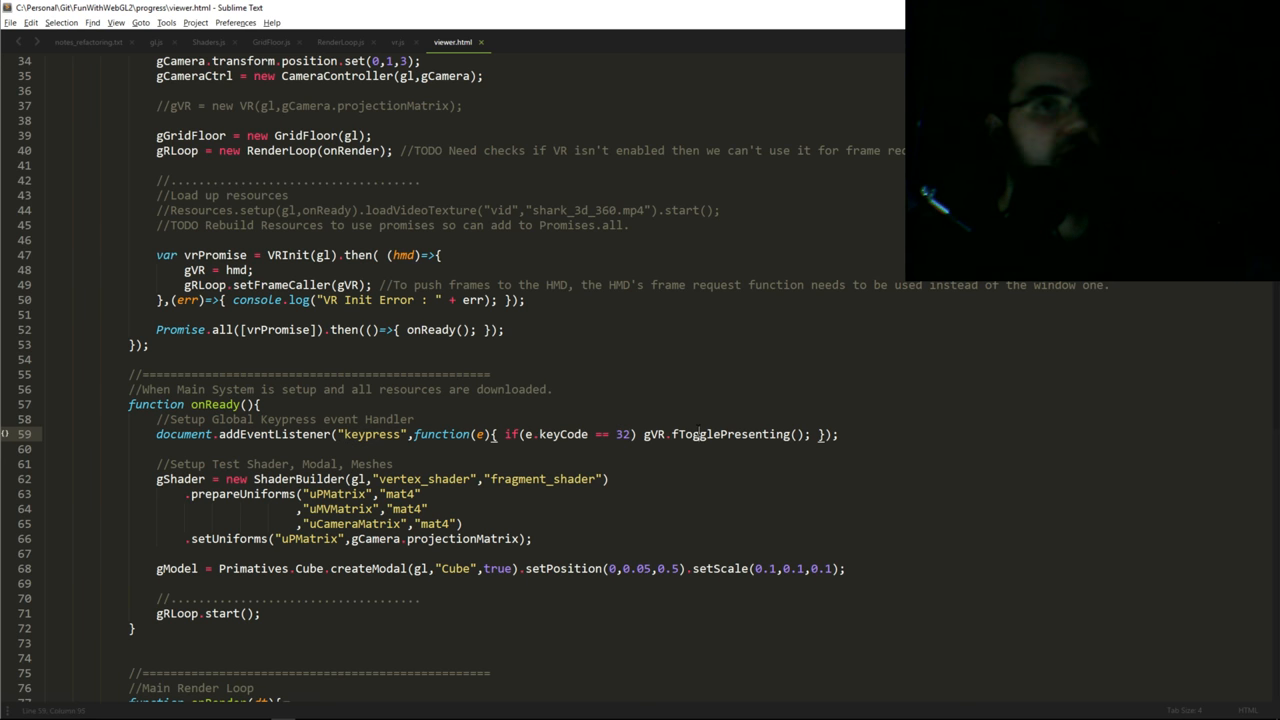
pyautogui.doubleClick(730, 434)
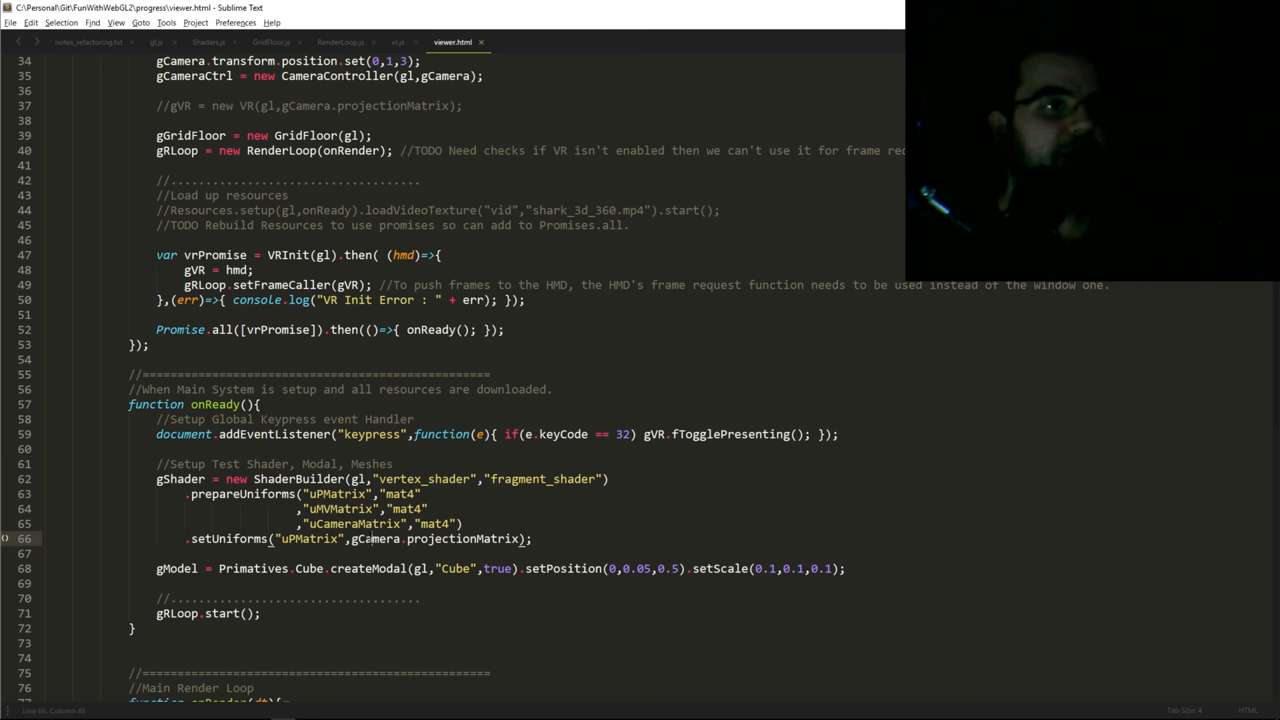
pyautogui.doubleClick(462, 538)
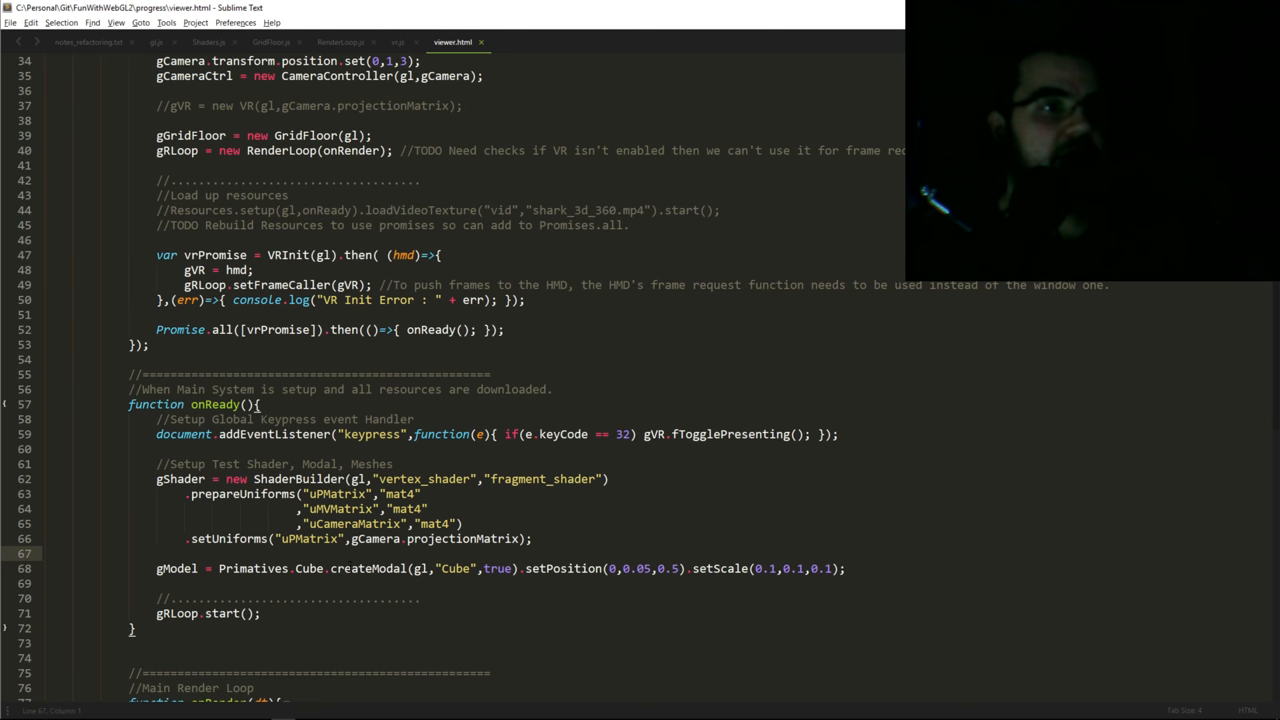
pyautogui.doubleClick(456, 568)
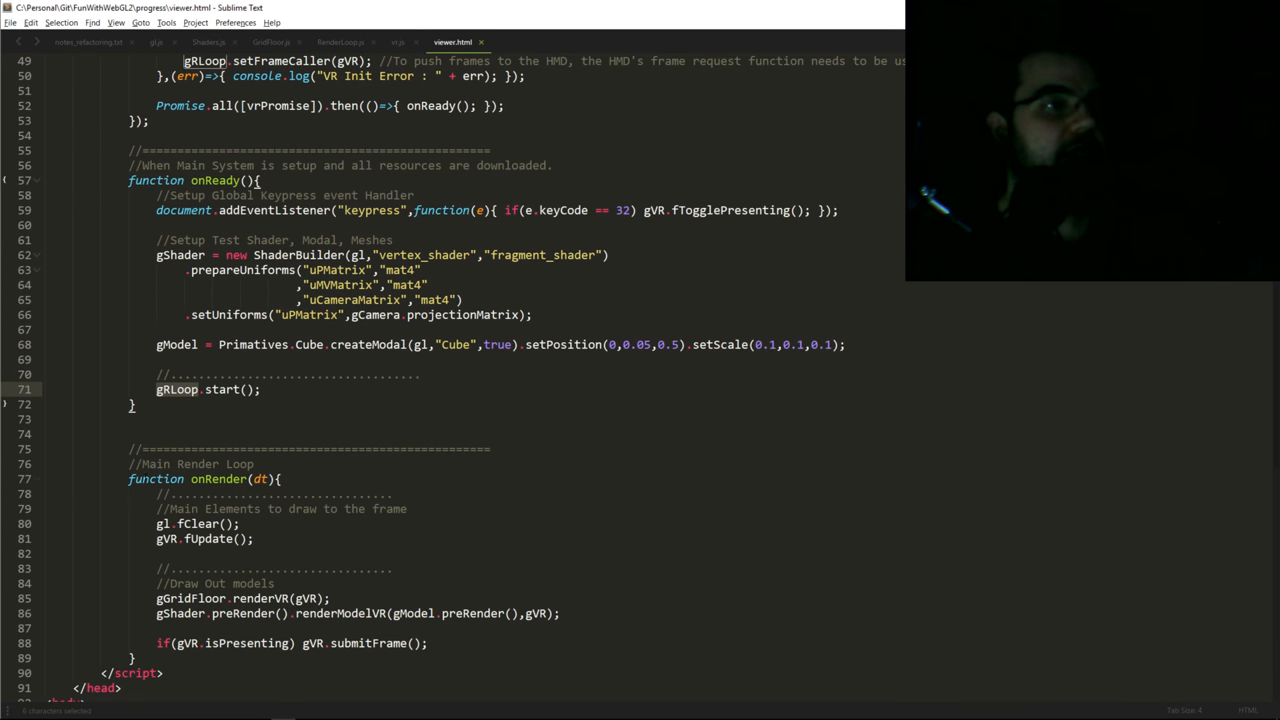
pyautogui.scroll(-3)
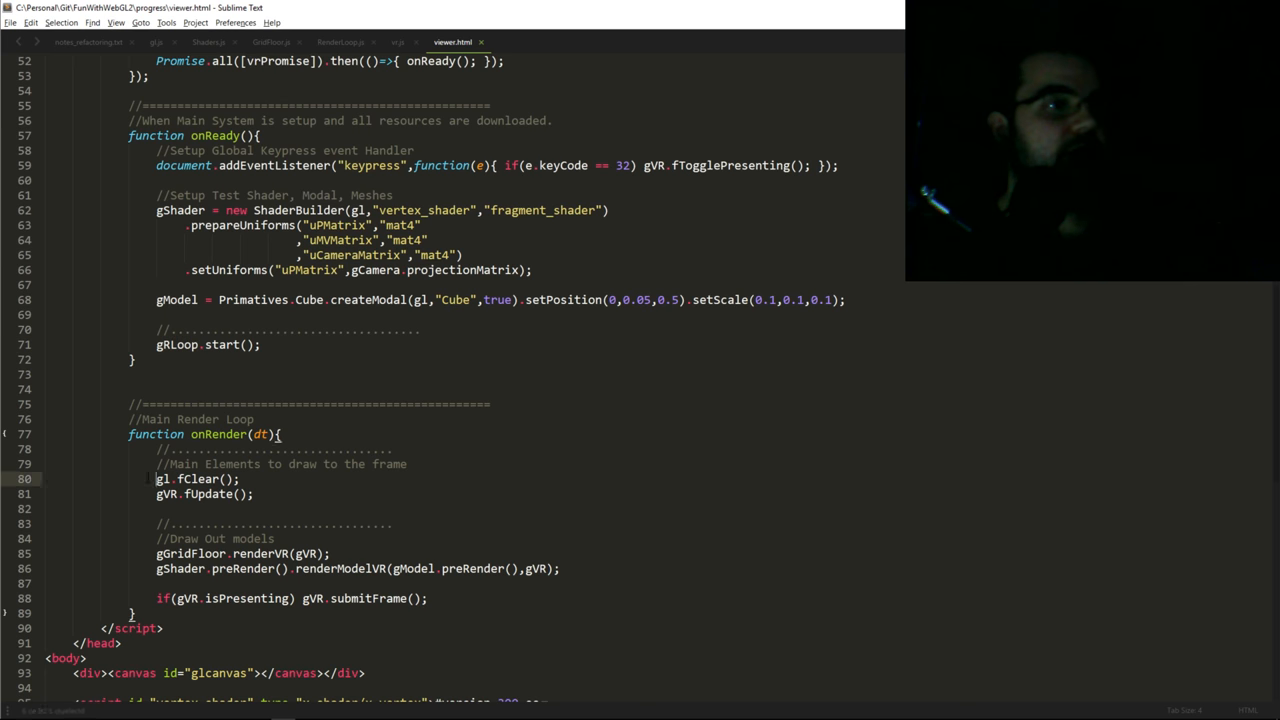
pyautogui.doubleClick(168, 494)
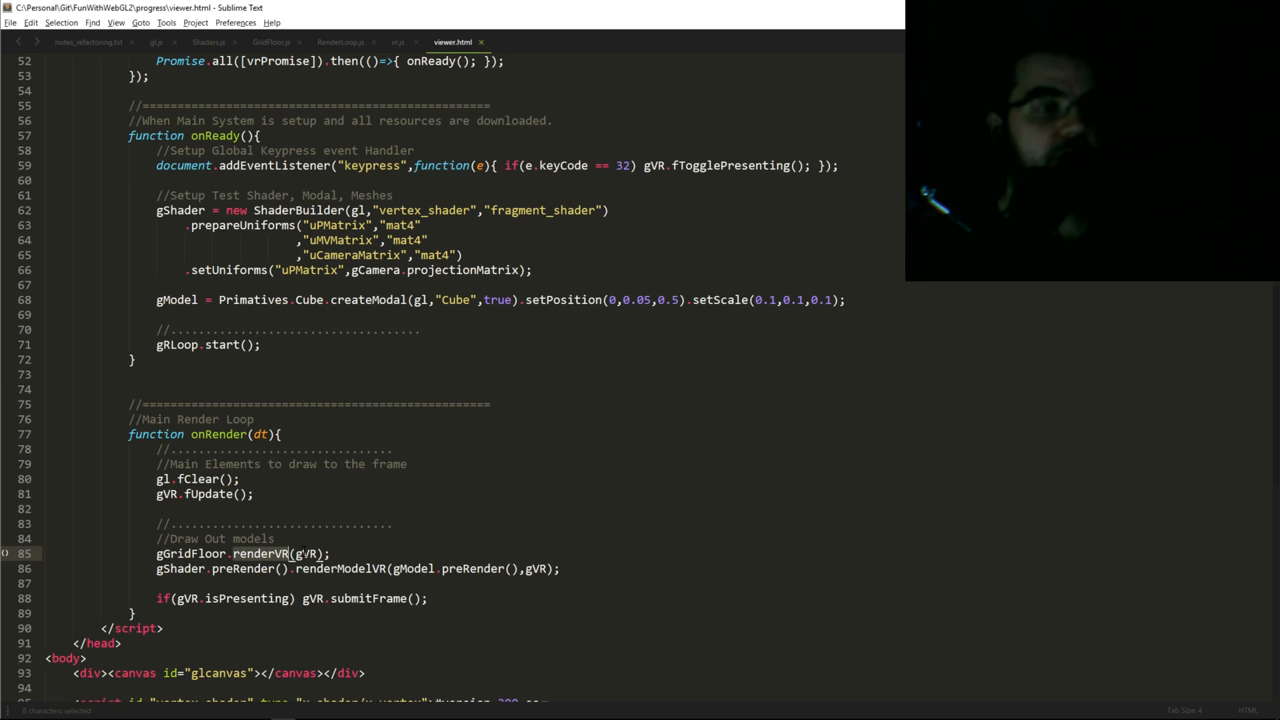
pyautogui.doubleClick(180, 568)
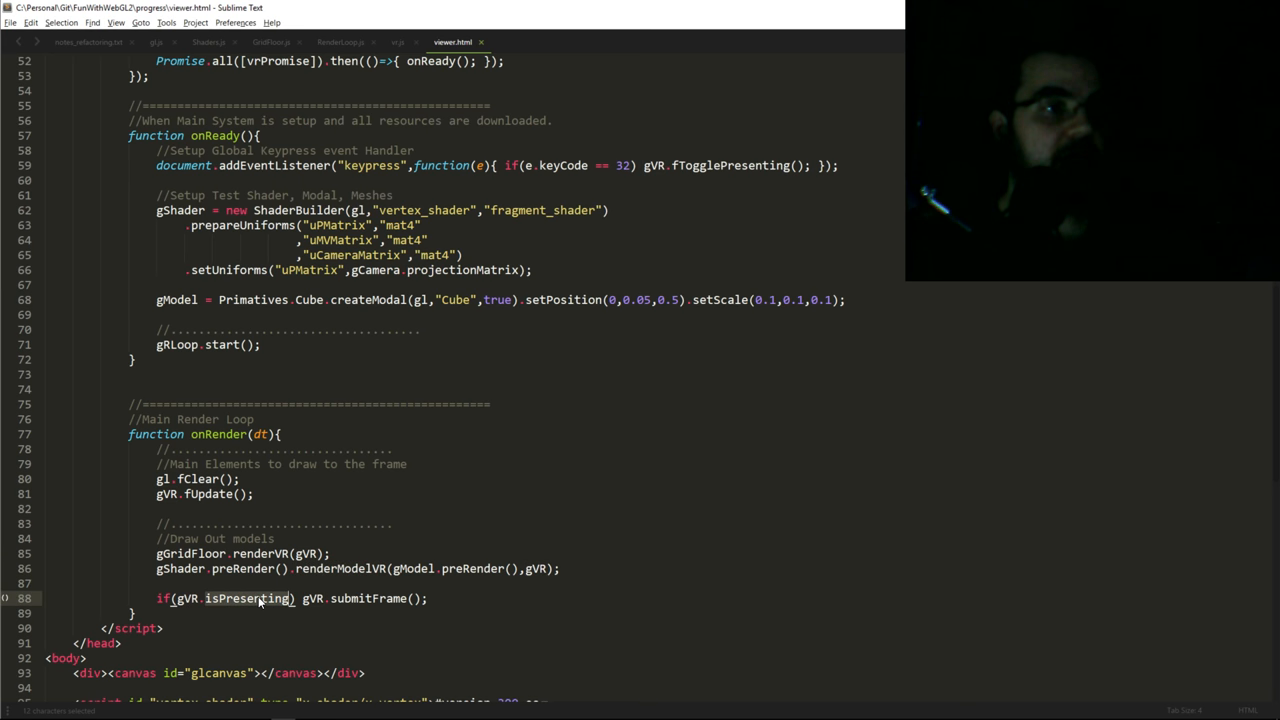
pyautogui.doubleClick(368, 598)
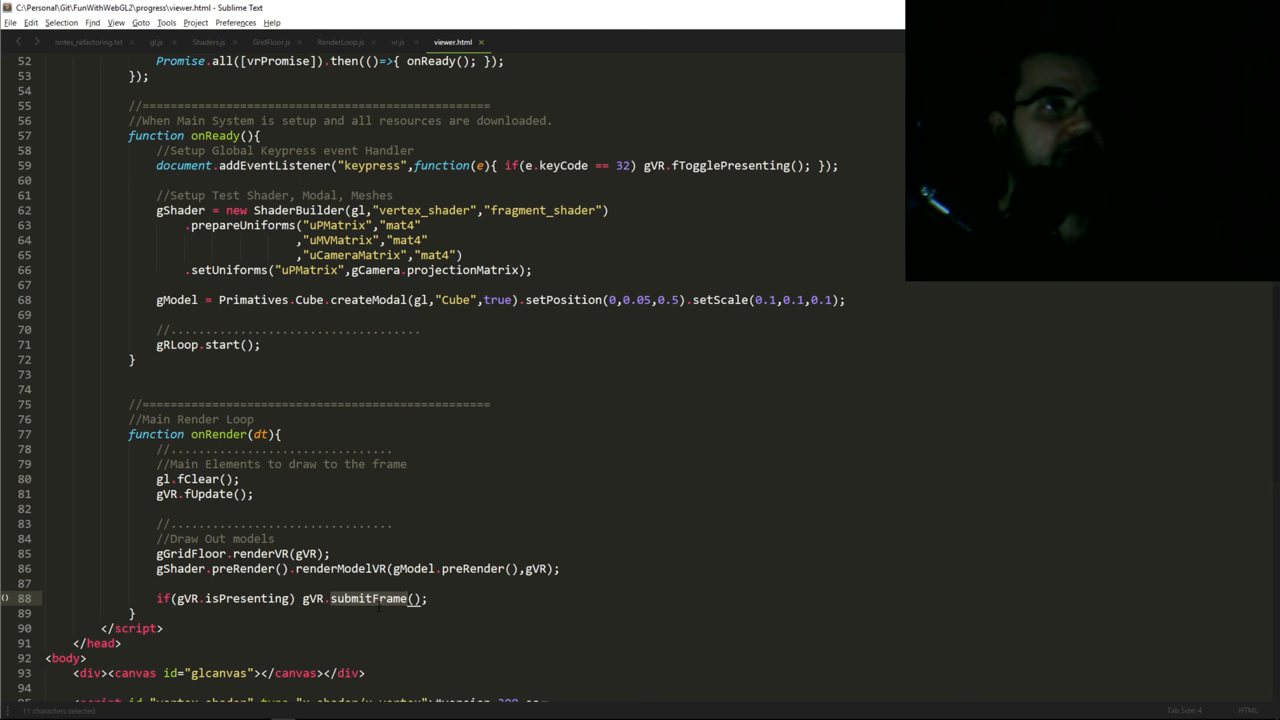
pyautogui.scroll(-3)
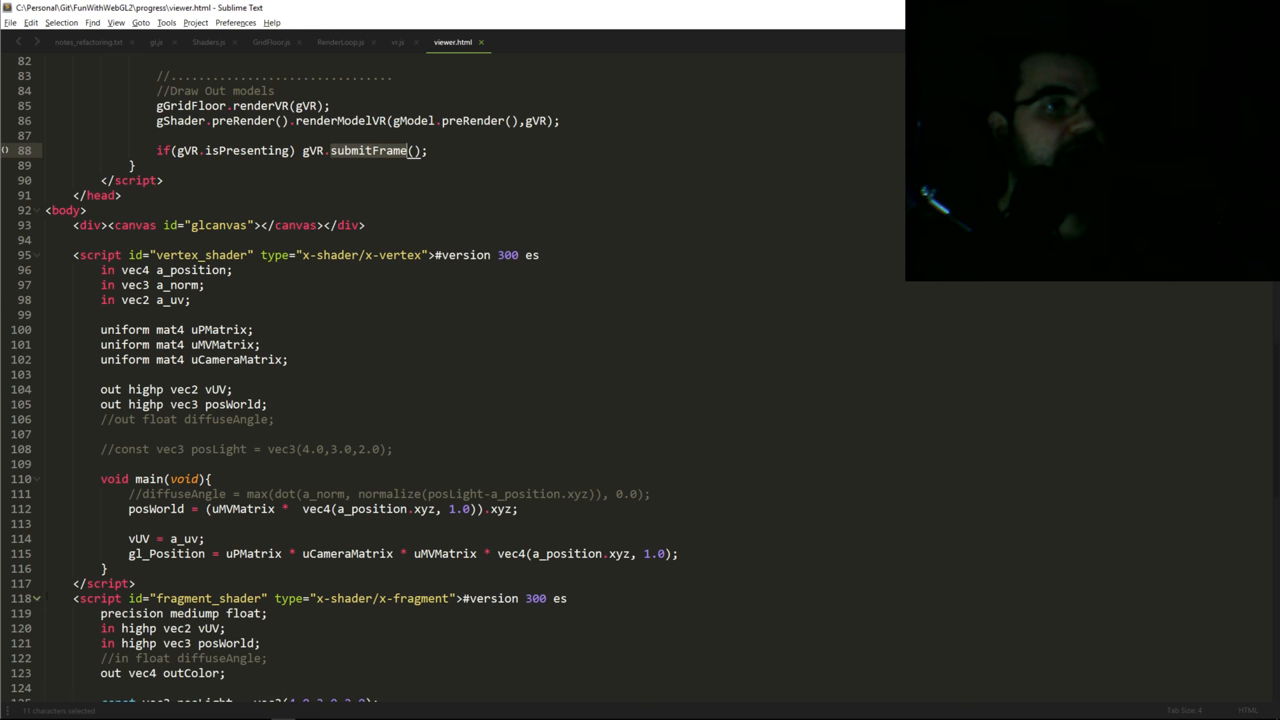
pyautogui.scroll(-3)
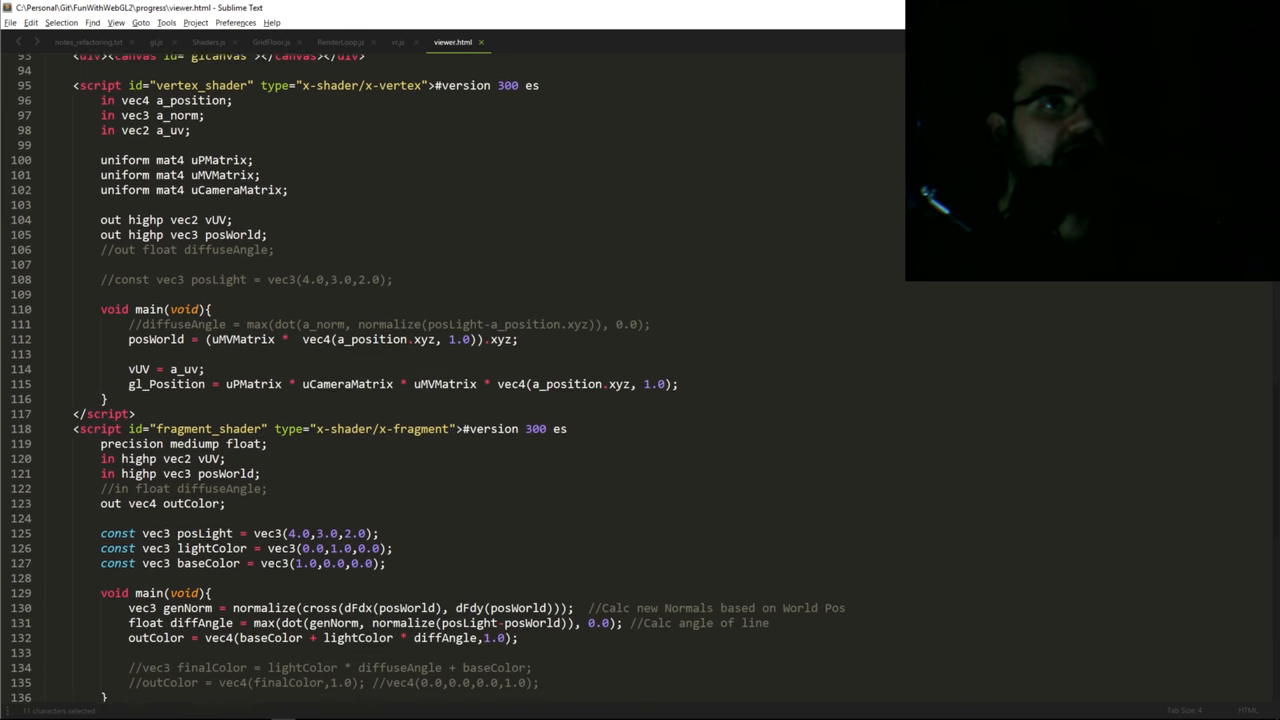
pyautogui.scroll(-3)
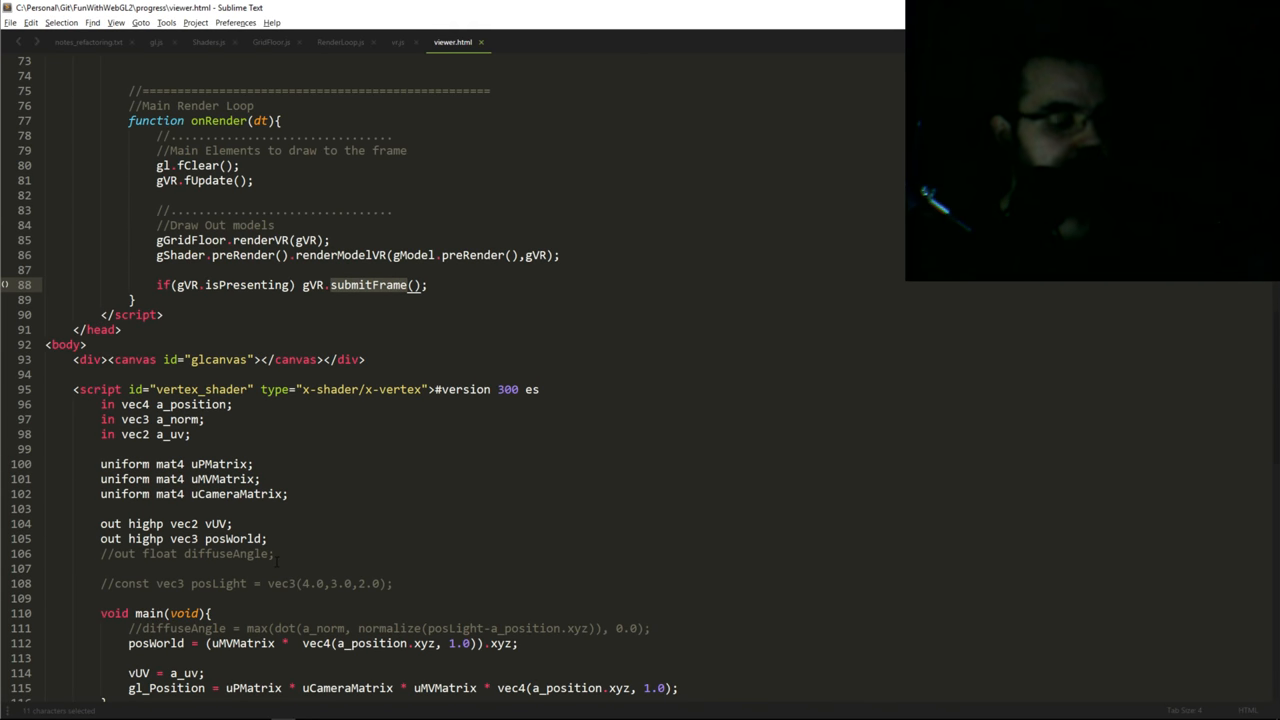
# Return from the browser to Sublime Text with viewer.html's onRender loop in view
pyautogui.press('alt+tab')
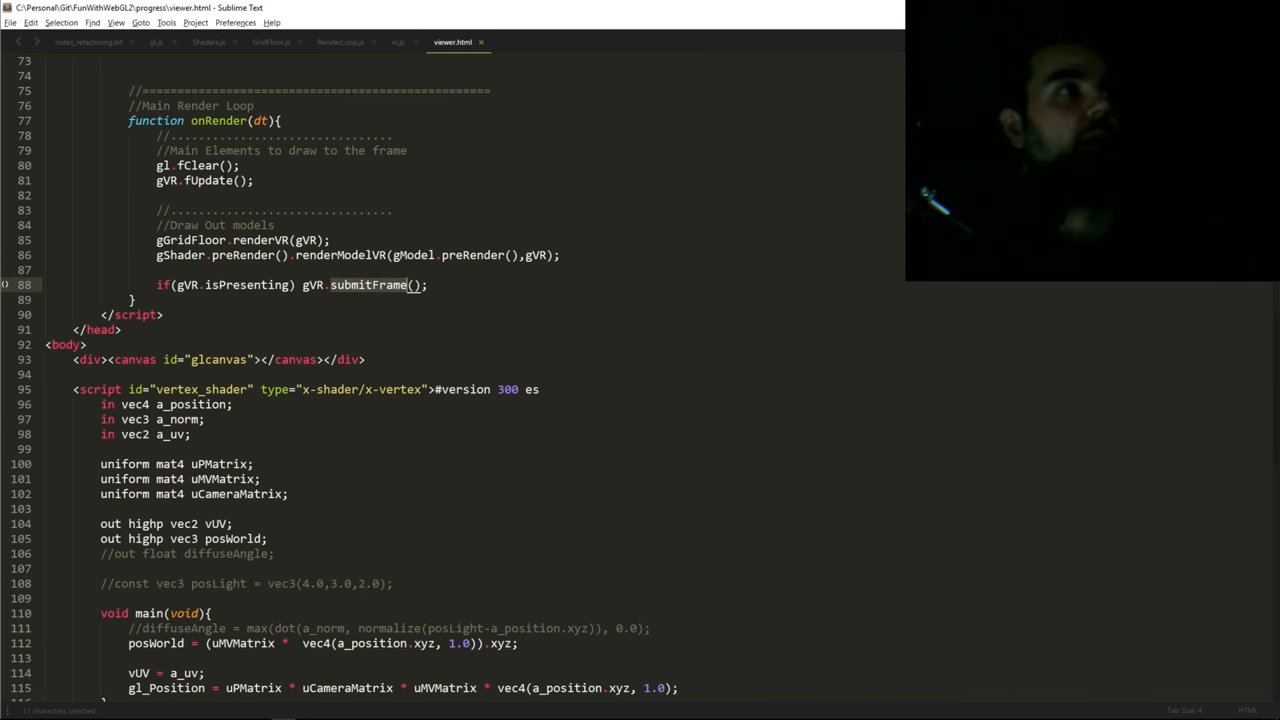
# Show notes_refactoring.txt and read through the VR, shader, transform-stack and future-video notes
pyautogui.click(88, 42)
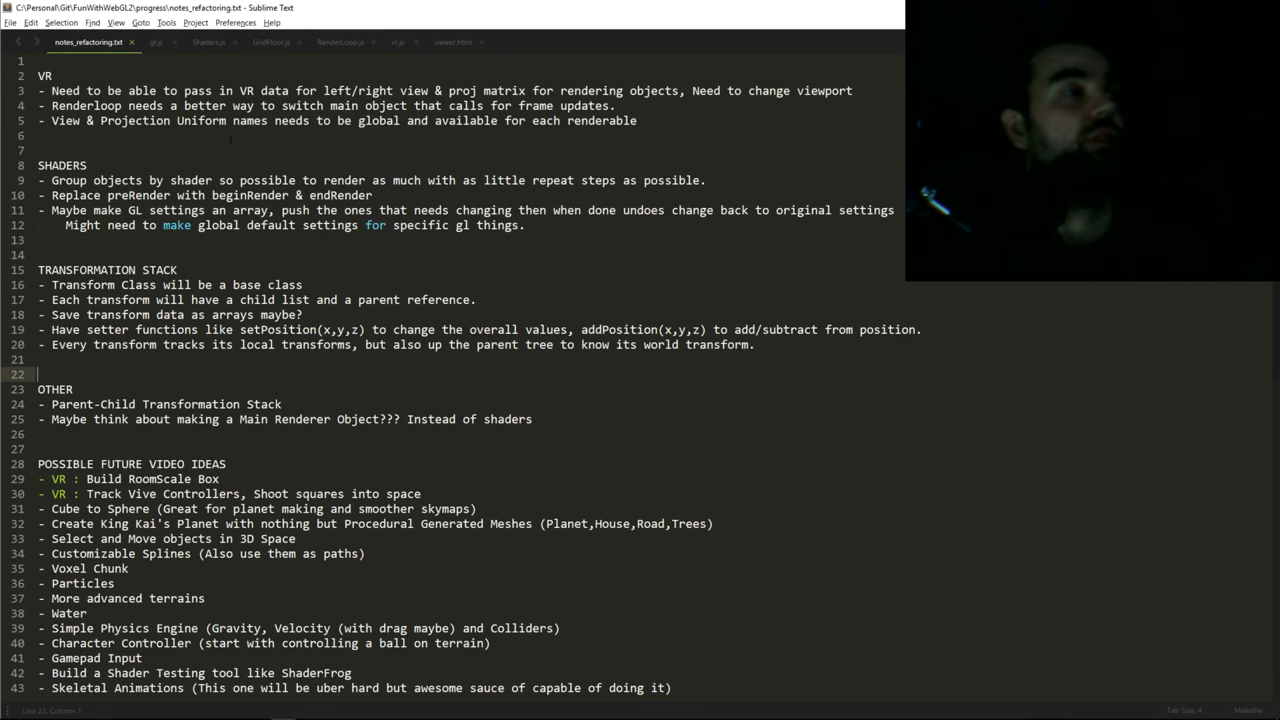
pyautogui.scroll(-3)
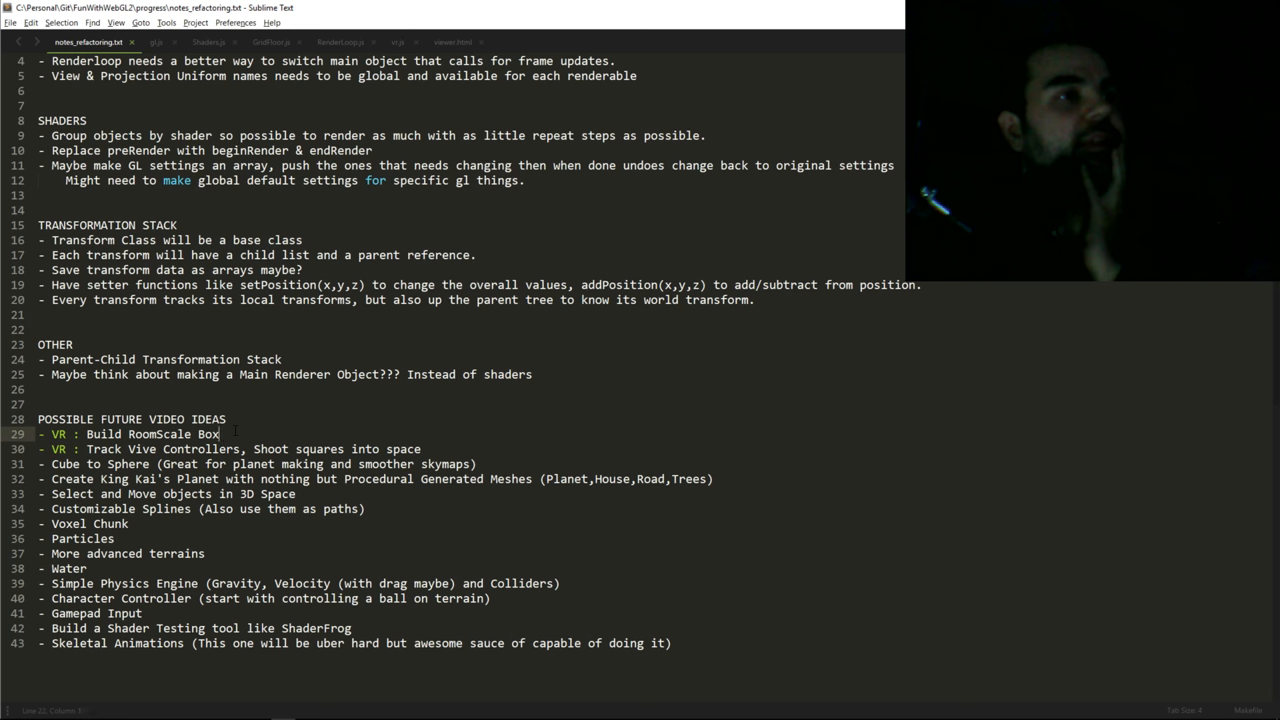
pyautogui.tripleClick(130, 434)
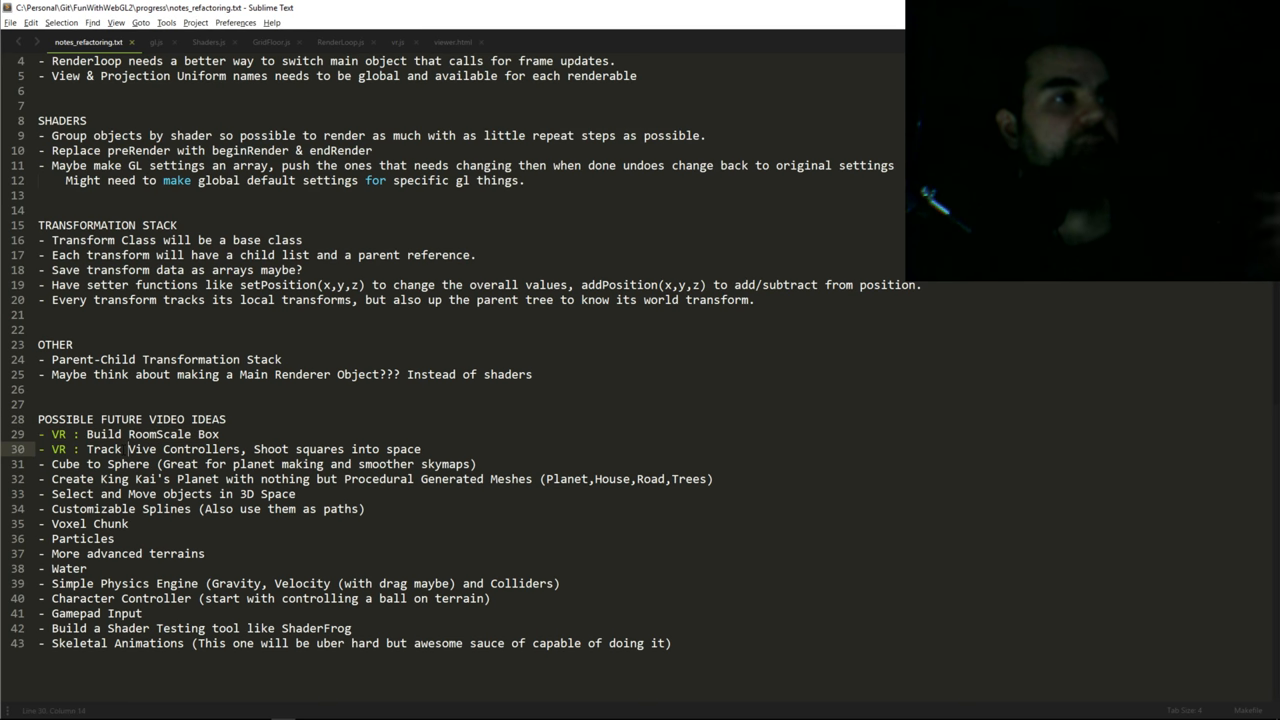
pyautogui.doubleClick(140, 448)
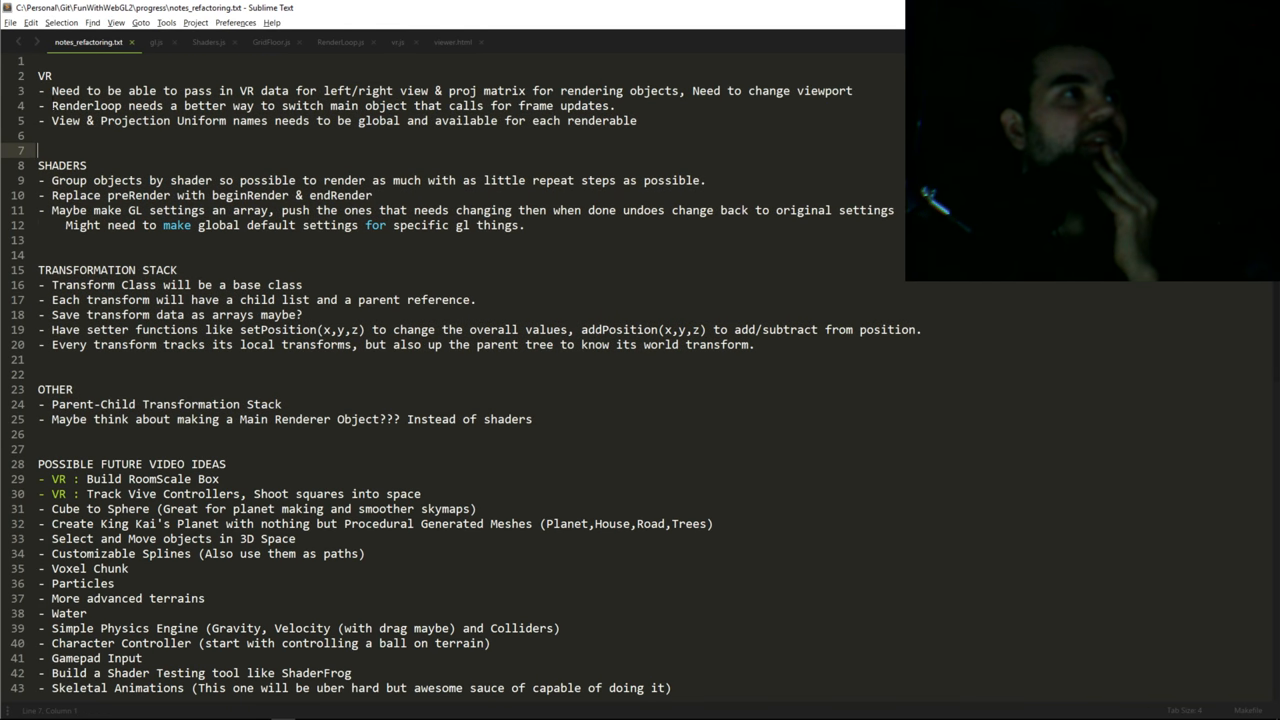
pyautogui.moveTo(40, 90); pyautogui.dragTo(140, 120)
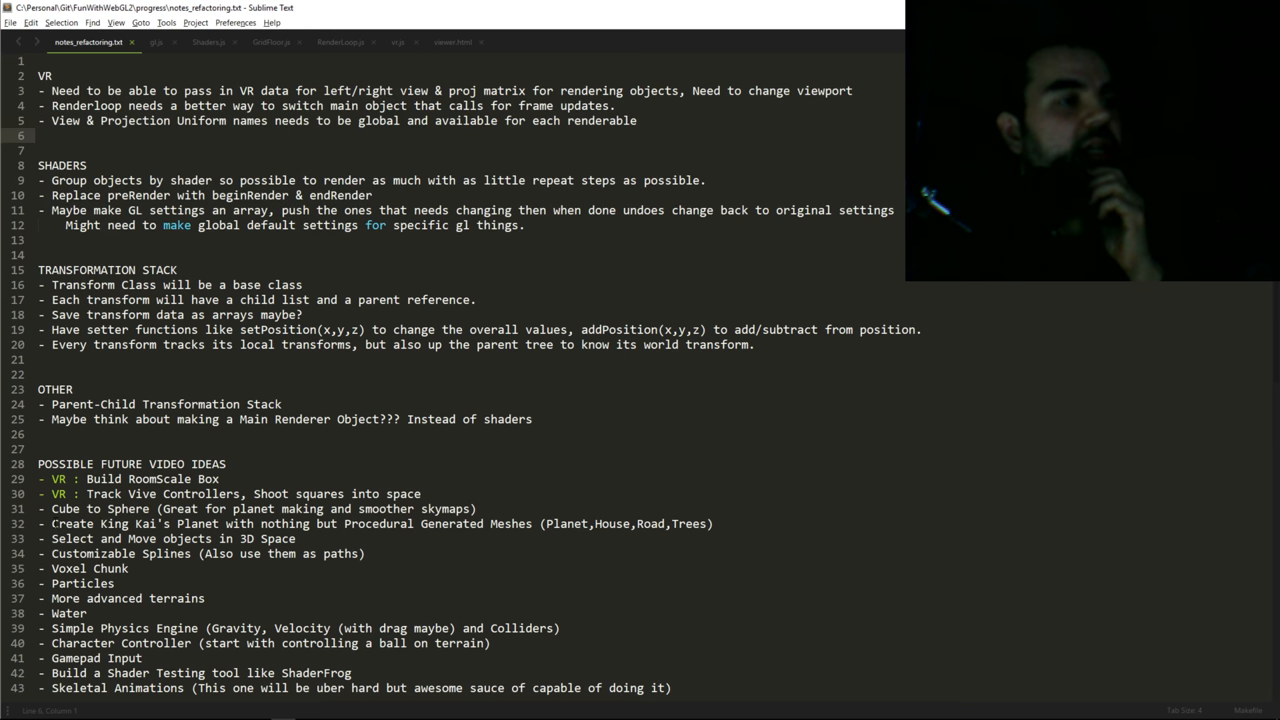
pyautogui.moveTo(52, 524); pyautogui.dragTo(308, 524)
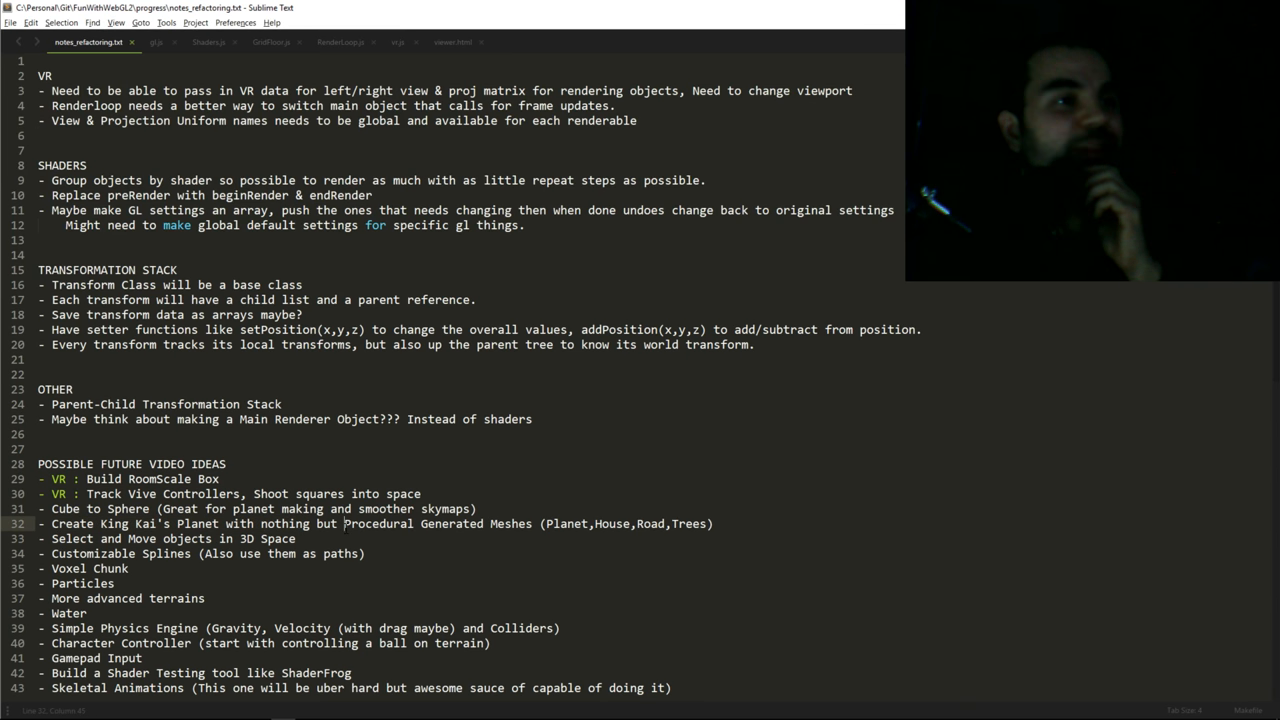
pyautogui.moveTo(344, 524); pyautogui.dragTo(532, 524)
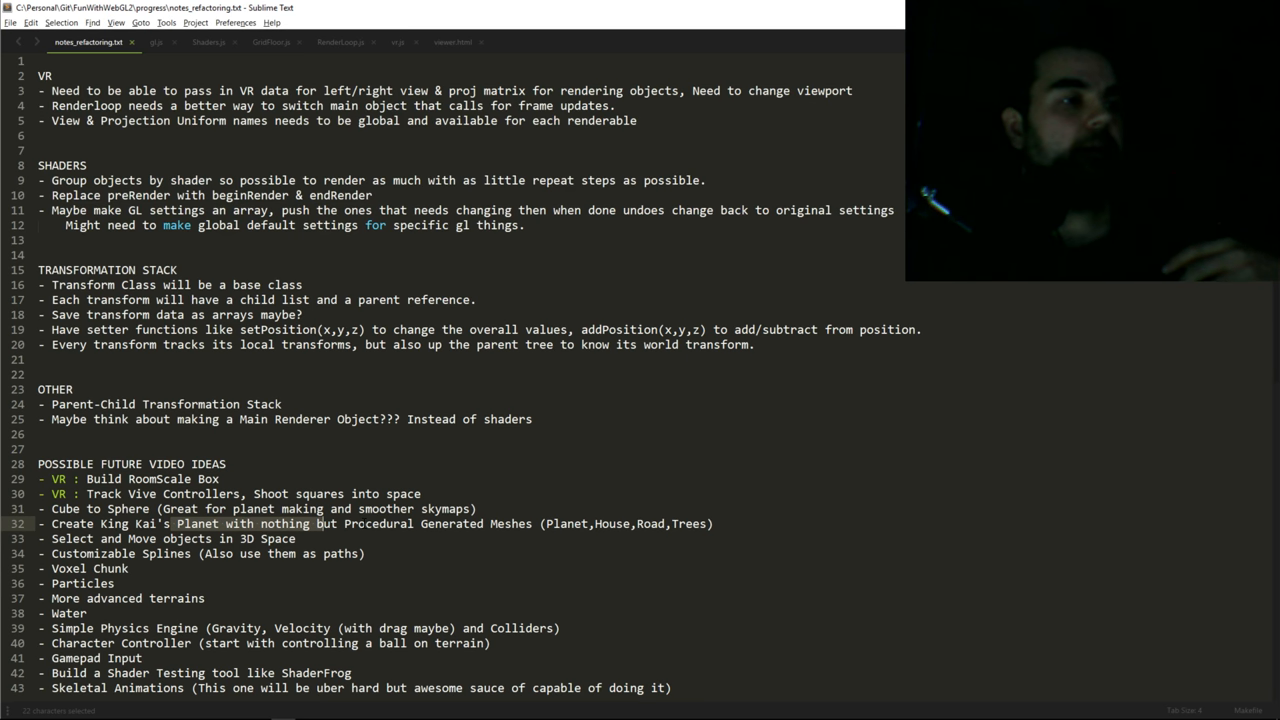
pyautogui.scroll(-3)
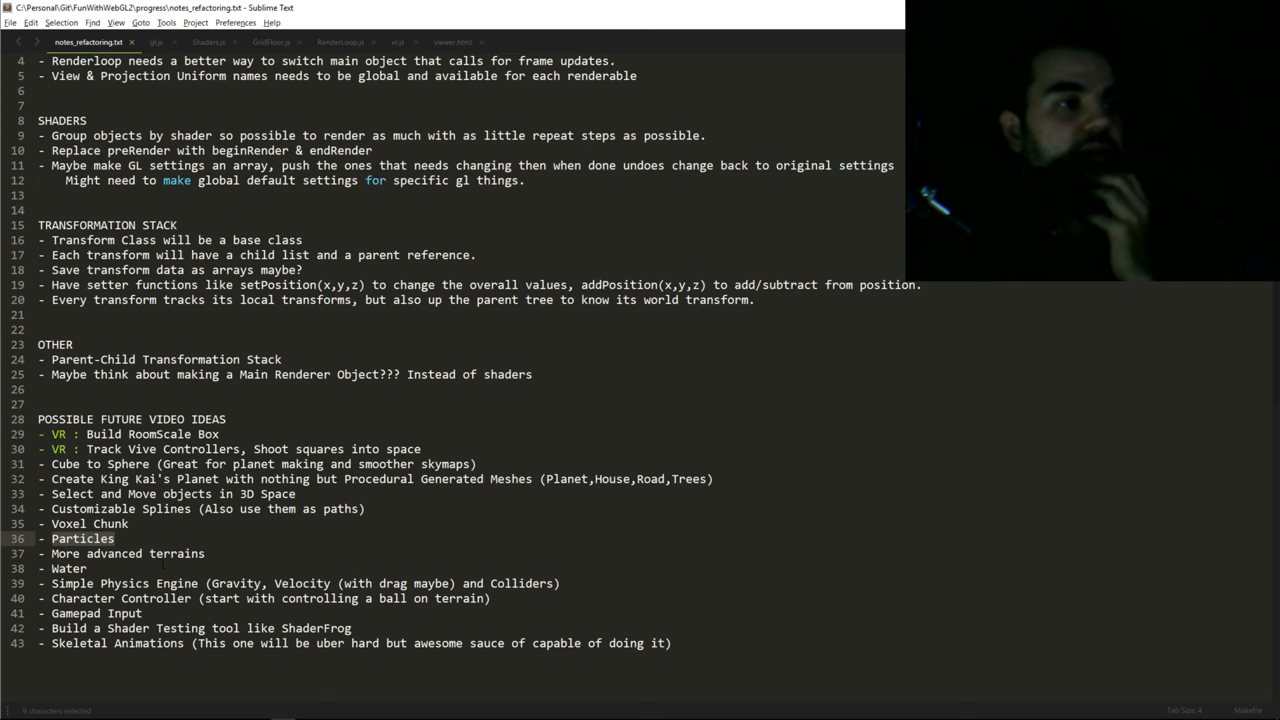
pyautogui.doubleClick(176, 552)
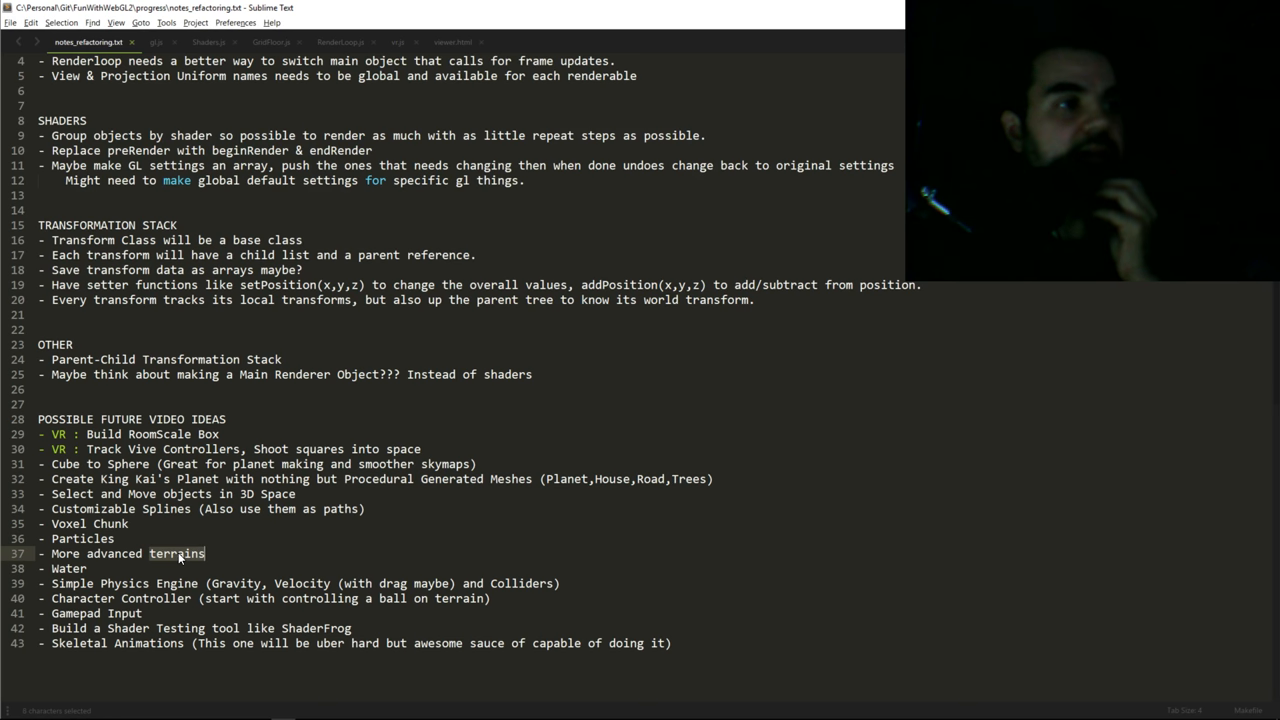
pyautogui.doubleClick(68, 568)
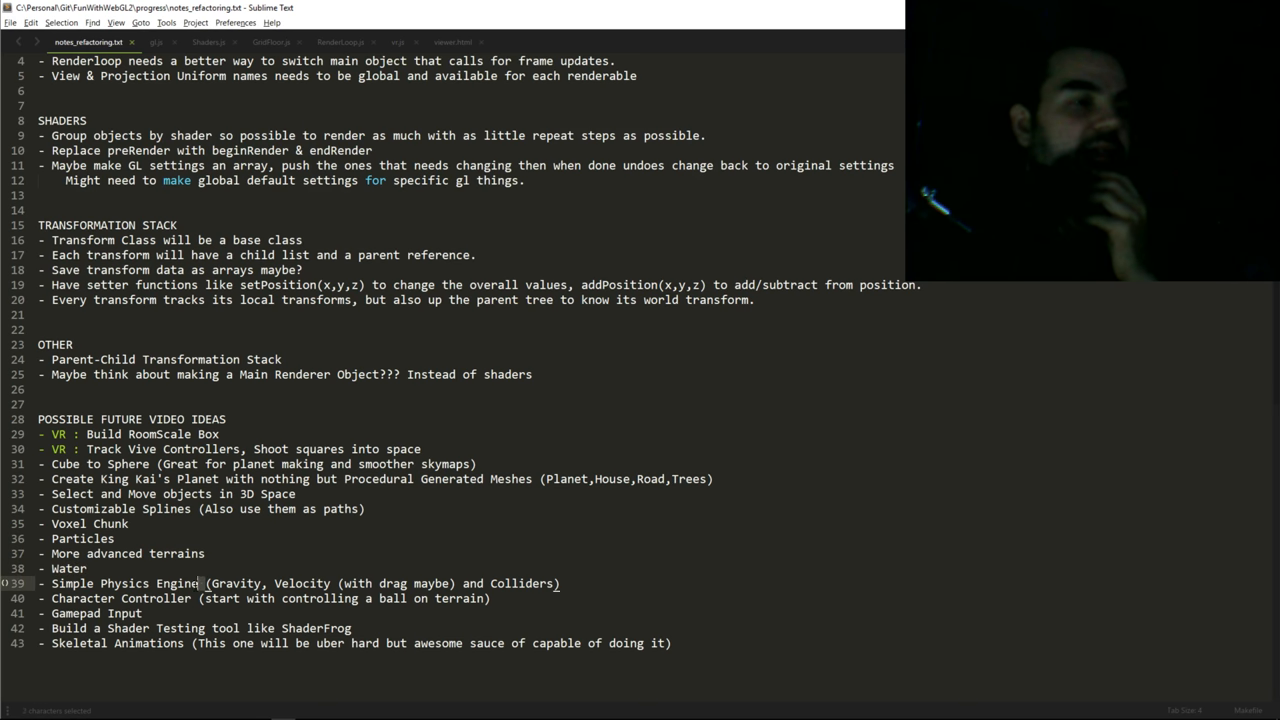
pyautogui.doubleClick(124, 584)
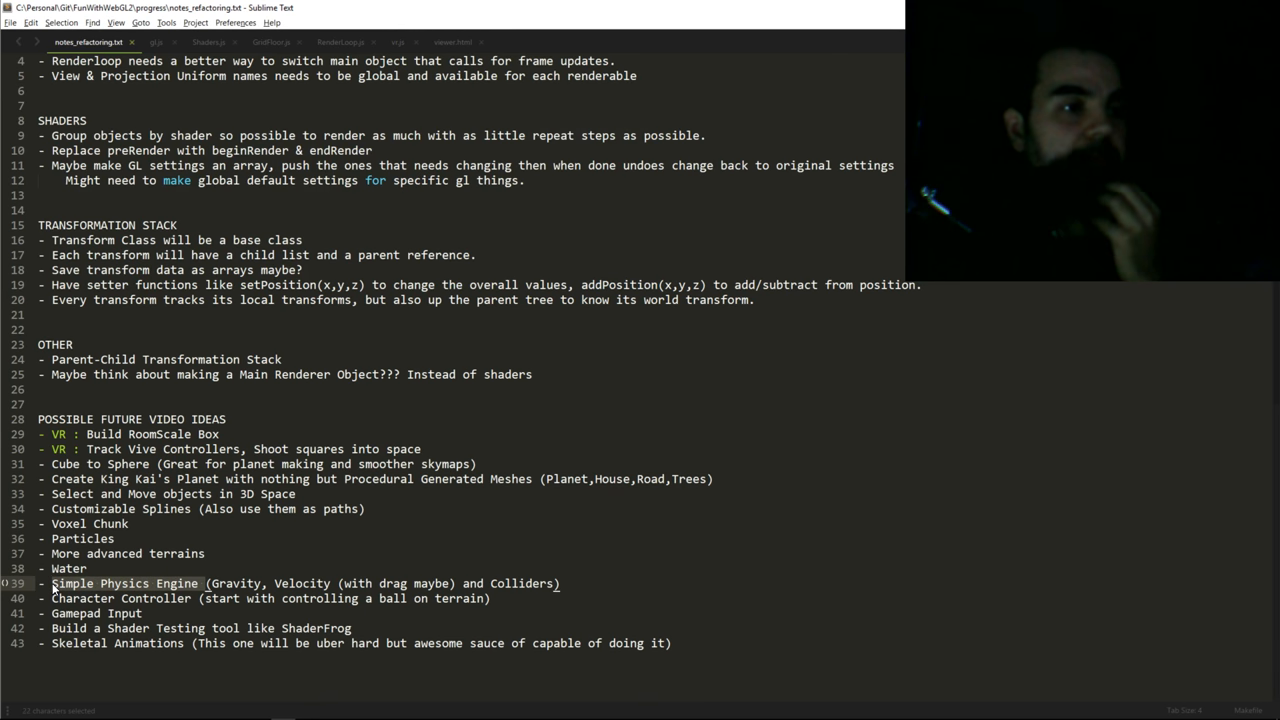
pyautogui.doubleClick(236, 584)
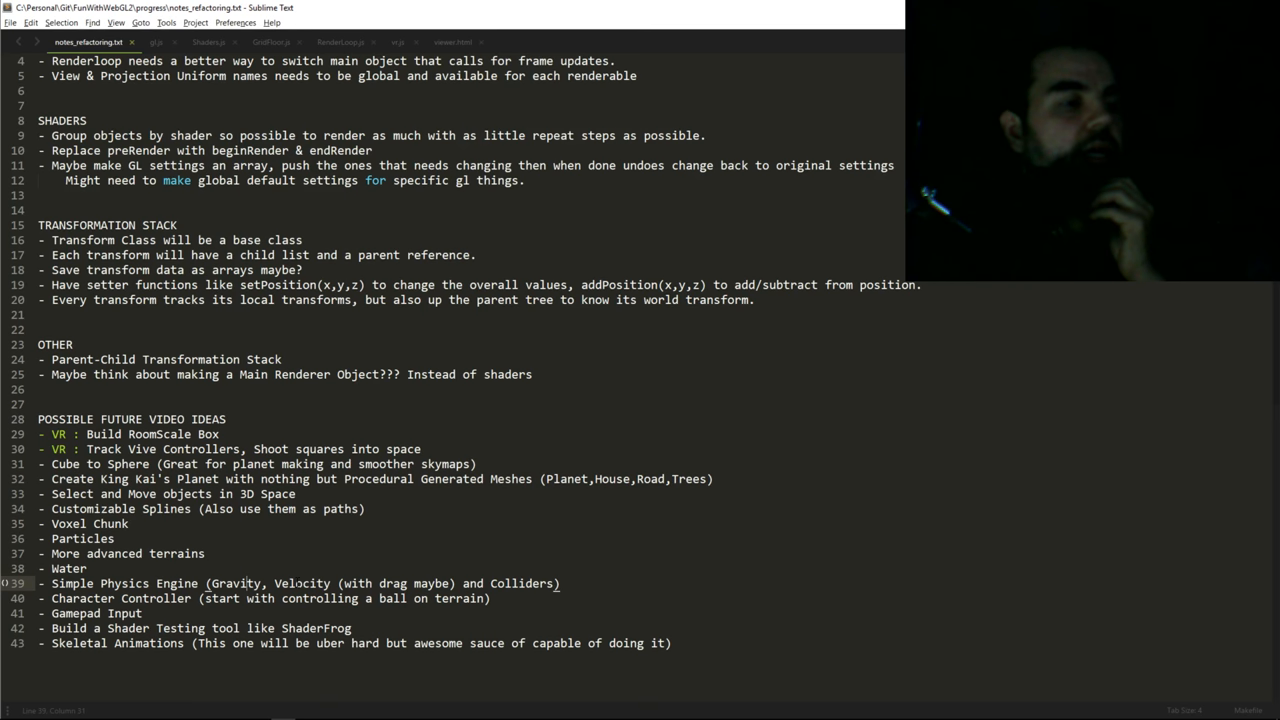
pyautogui.doubleClick(520, 584)
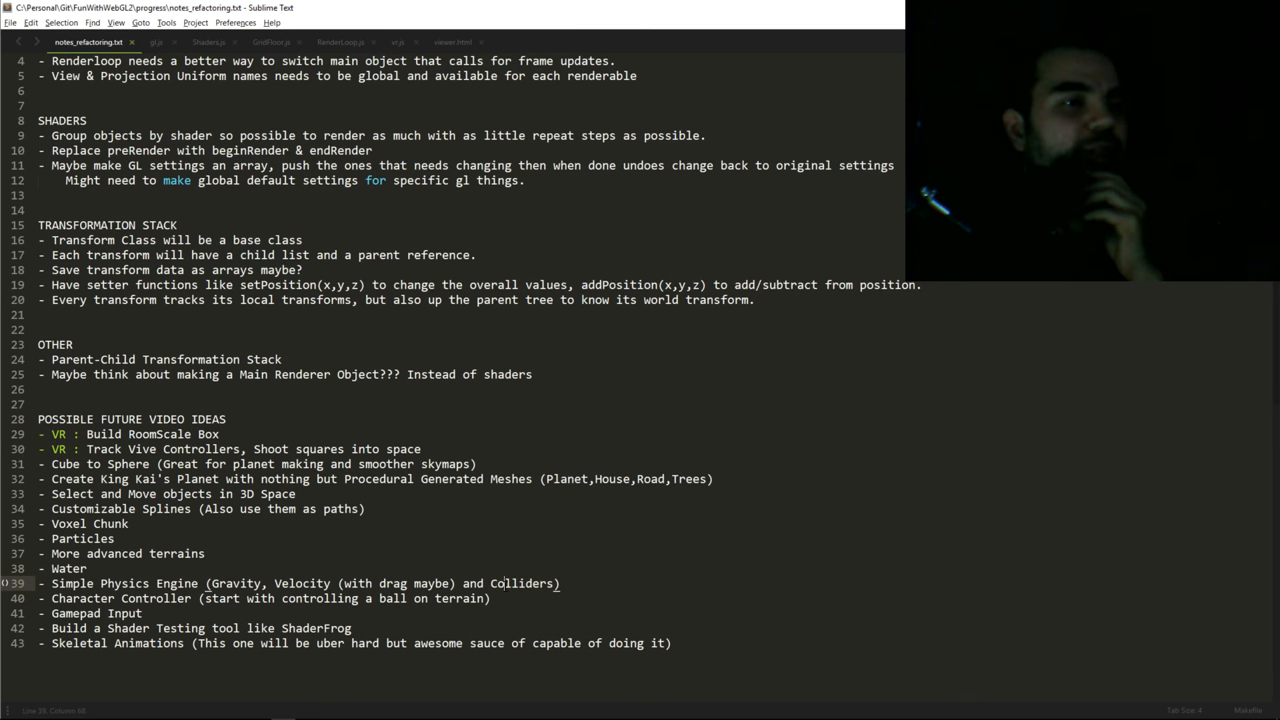
pyautogui.doubleClick(522, 584)
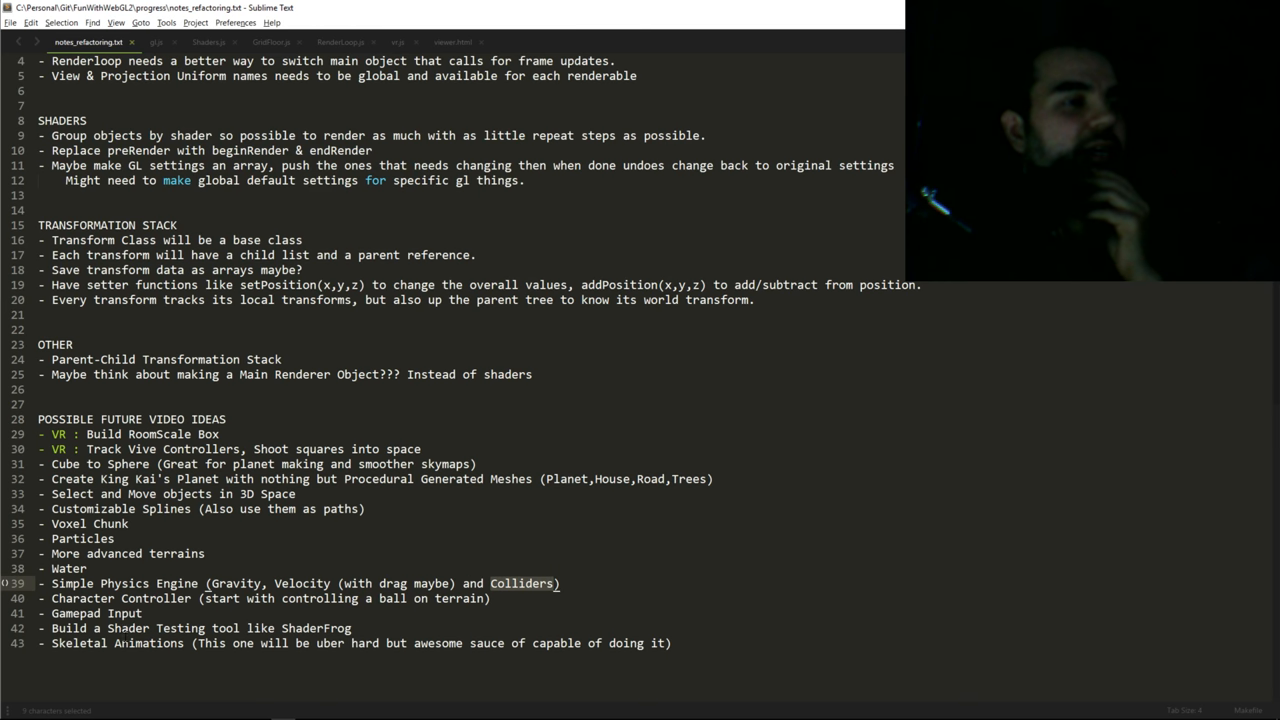
pyautogui.click(144, 644)
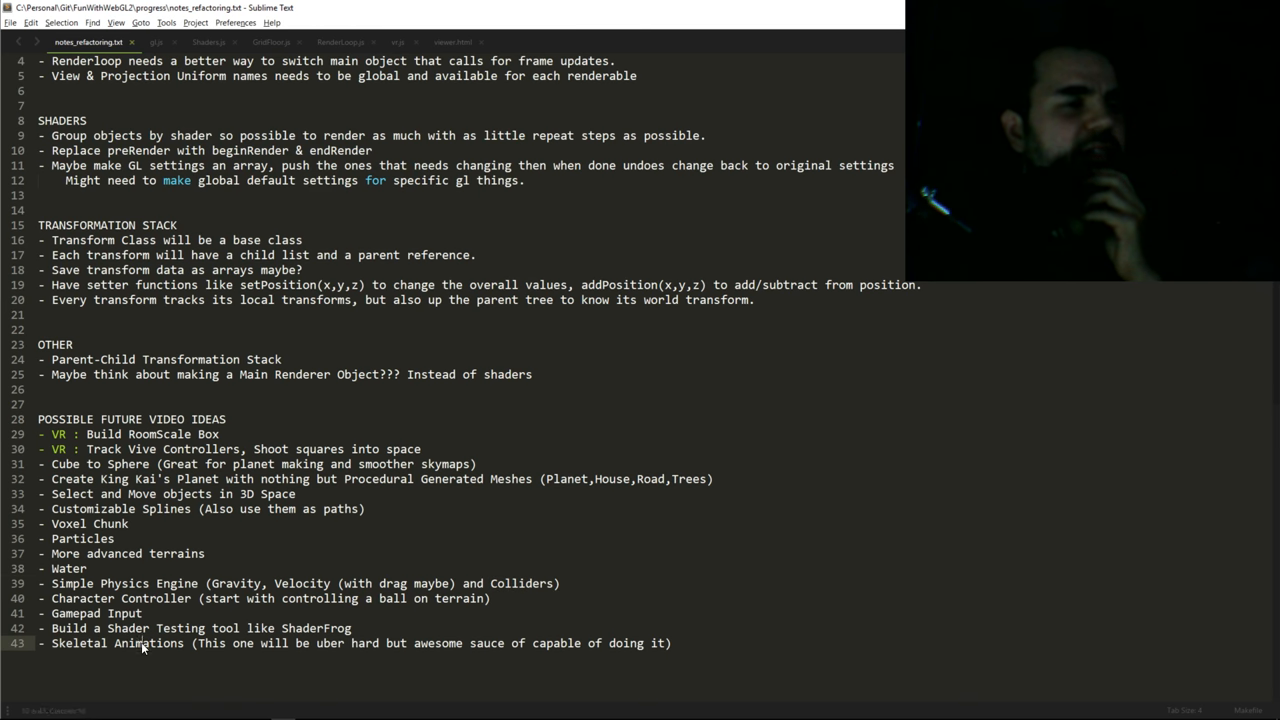
pyautogui.doubleClick(148, 644)
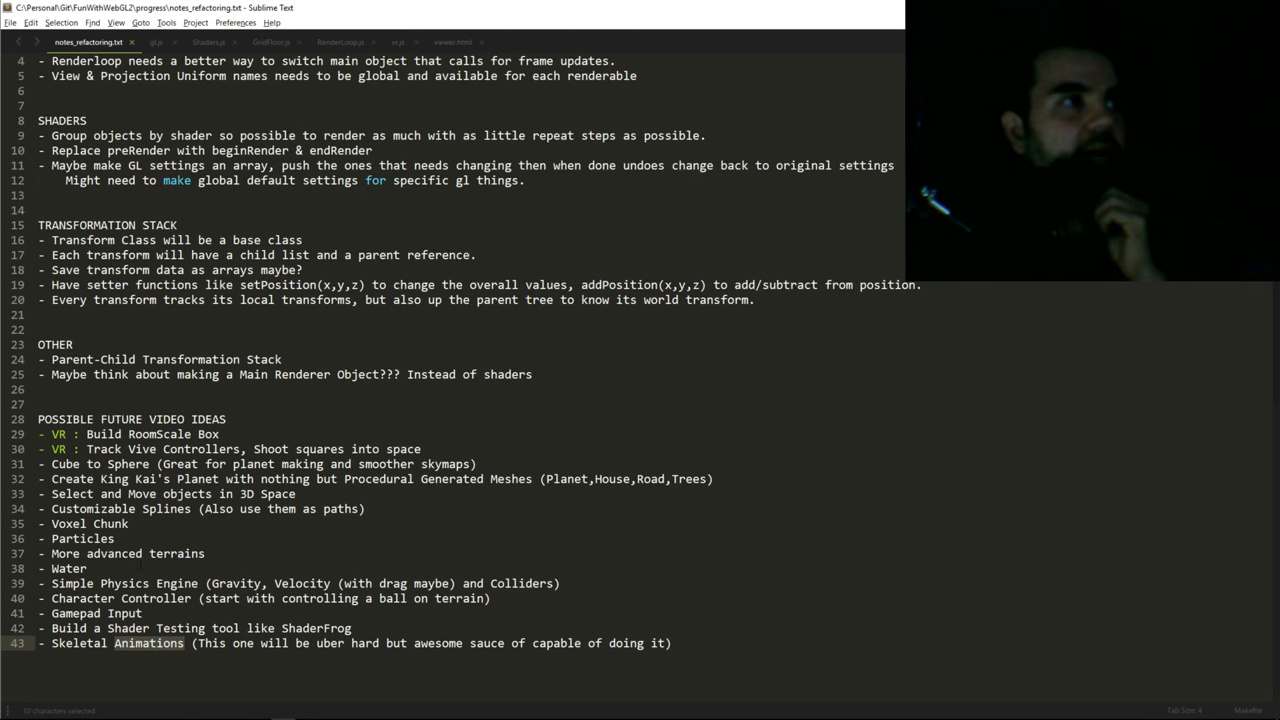
pyautogui.doubleClick(88, 224)
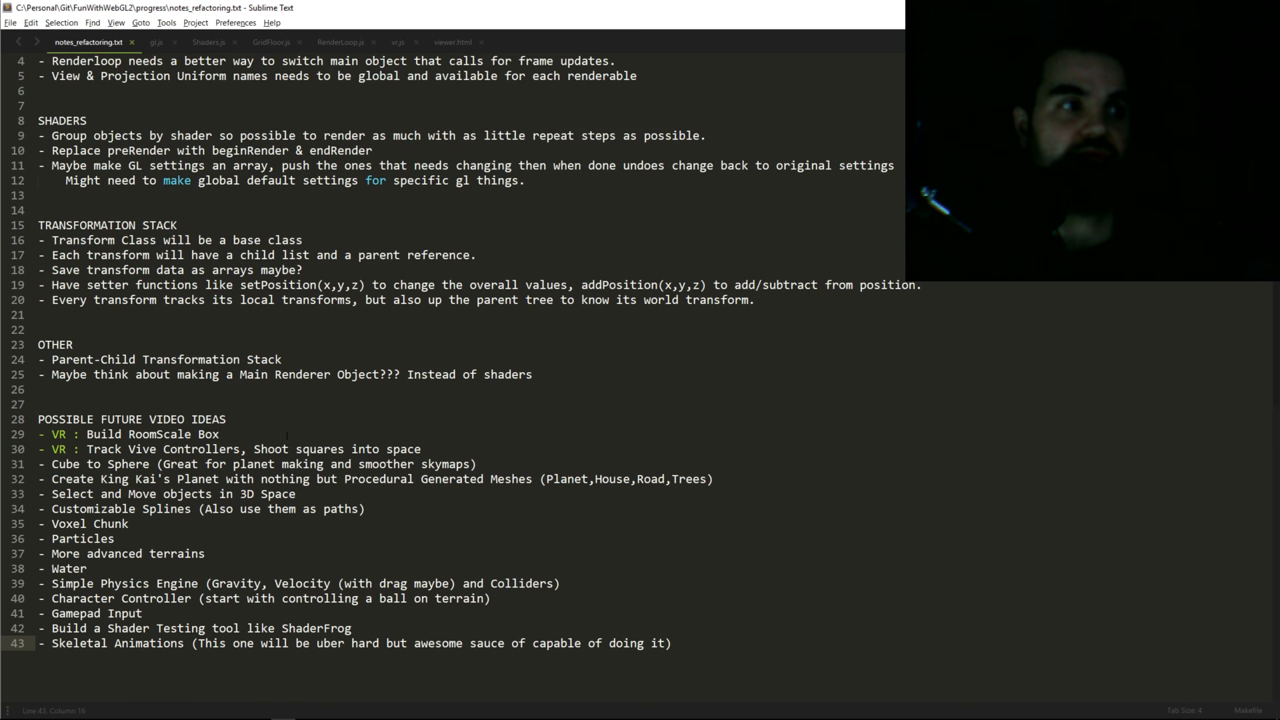
pyautogui.doubleClick(164, 420)
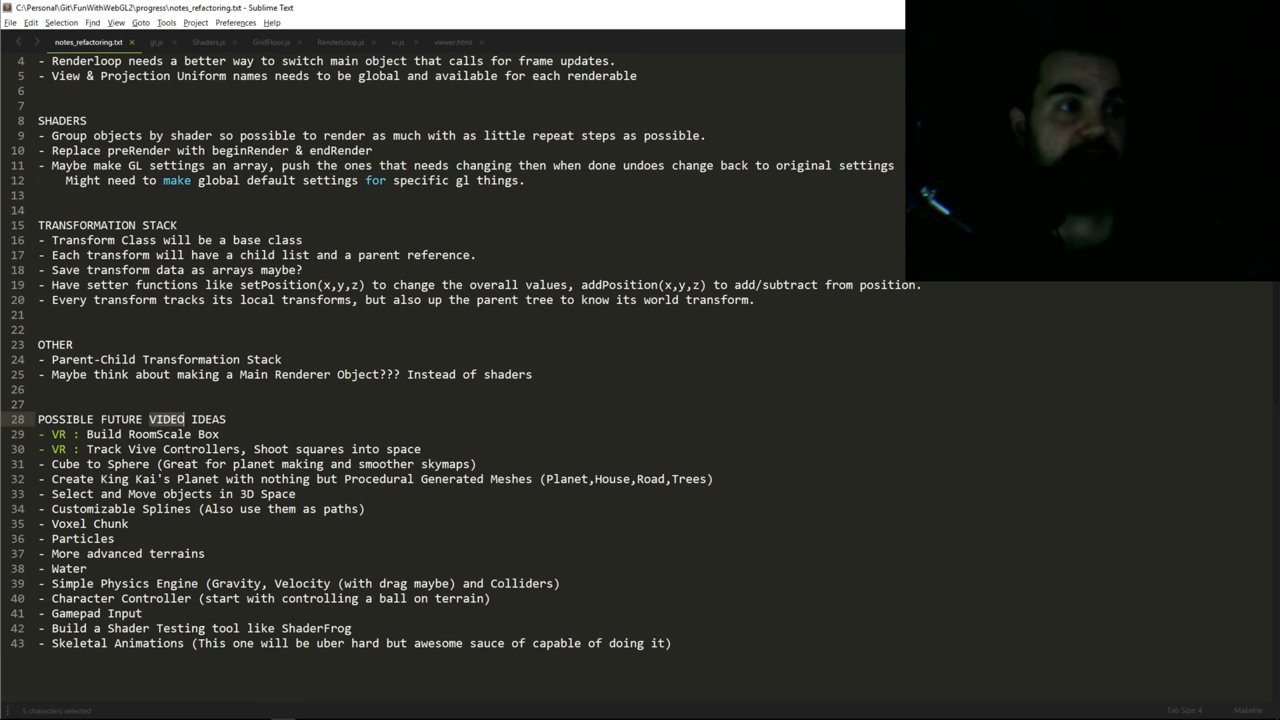
pyautogui.doubleClick(166, 510)
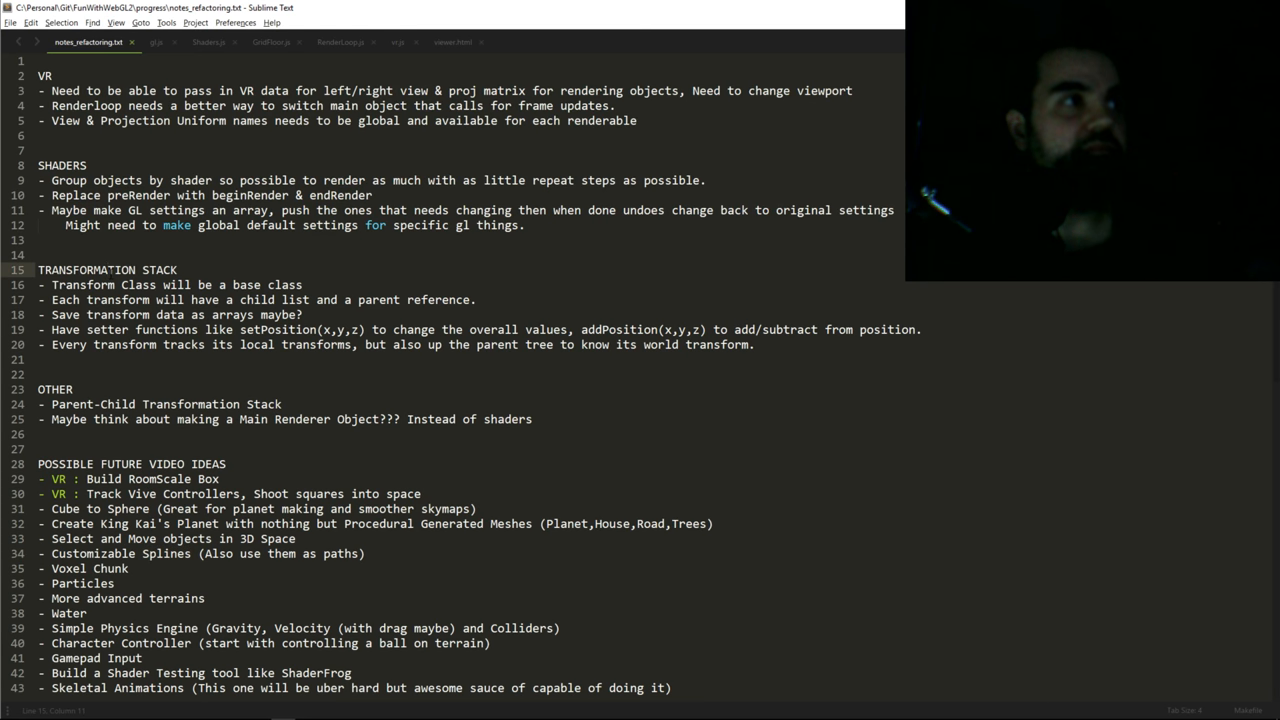
pyautogui.doubleClick(84, 270)
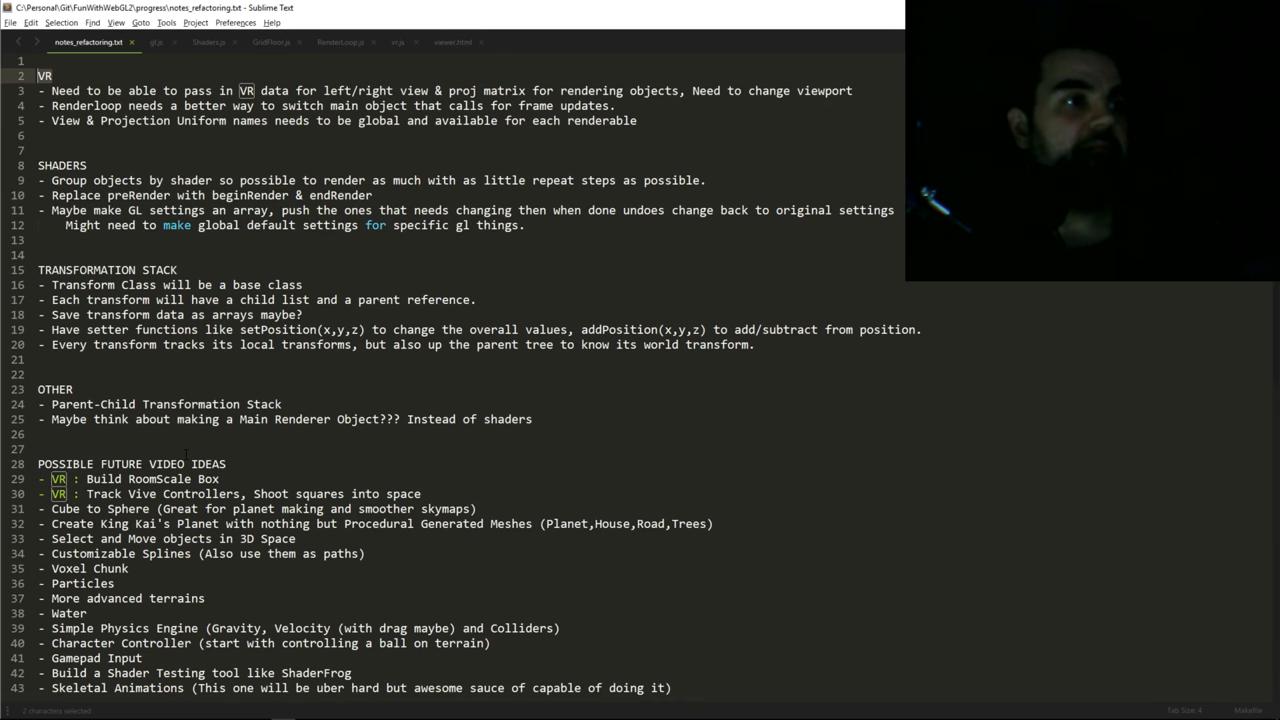
pyautogui.scroll(-3)
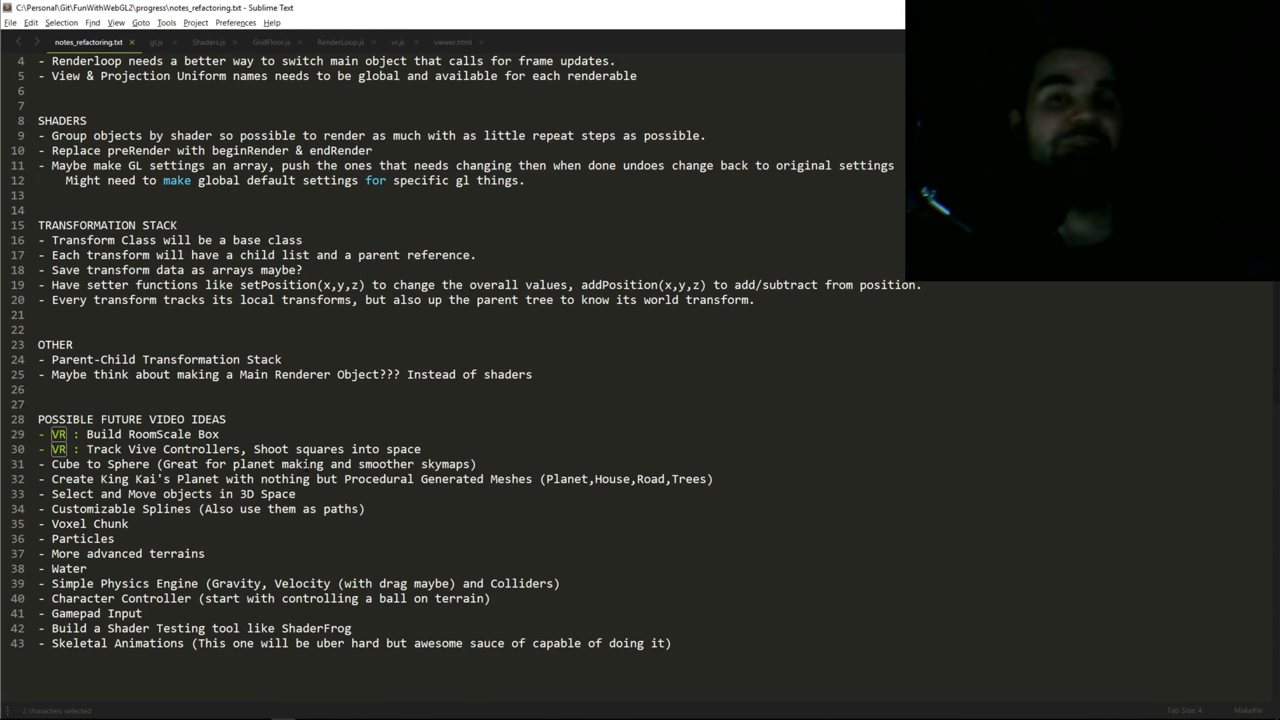